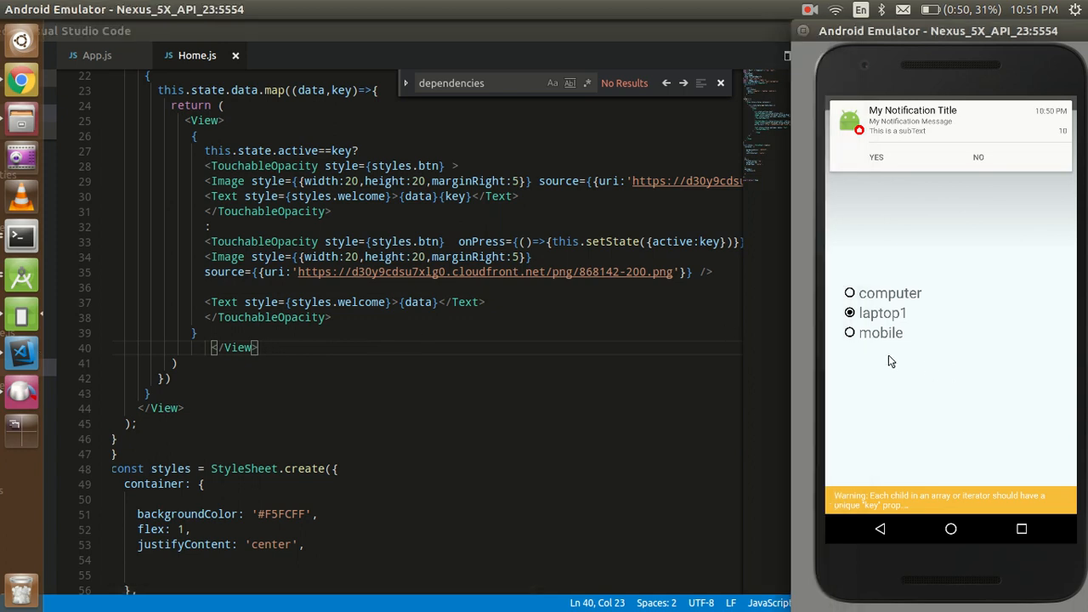
mouse_move(855, 302)
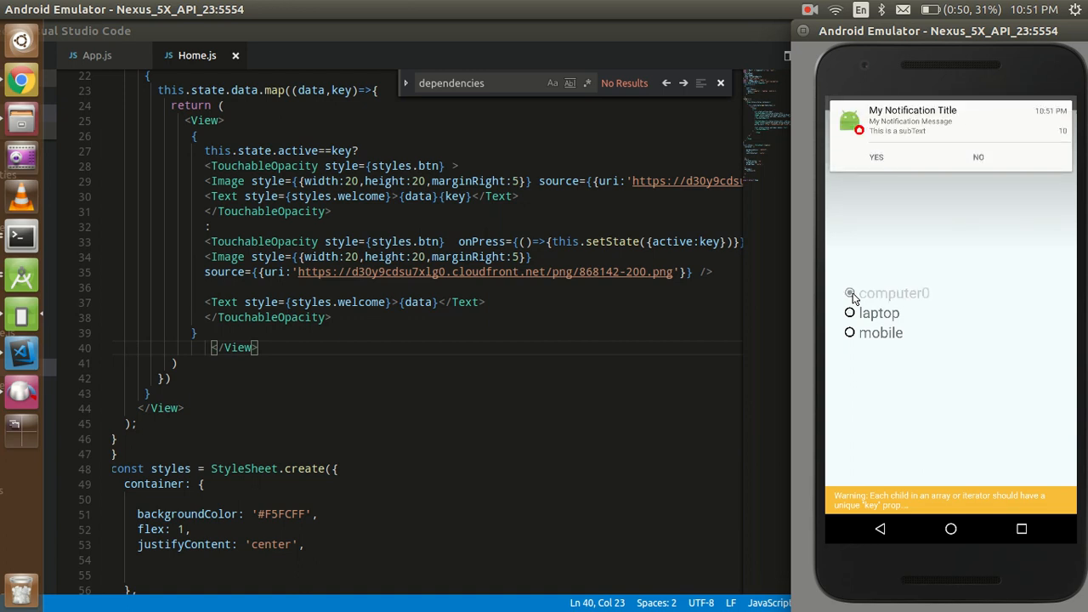
Step: In the emulator, select the Computer option and then the Mobile option to test the radio list
click(849, 293)
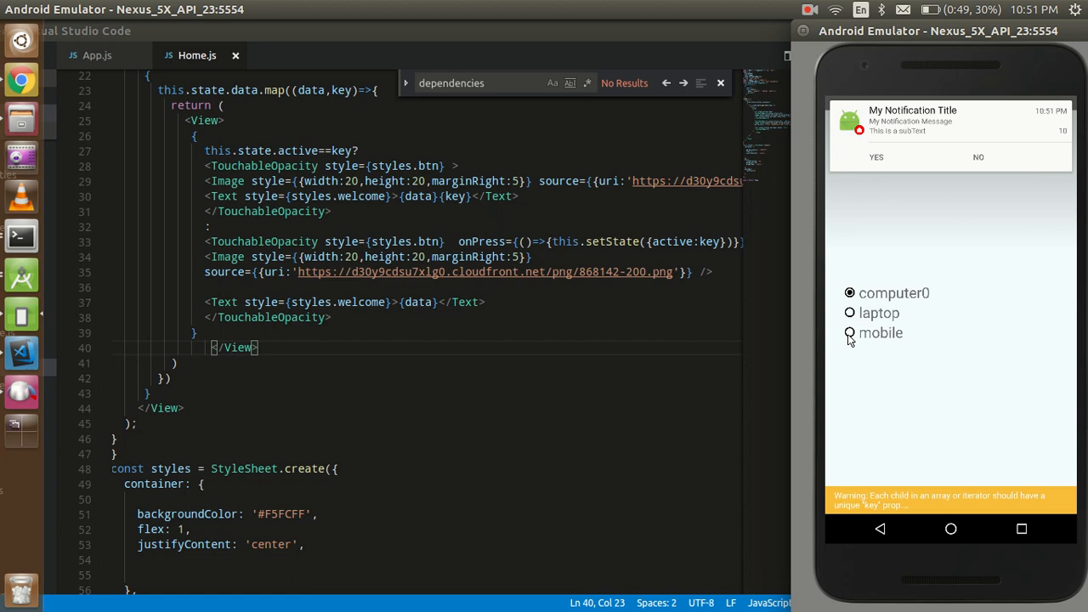
click(850, 332)
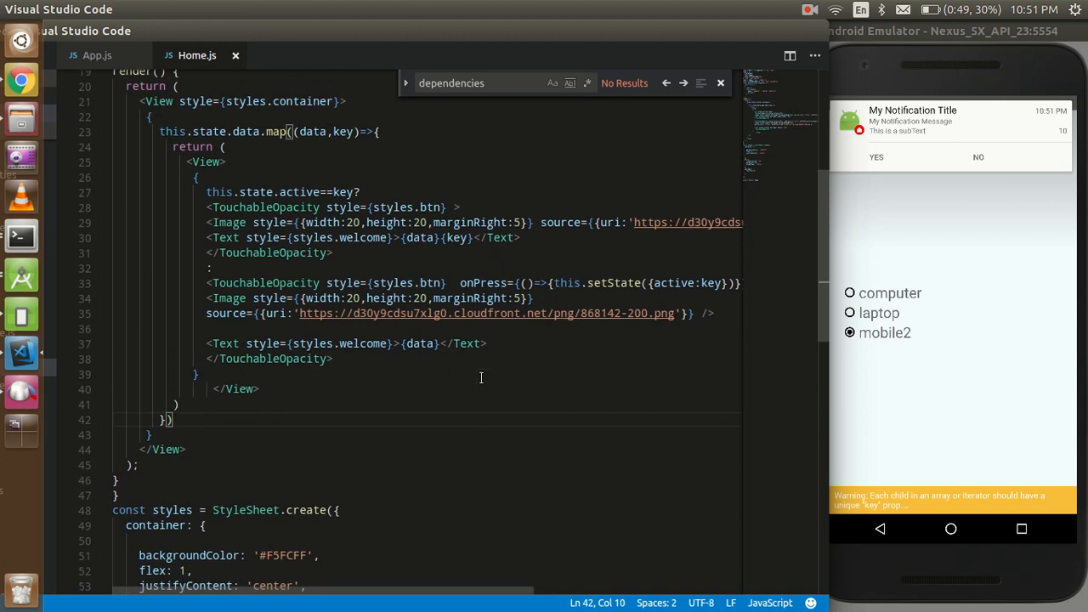
Step: Delete the btn and welcome styles, the map block in render, and the old constructor
scroll(down, 3)
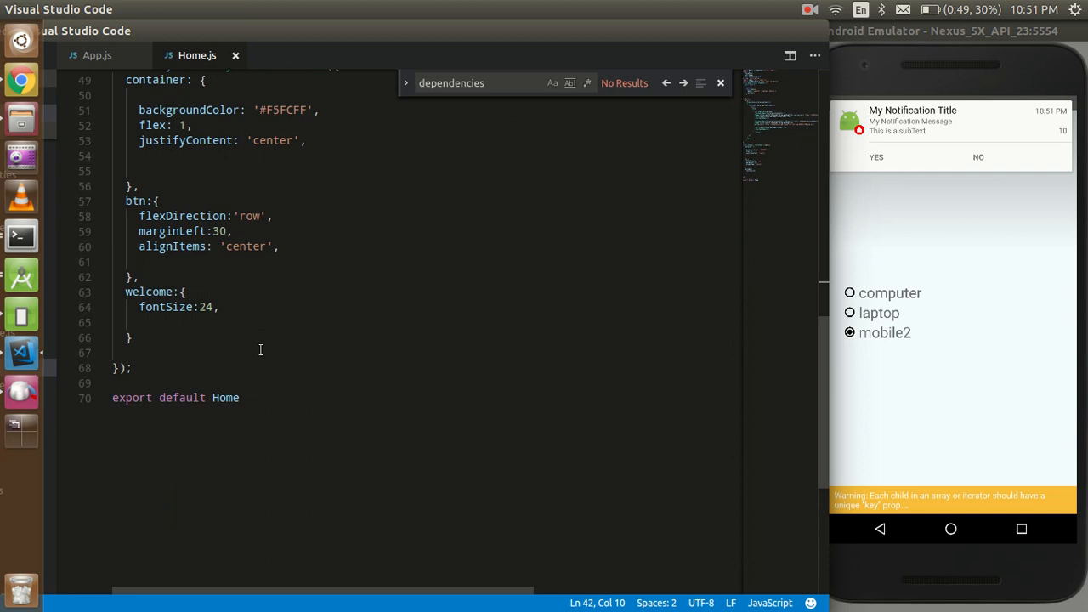
drag(116, 181, 131, 337)
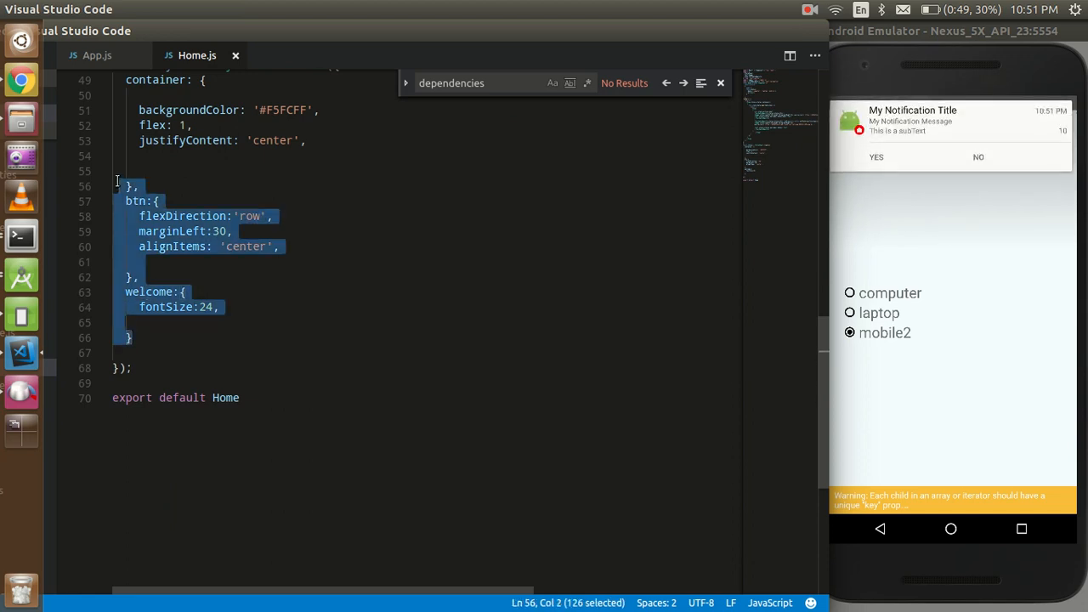
key(Delete)
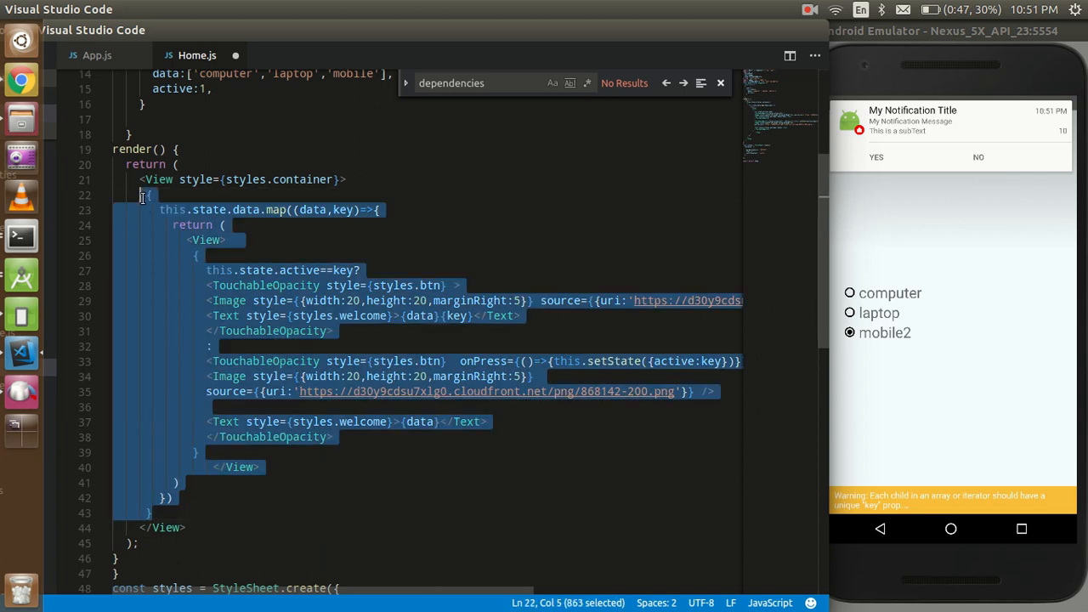
key(Delete)
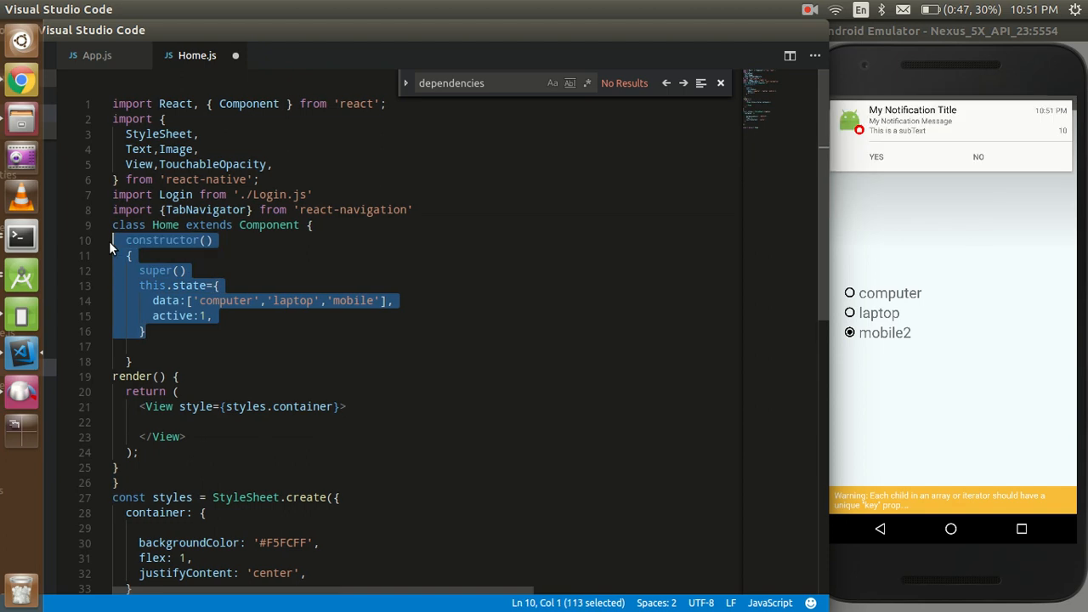
key(Delete)
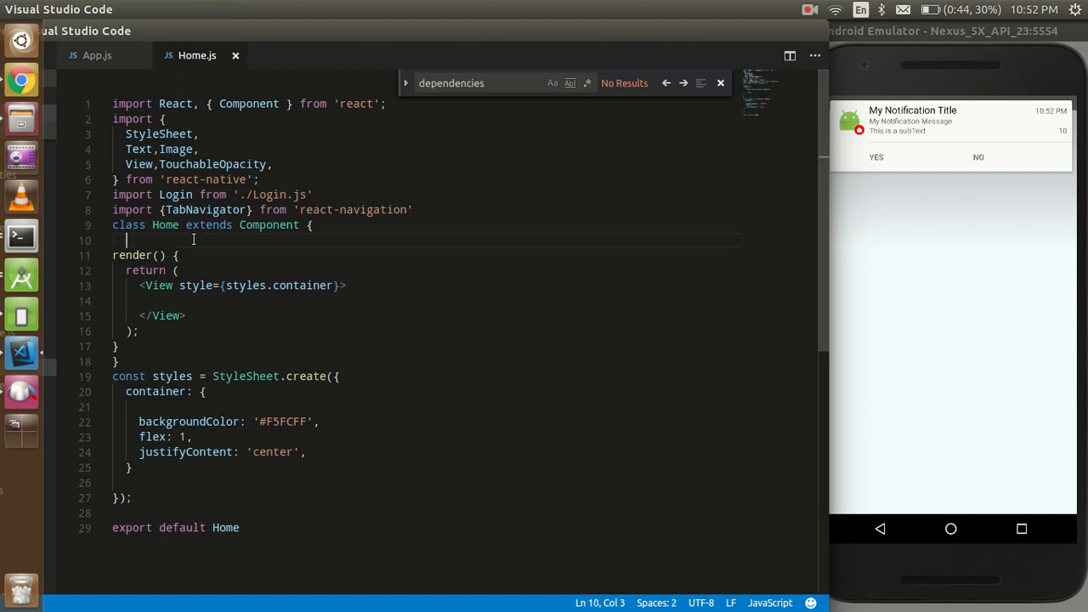
Step: Add a constructor with super() and this.state data ['Computer','Laptop',''] above render()
text(com)
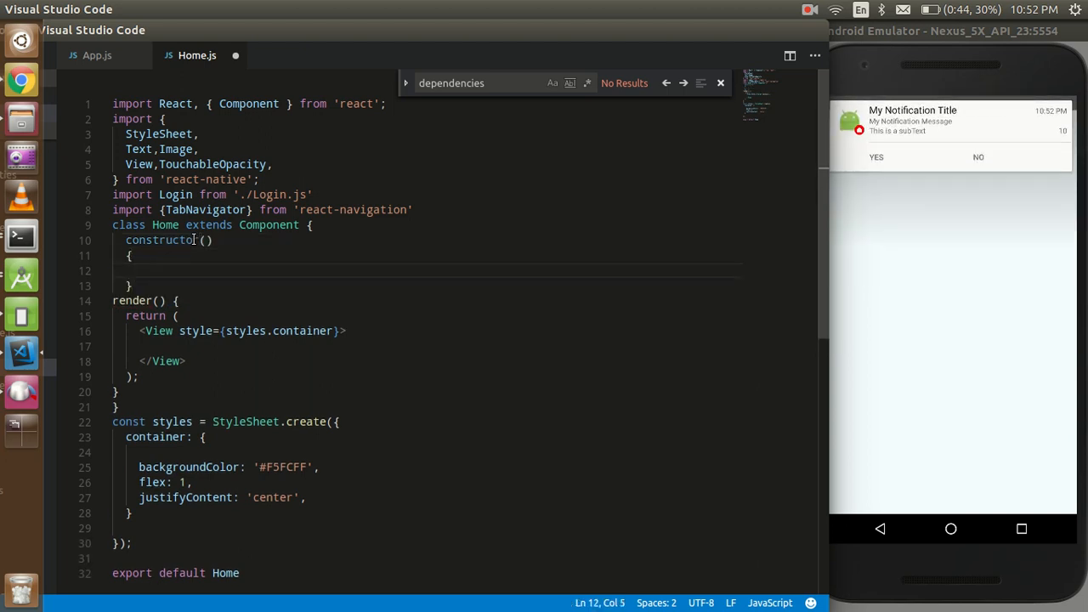
text(super()
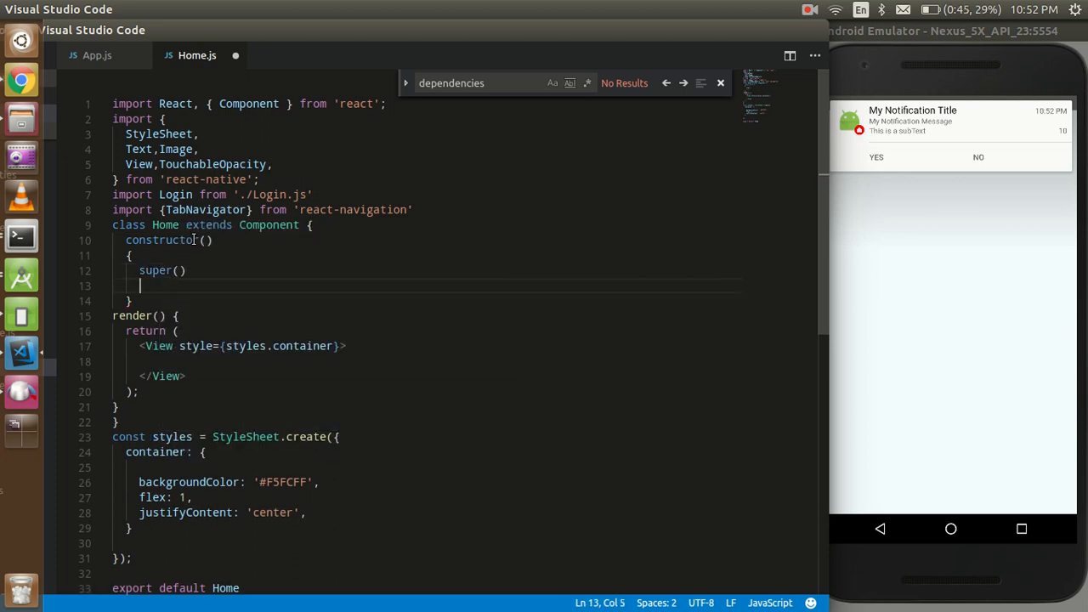
text(t)
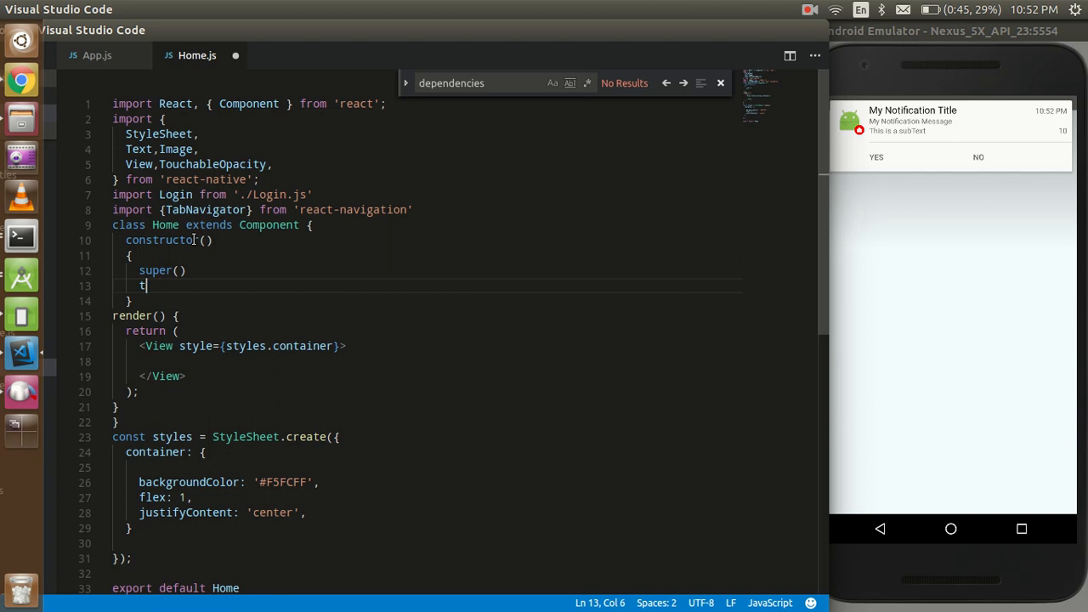
text(his)
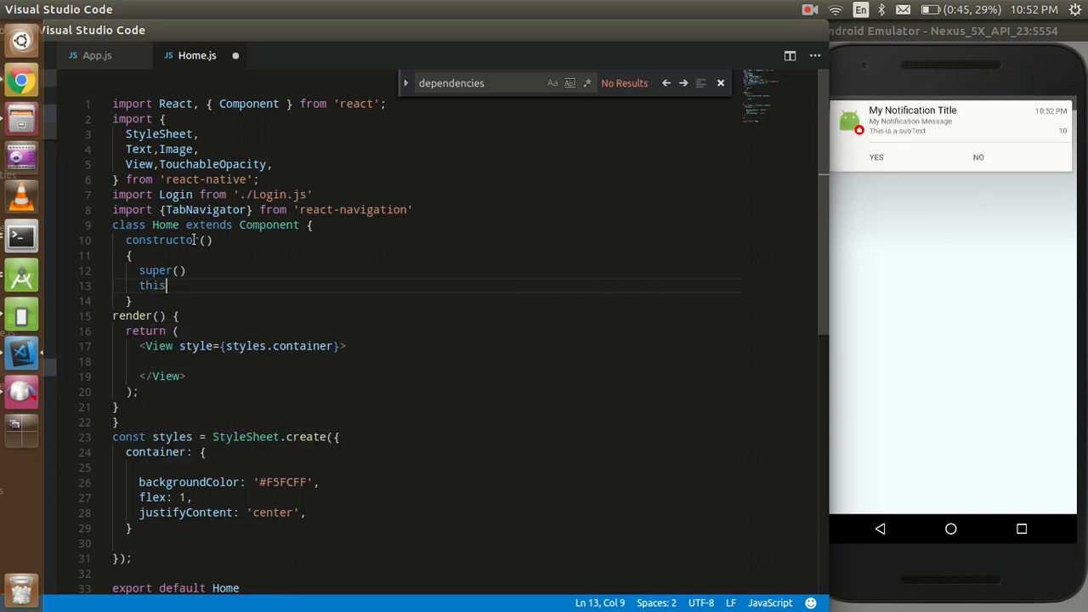
text(.state={)
text(data)
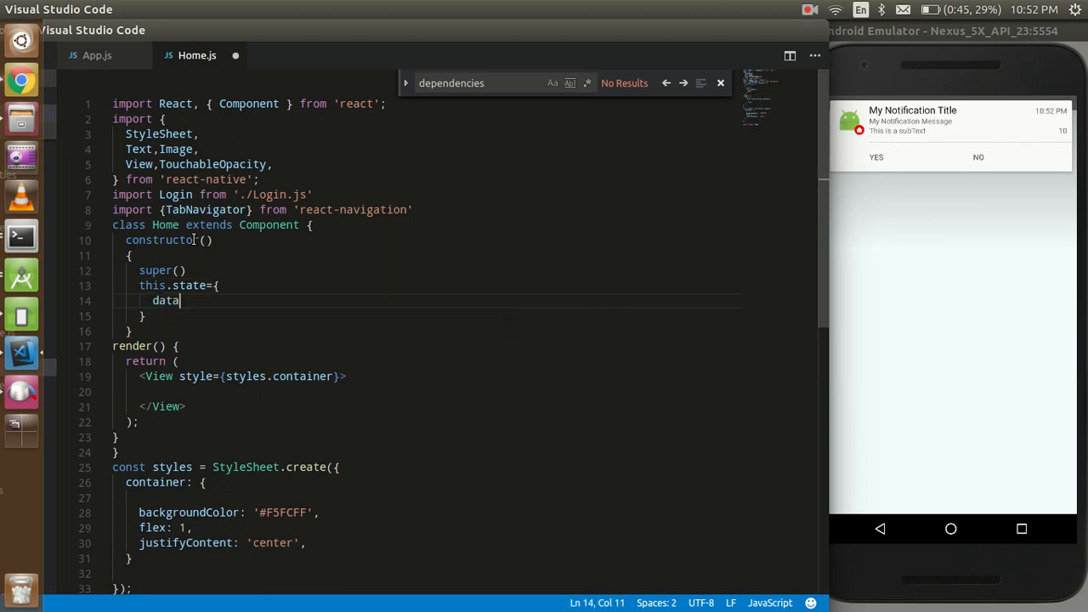
text(:[])
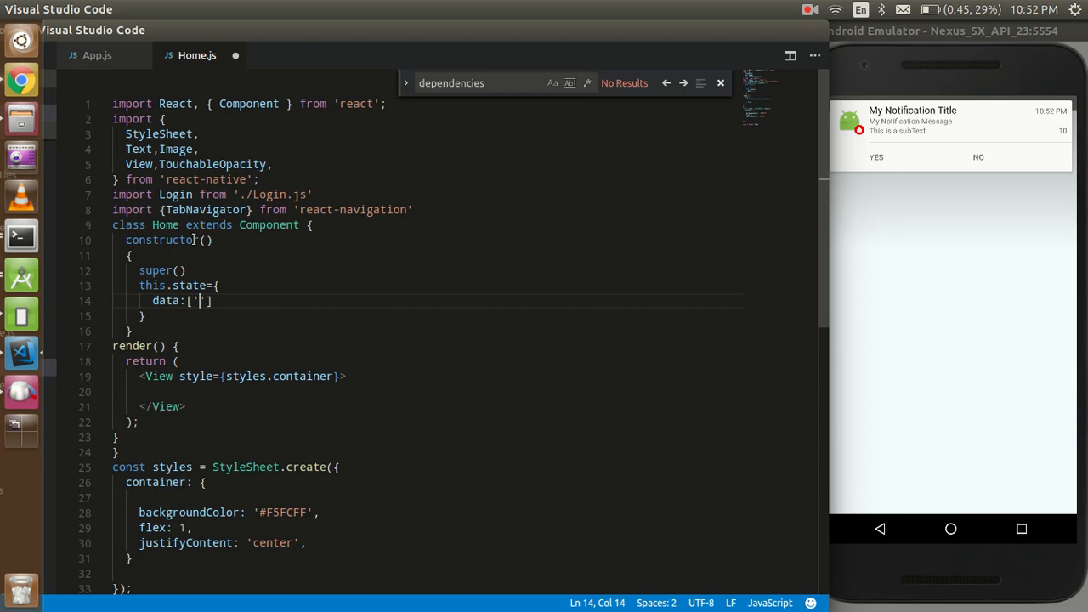
text(com)
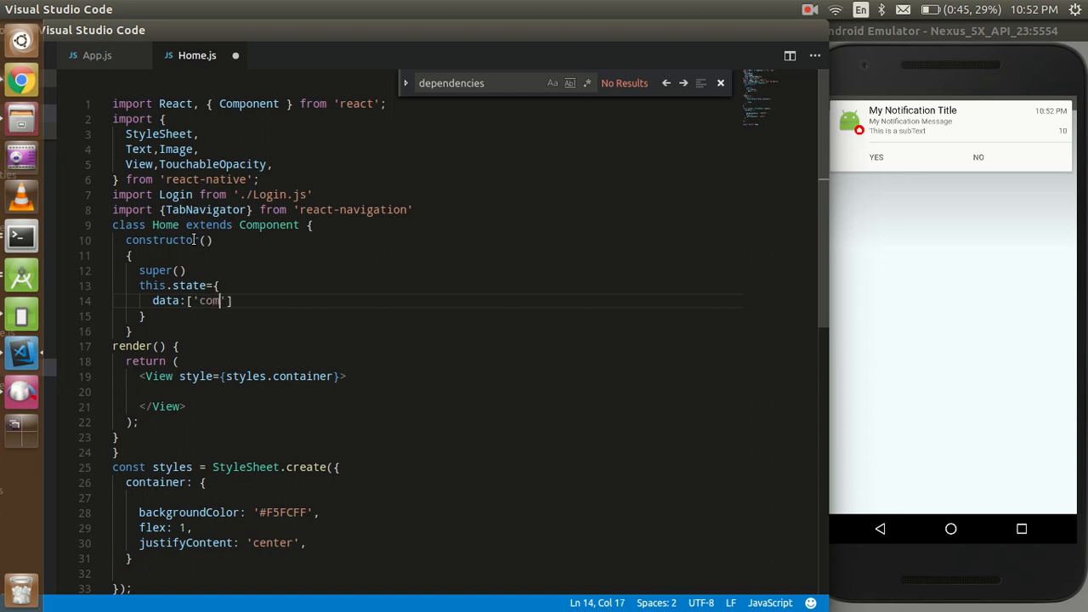
text(Com)
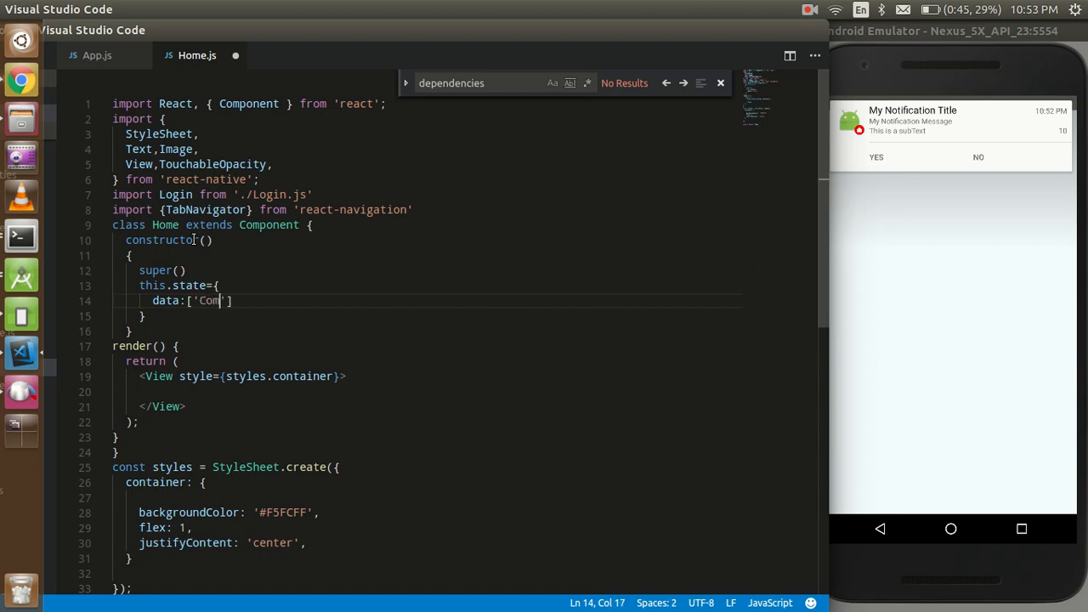
text(puter)
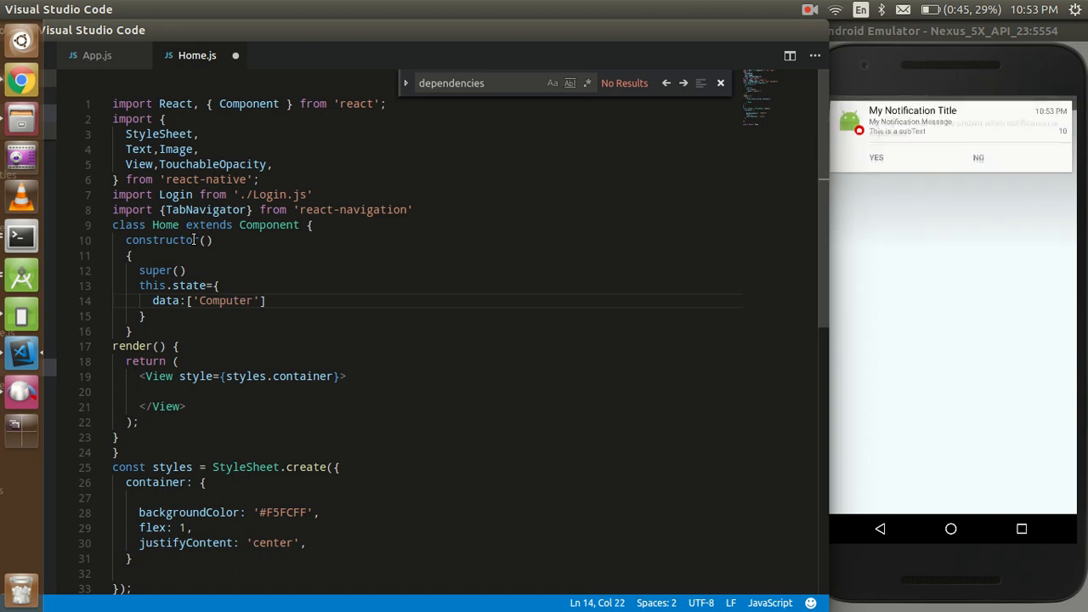
text(,)
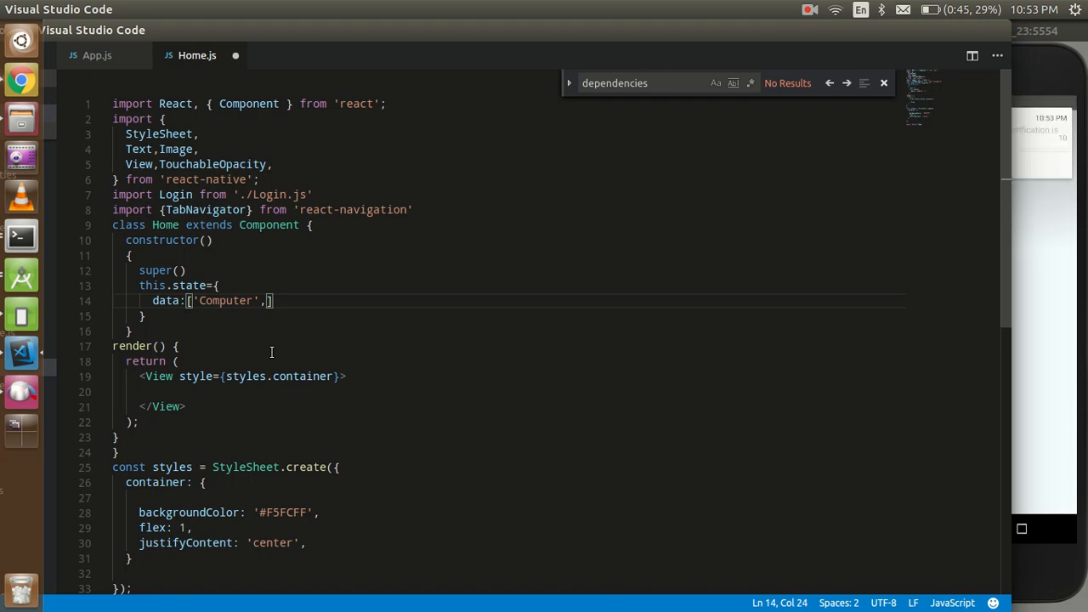
text(Laptop')
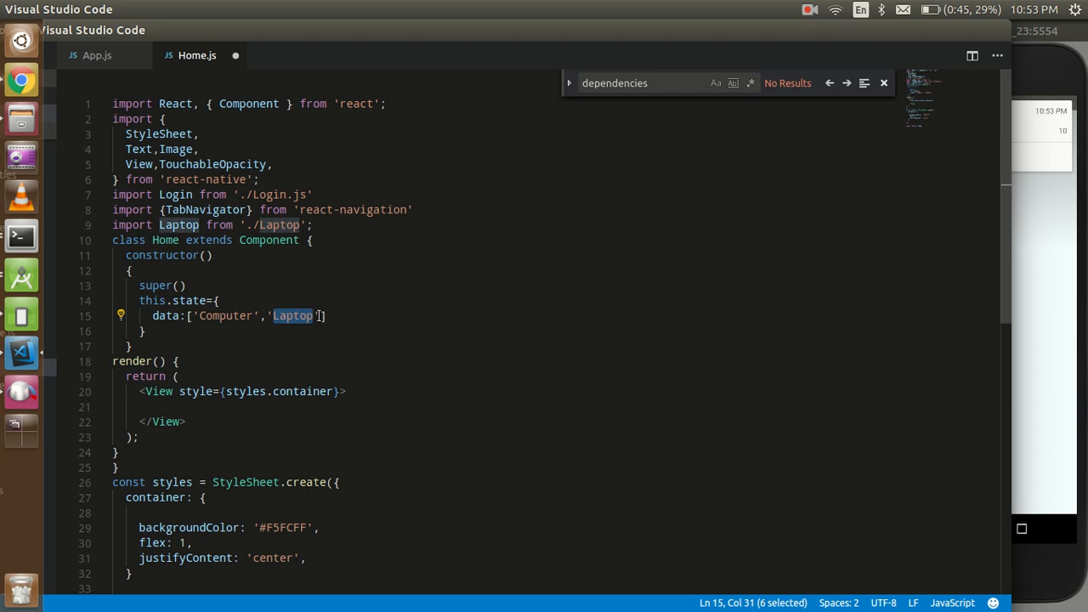
text(,')
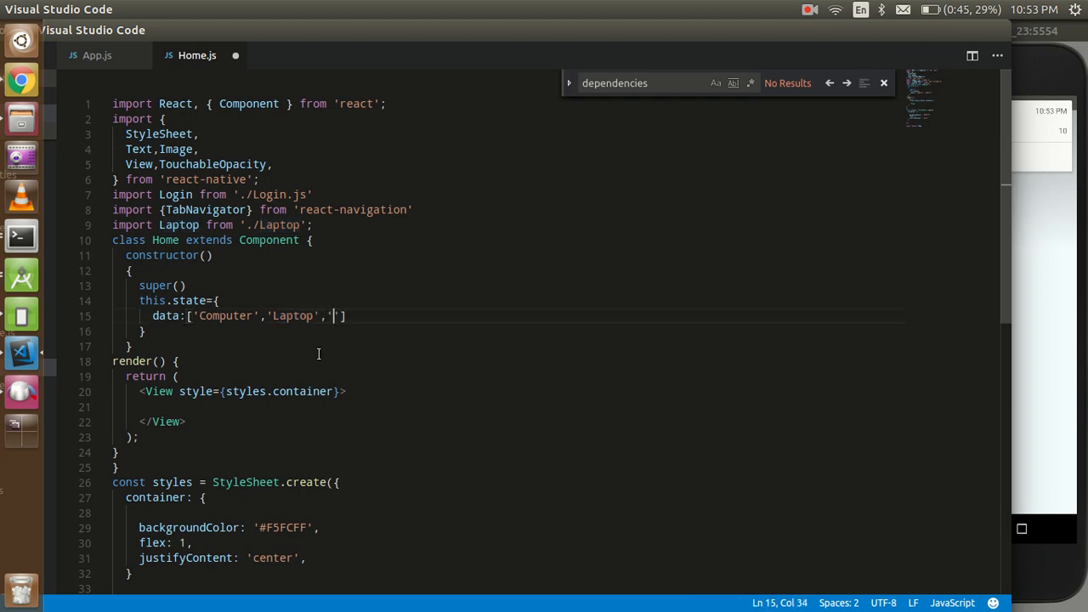
Step: Delete the Laptop, Login and TabNavigator import lines from Home.js
triple_click(211, 224)
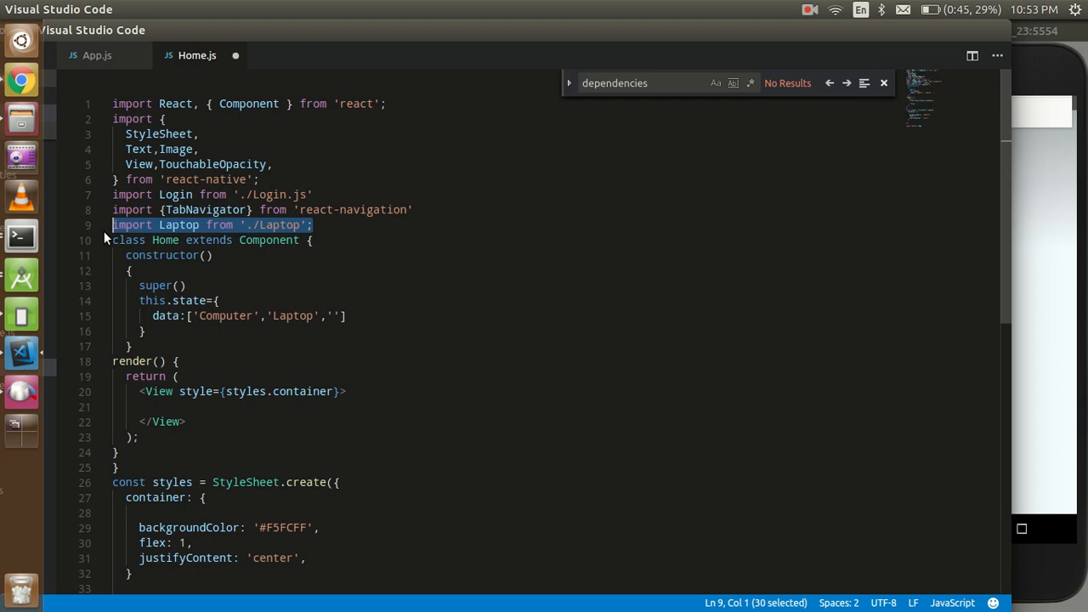
key(Delete)
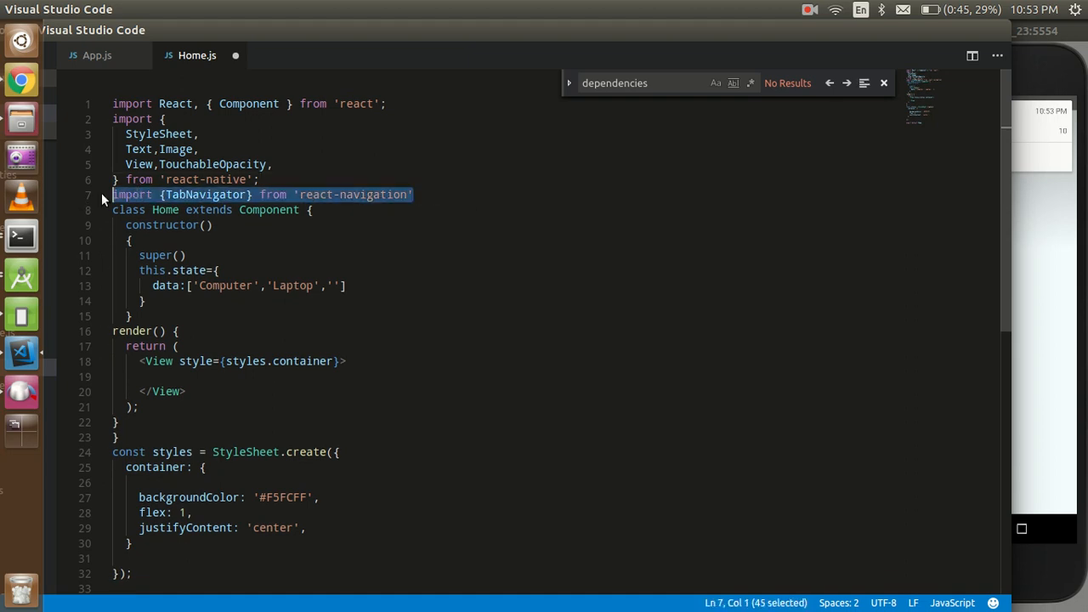
key(Delete)
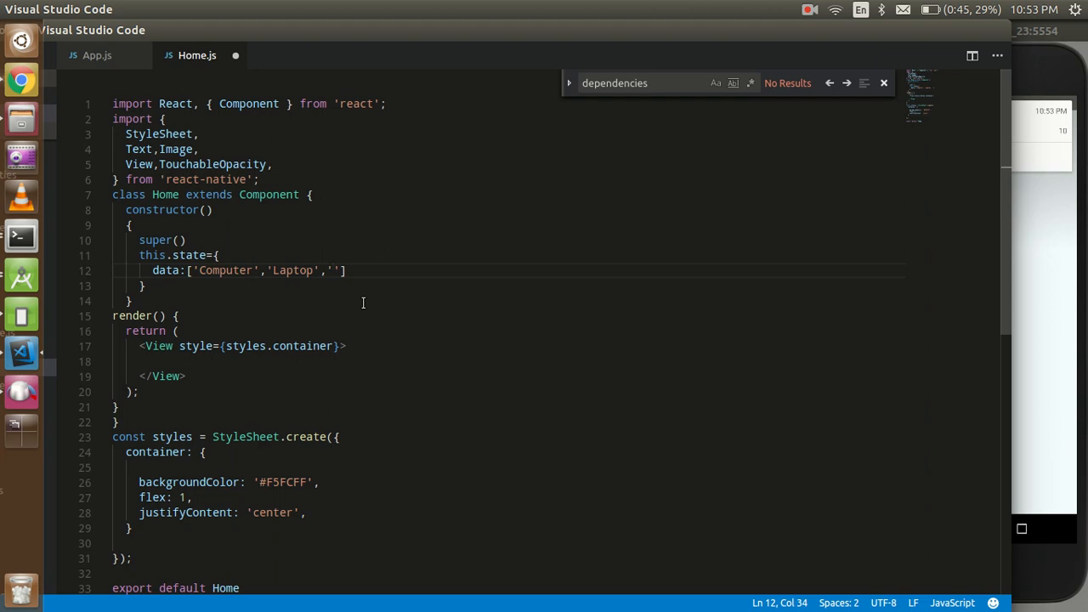
mouse_move(363, 295)
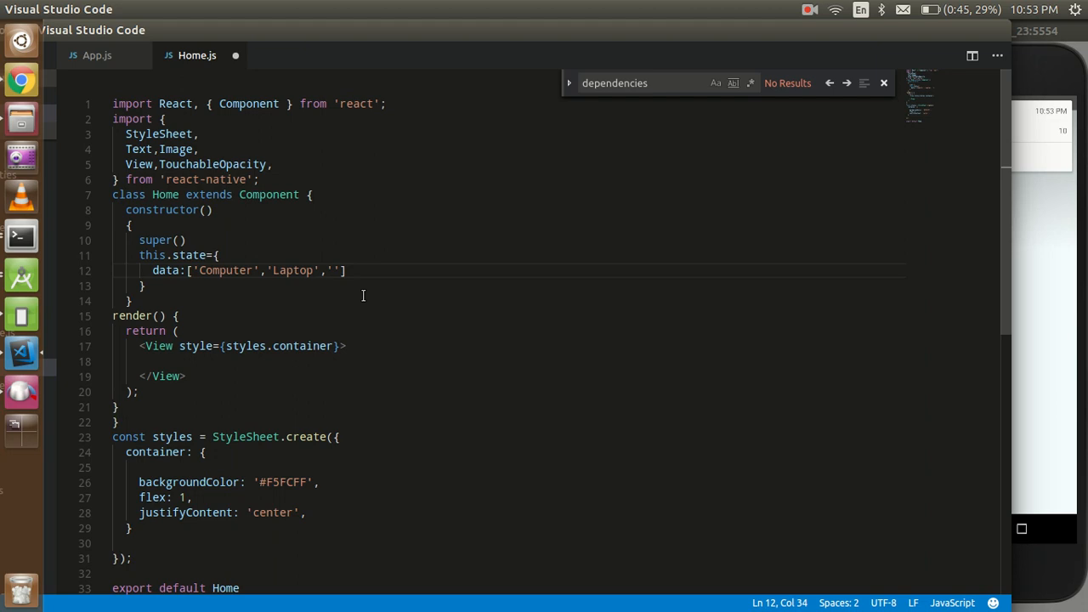
Step: Fill the third data entry with 'Mobile' and add checked:0 to state
text(Mobile)
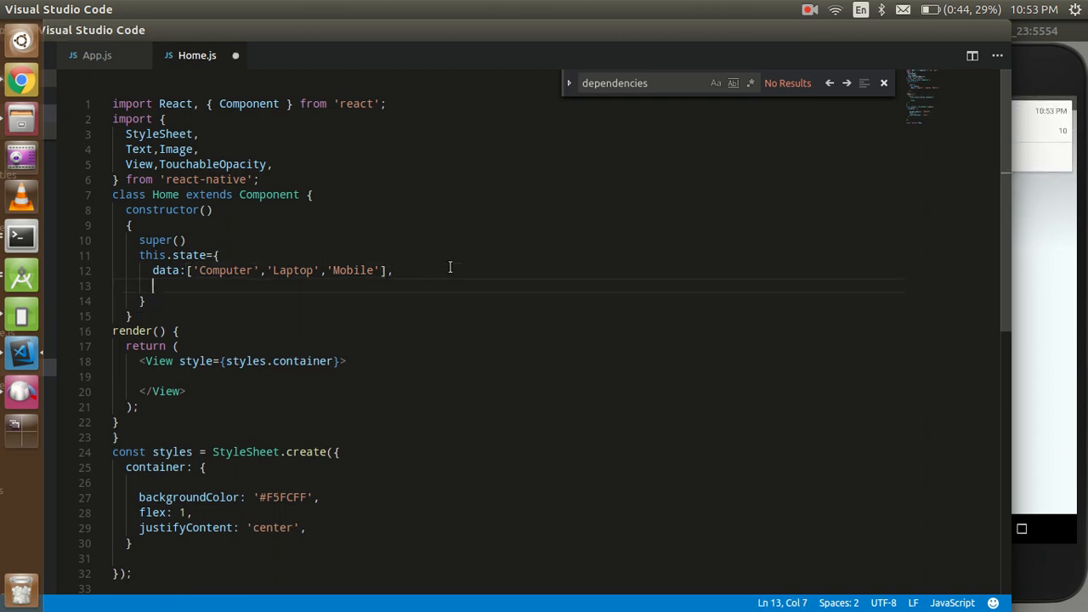
text(a)
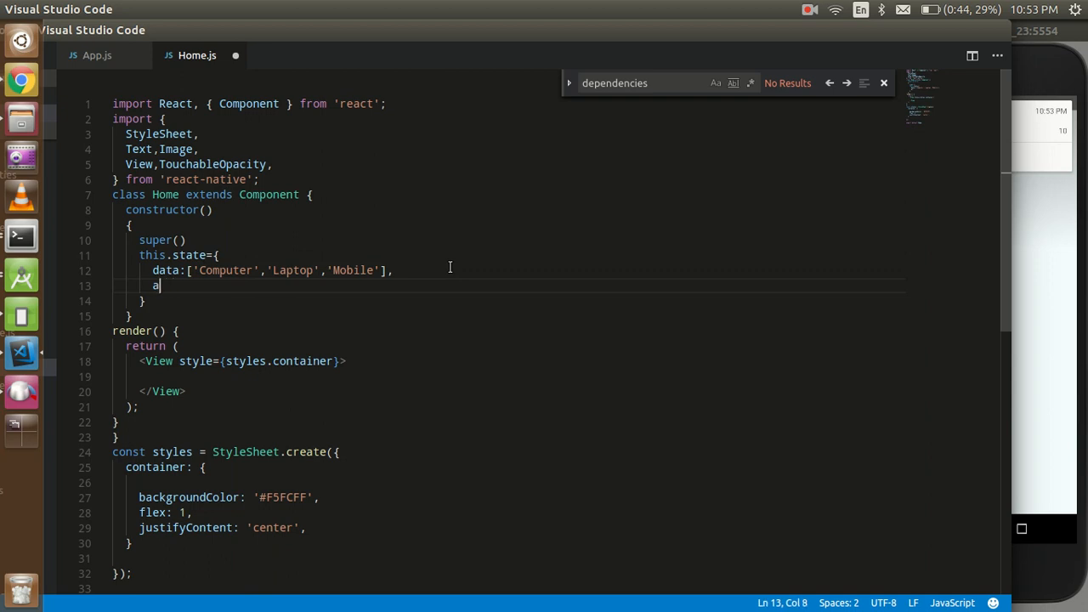
text(hecked)
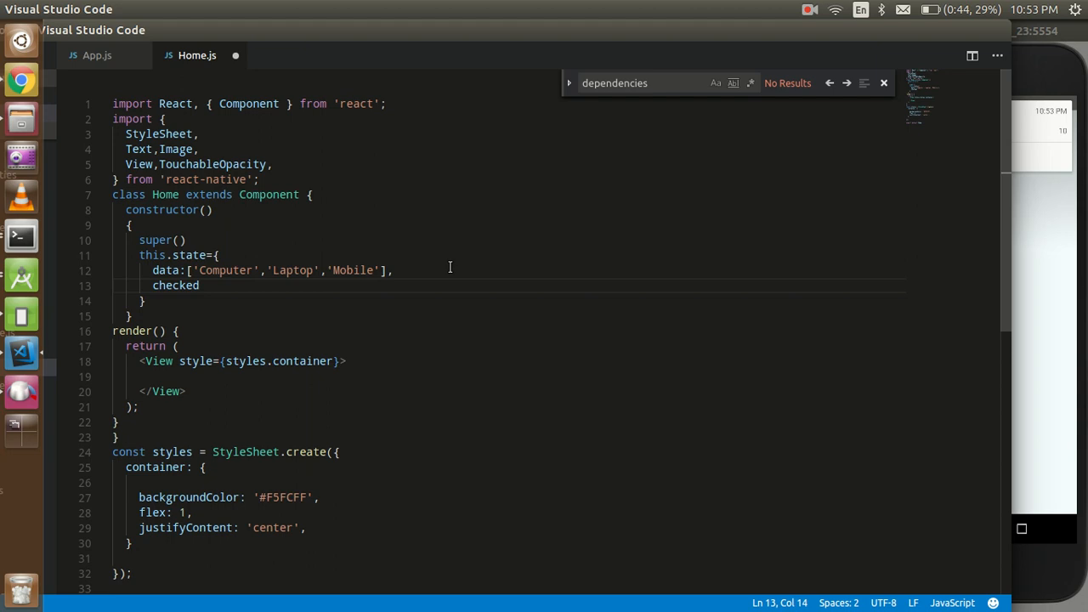
text(:)
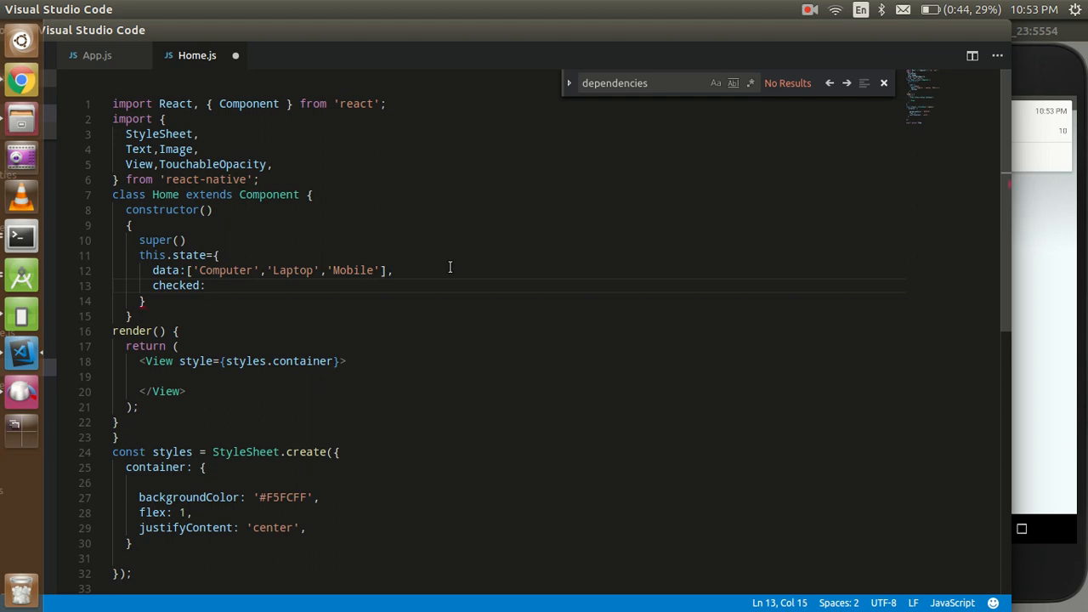
text(0)
click(508, 377)
text({)
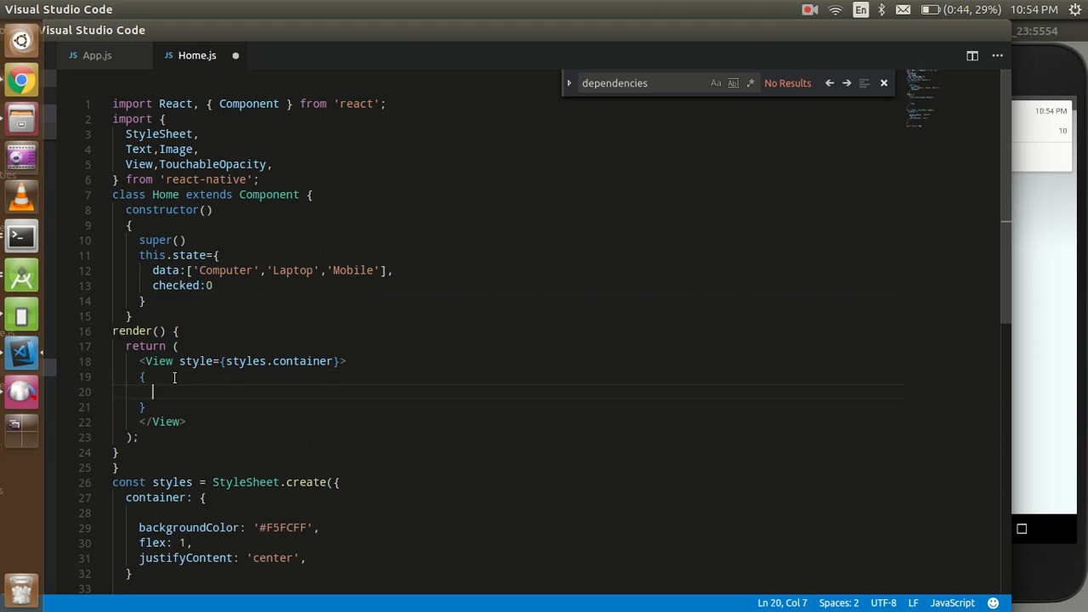
Step: Inside the container View, start this.state.data.map((data)=> over the data list
text(this)
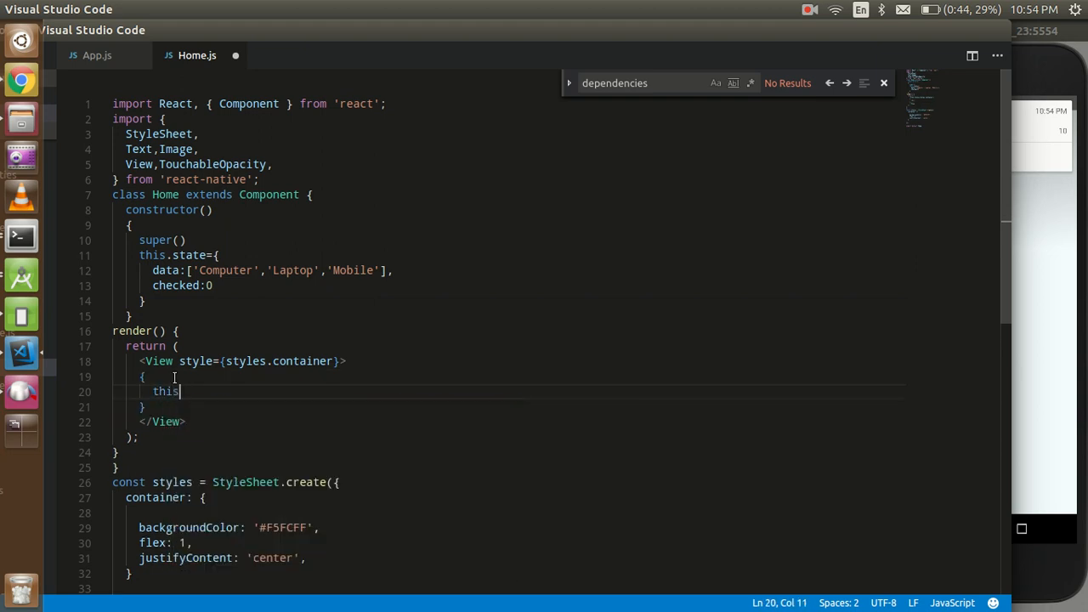
text(.stat)
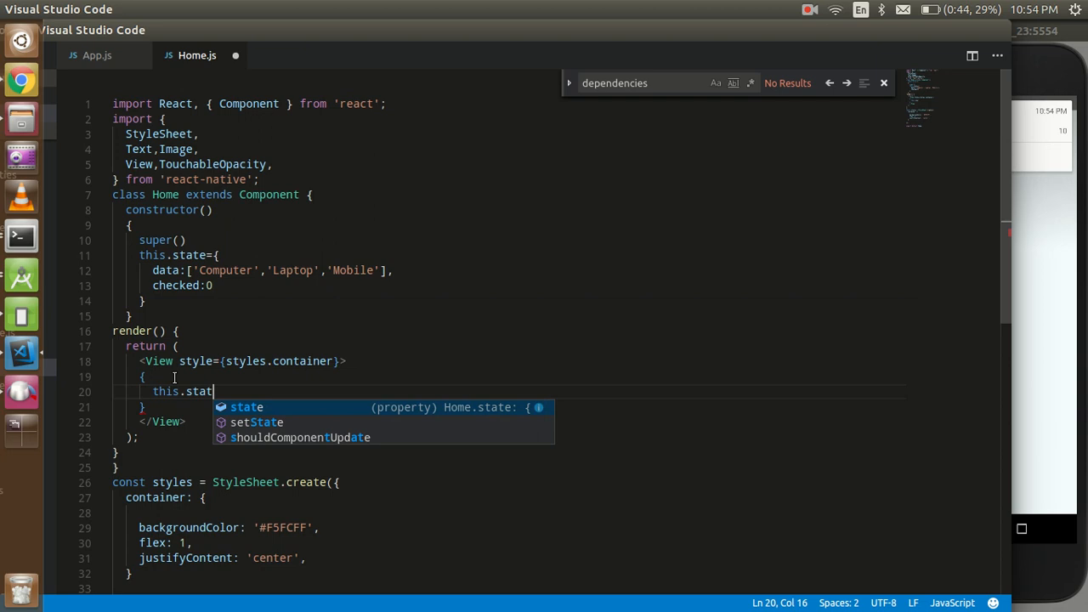
text(e)
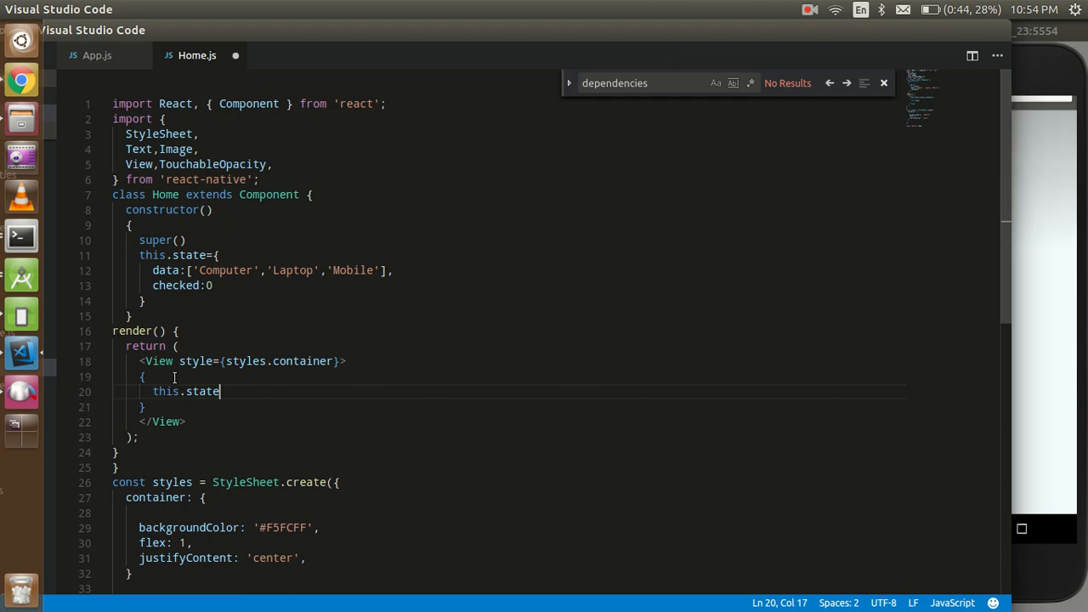
text(.)
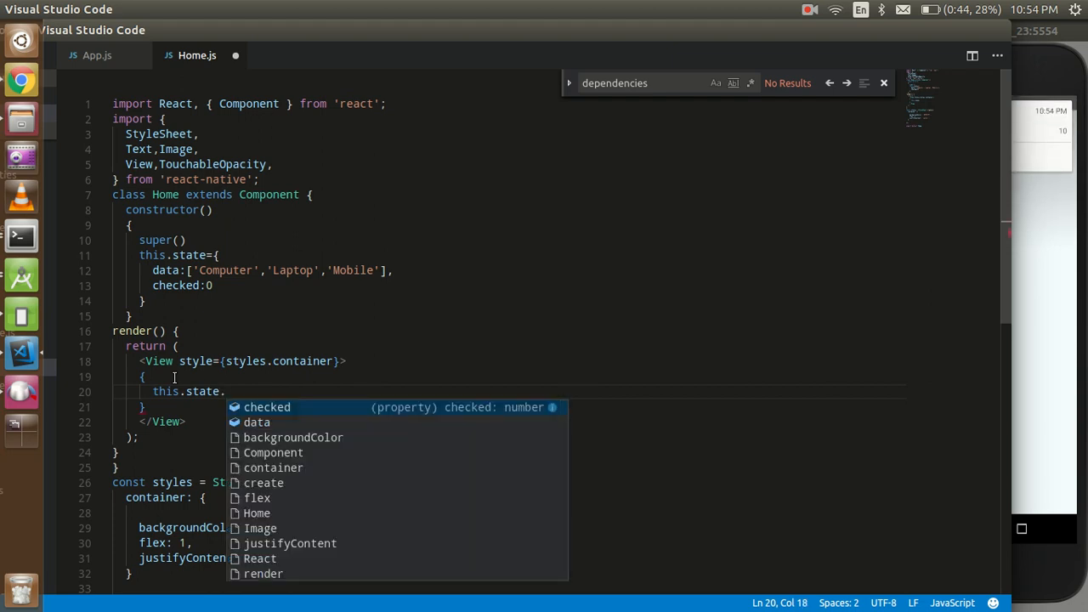
text(data)
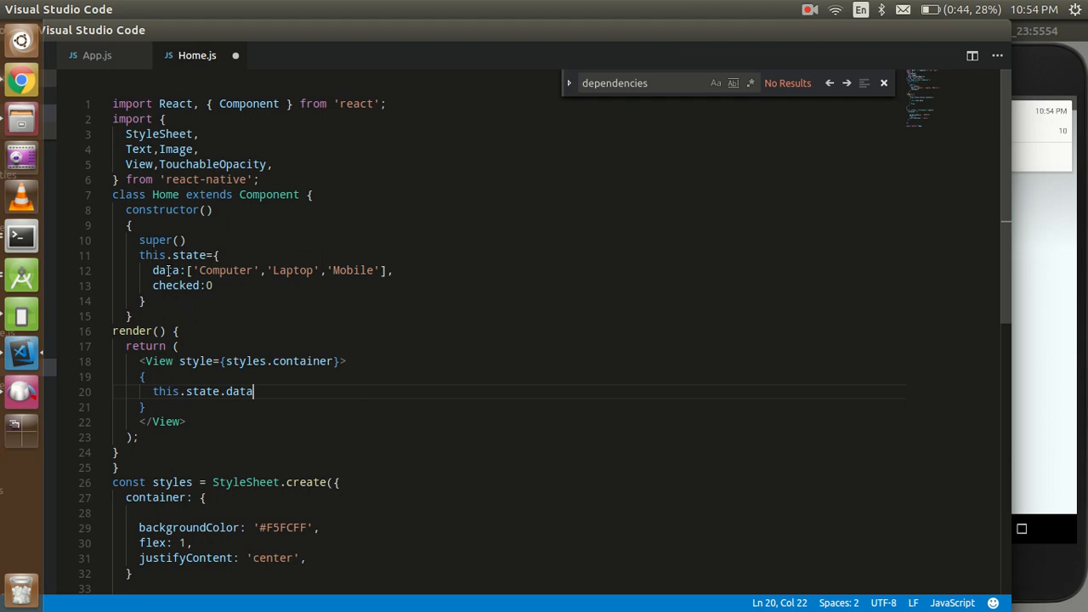
text(.map)
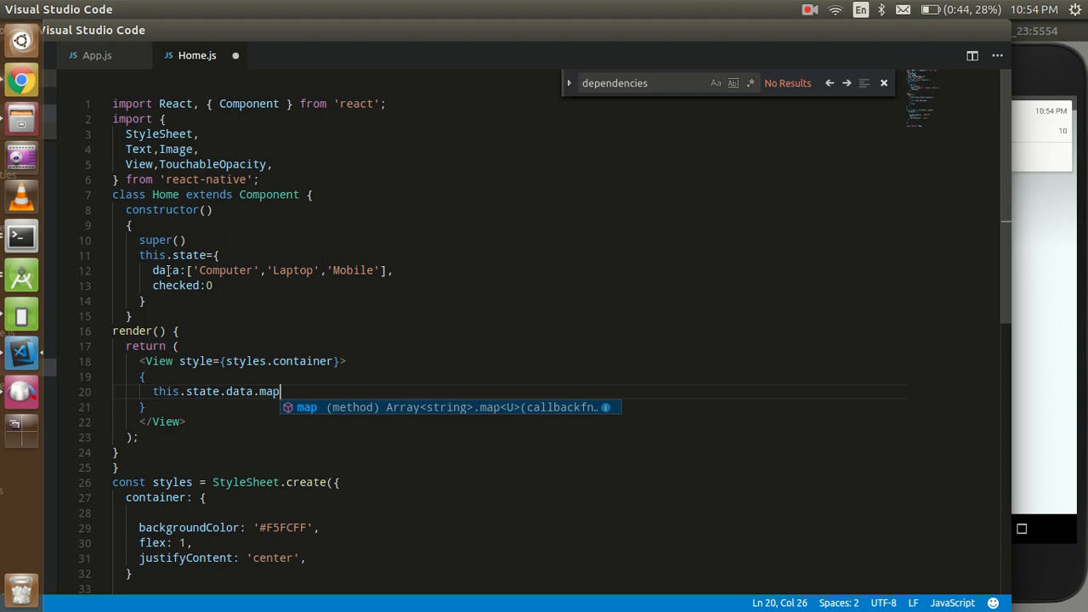
text(()
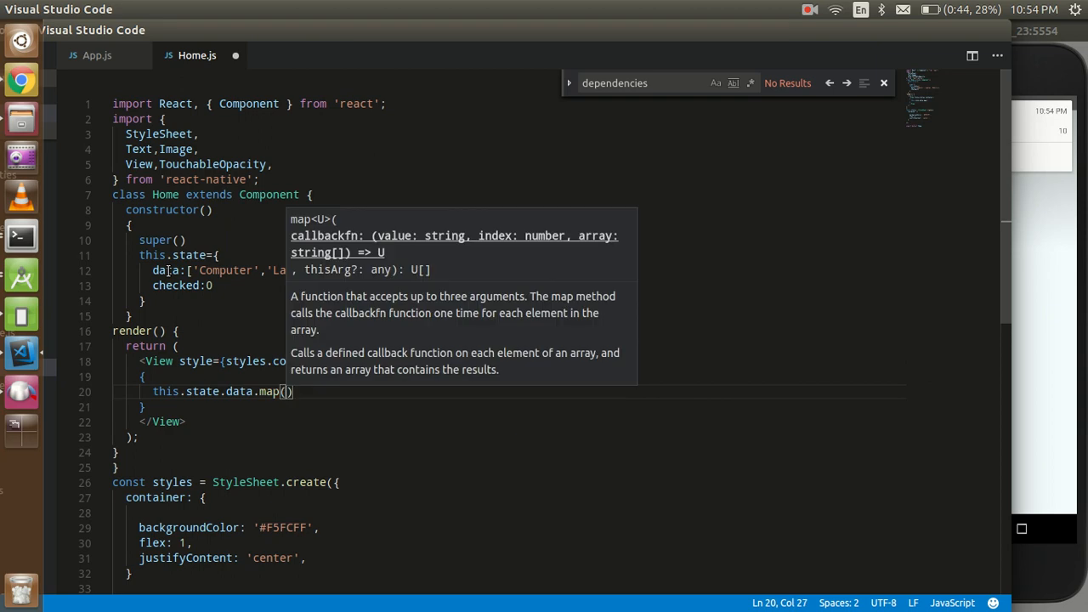
text((d)
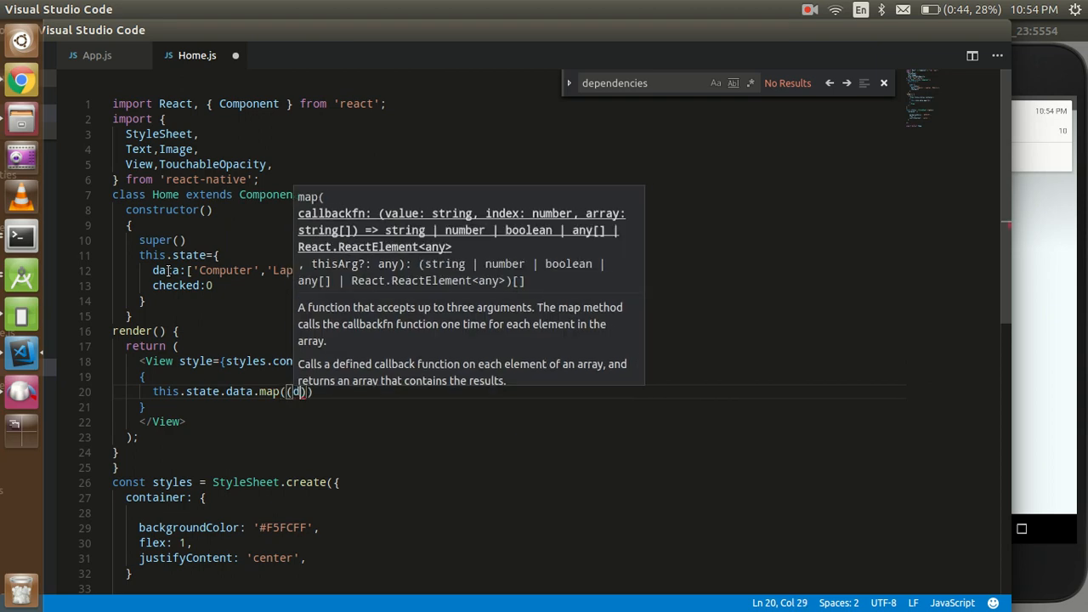
text(data)=>{)
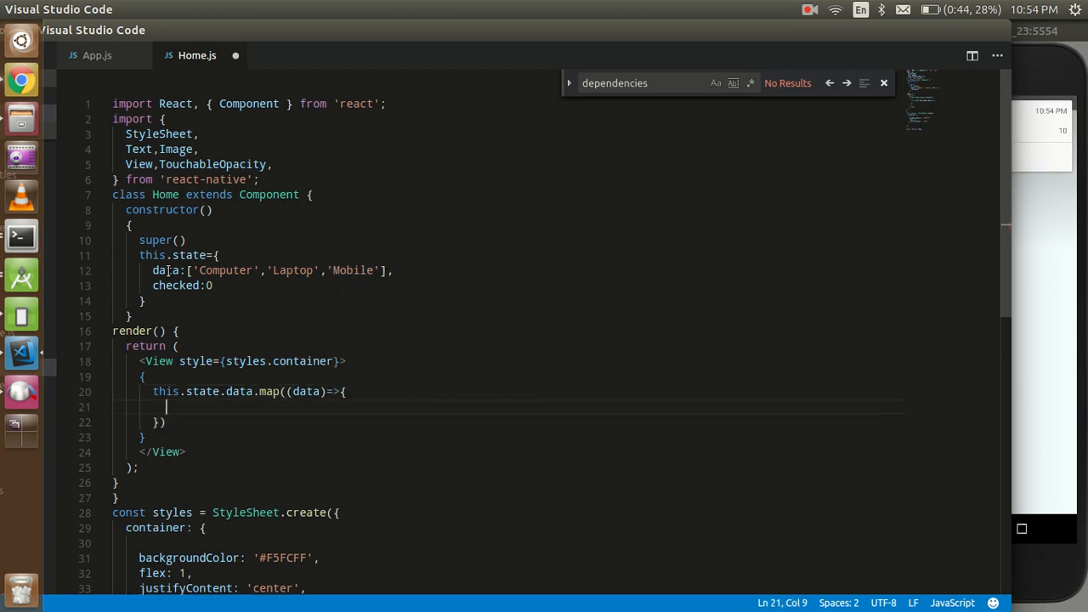
Step: Have the map return a View containing a Text showing {data}
text(return)
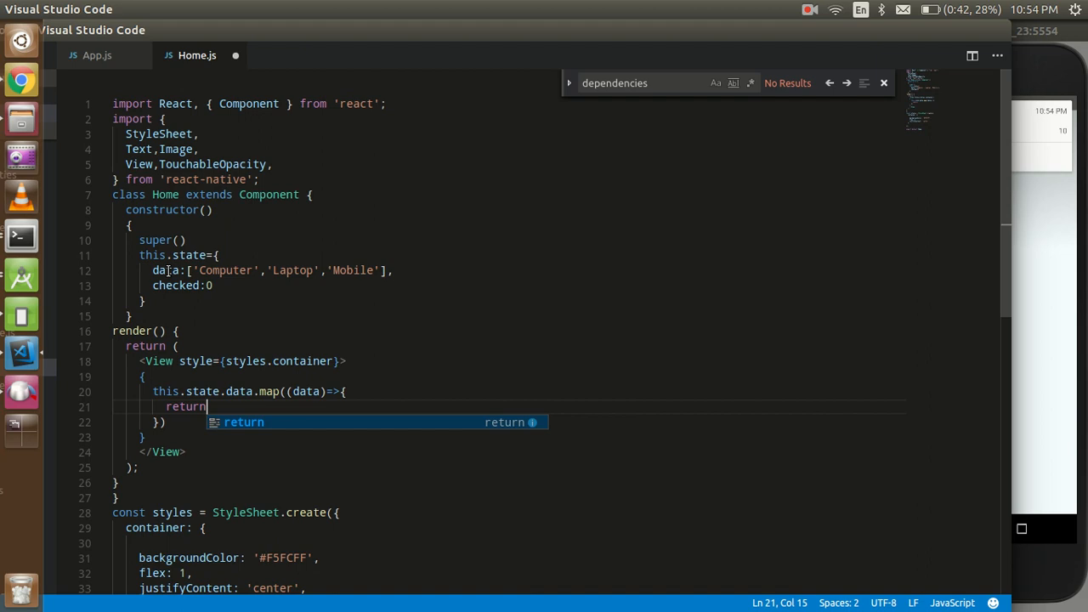
text(()
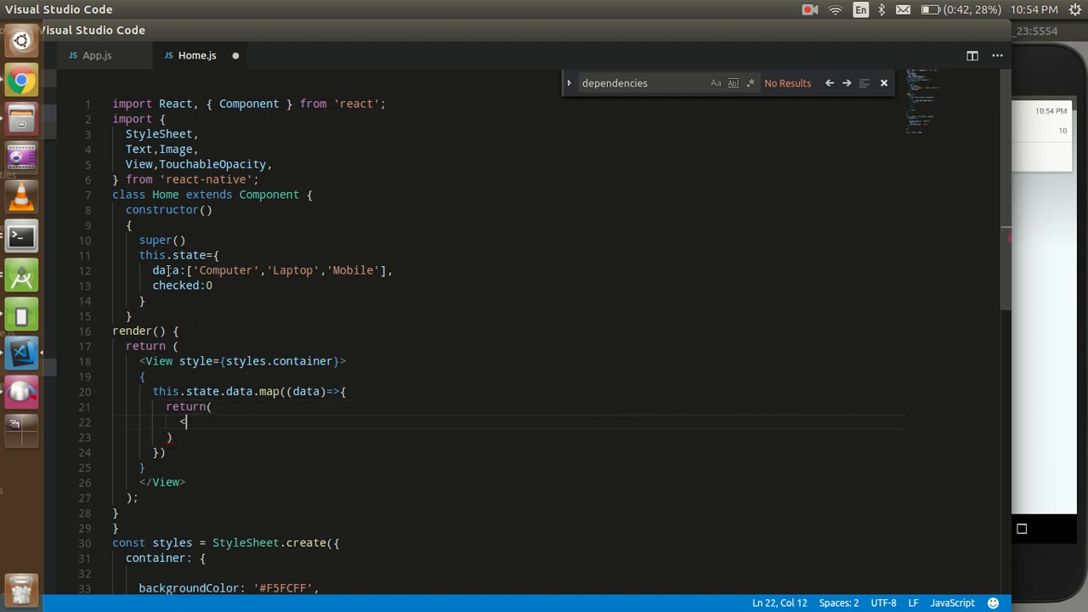
text(View)
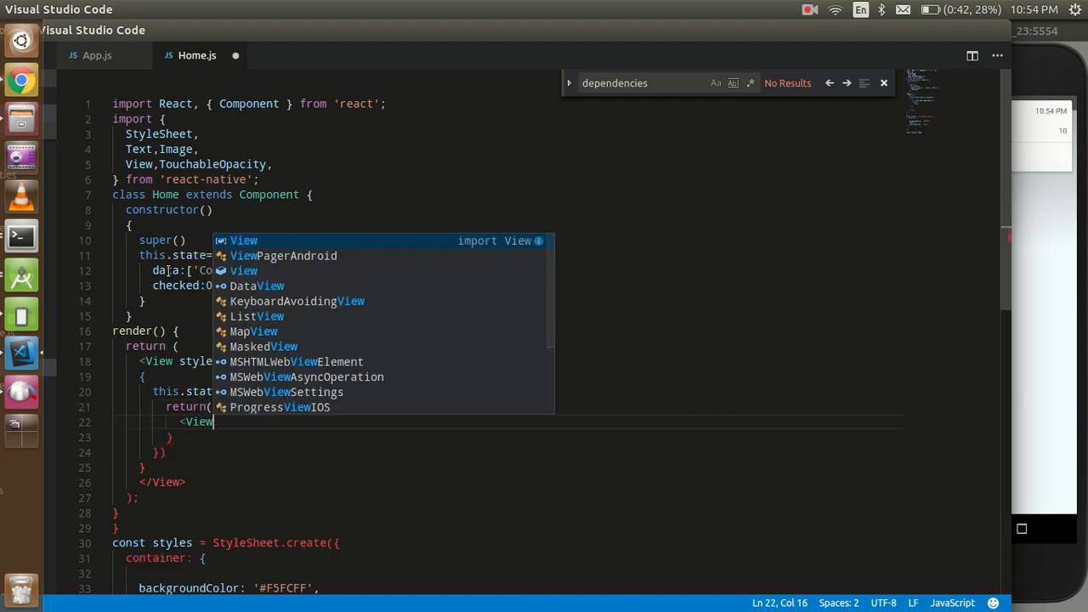
text(</)
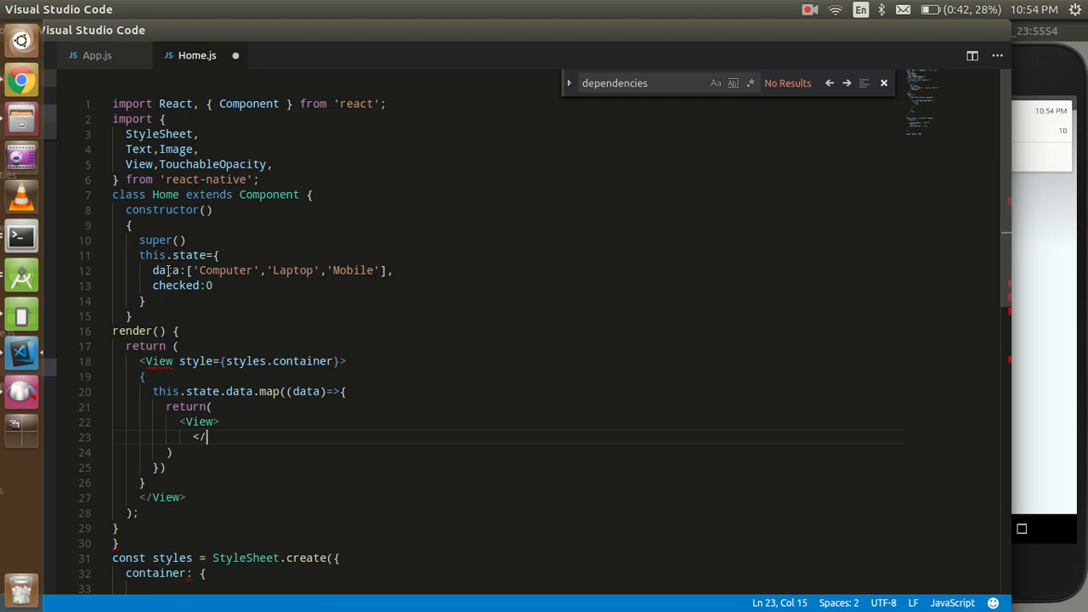
text(View>)
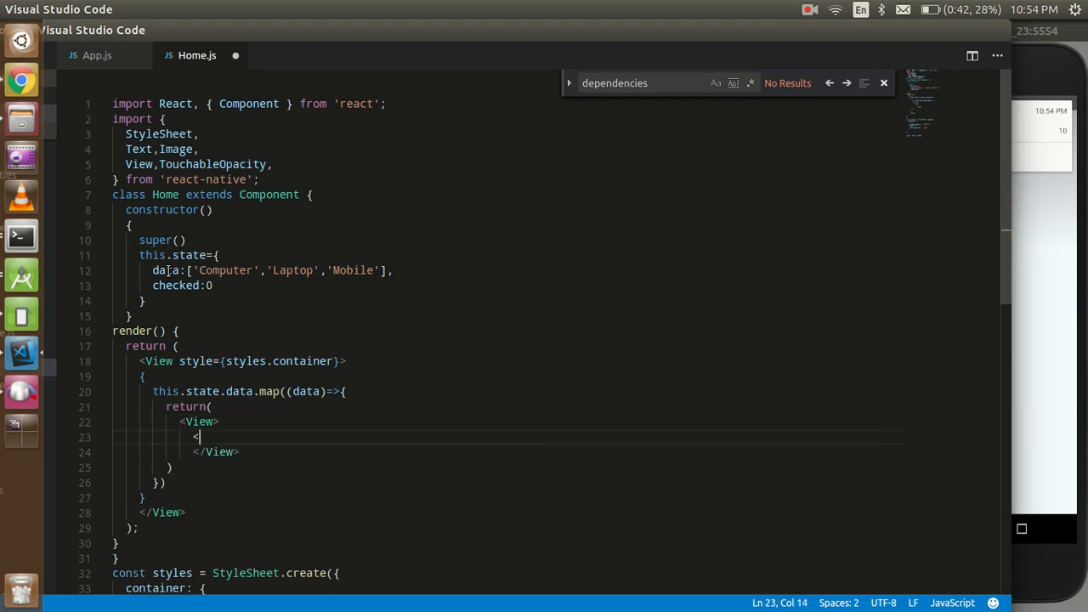
text(Text)
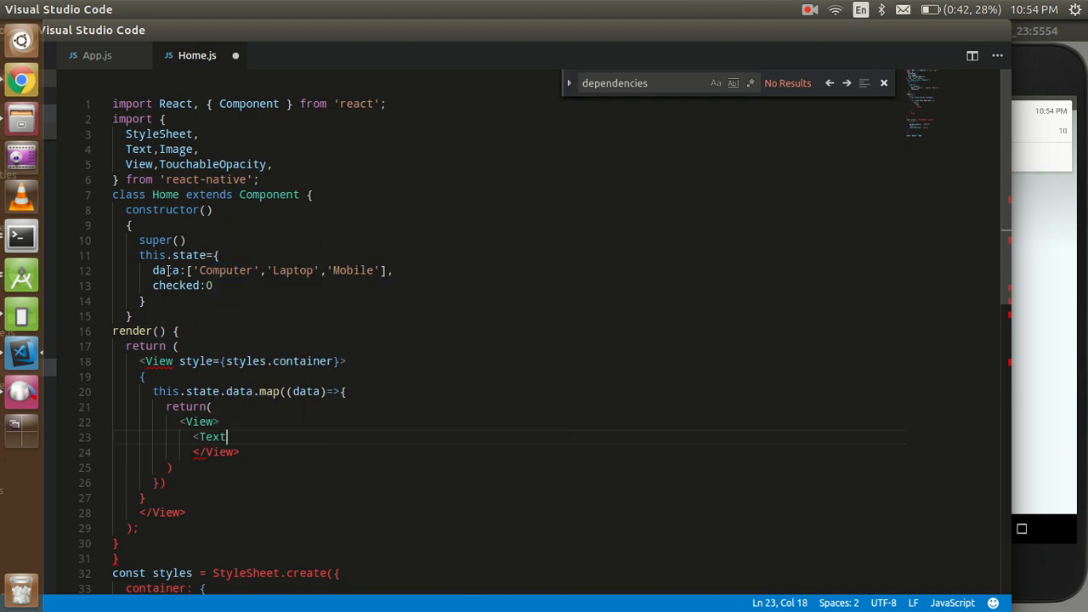
text(></)
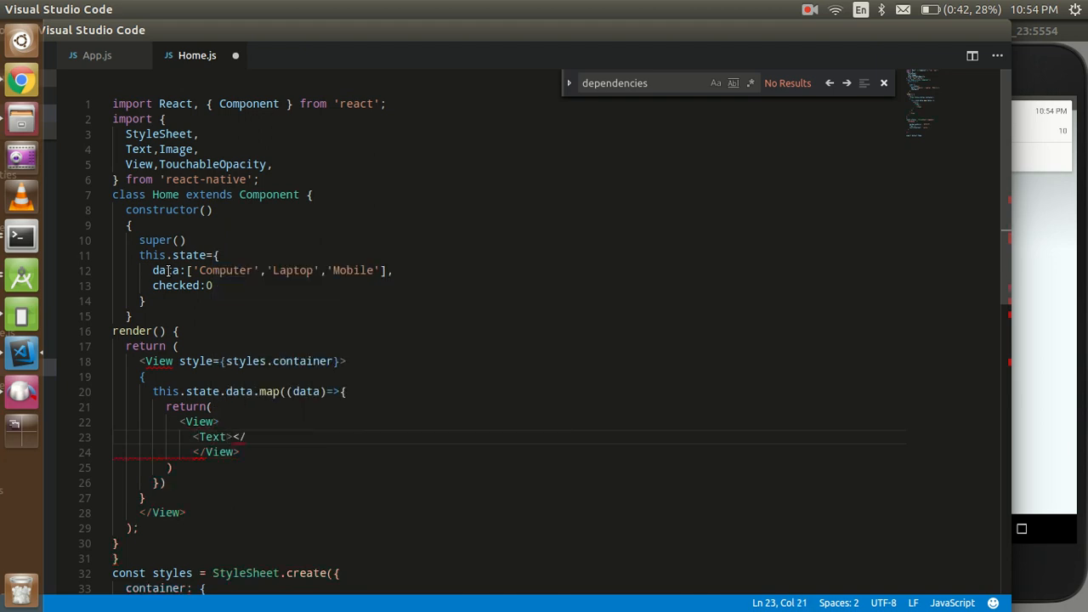
text(Text>)
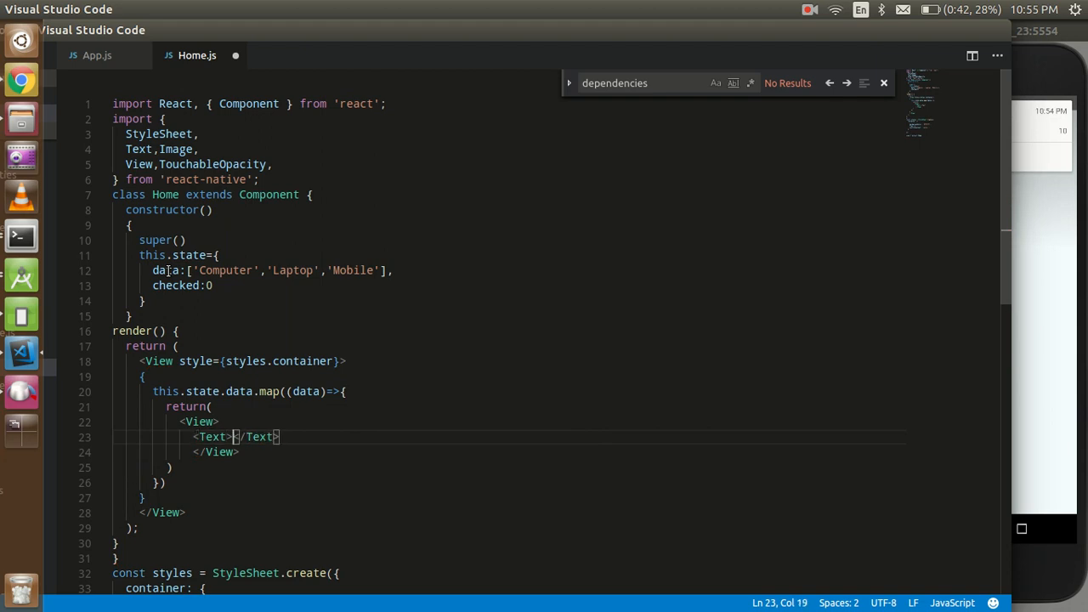
text(data})
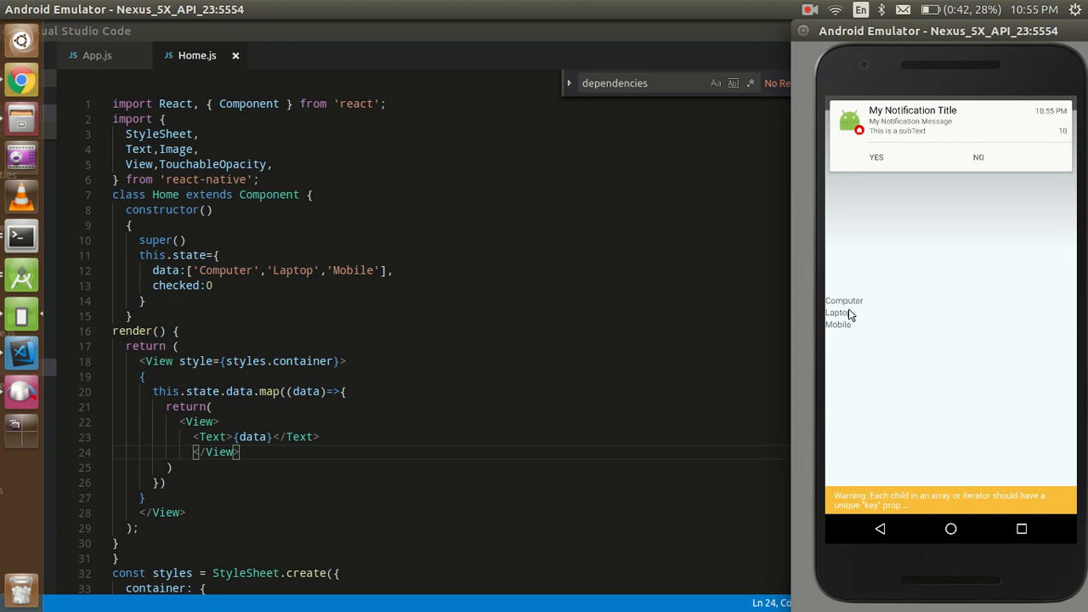
mouse_move(854, 330)
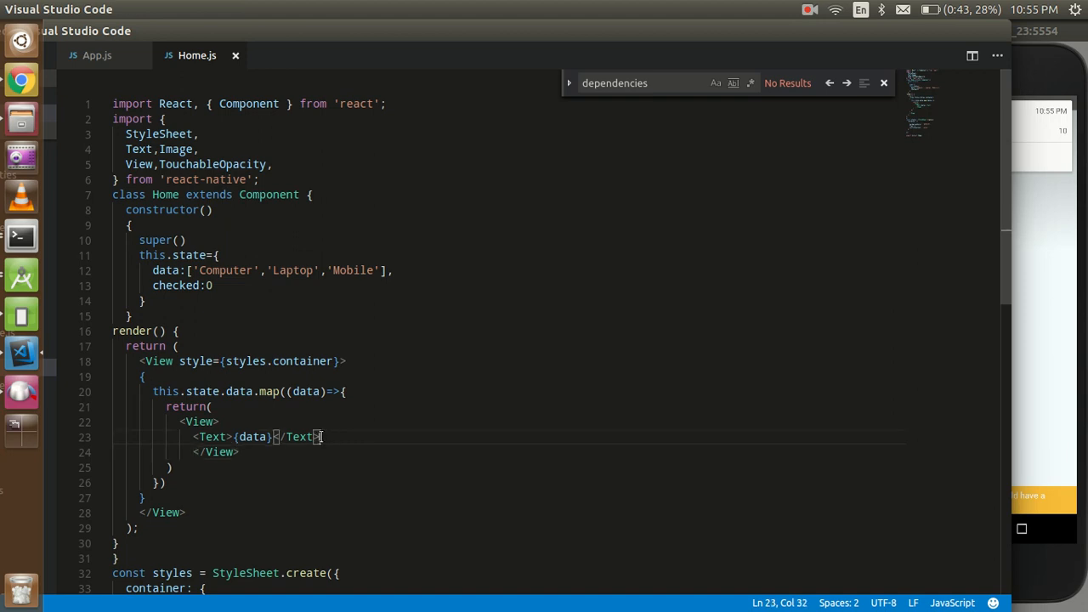
Step: Remove the <Text>{data}</Text> element from the mapped View
double_click(252, 436)
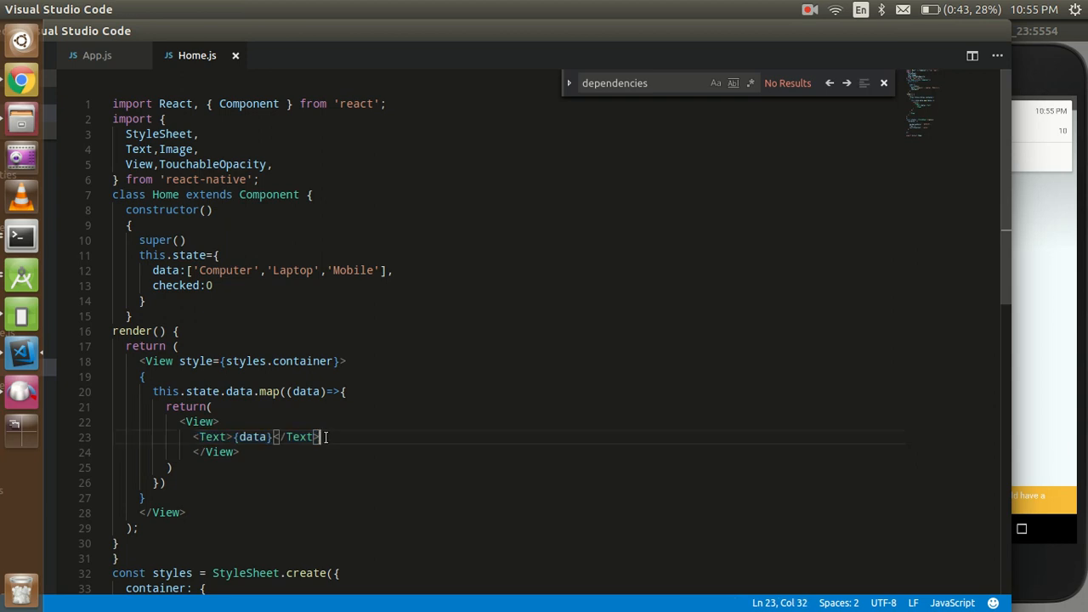
drag(318, 437, 194, 437)
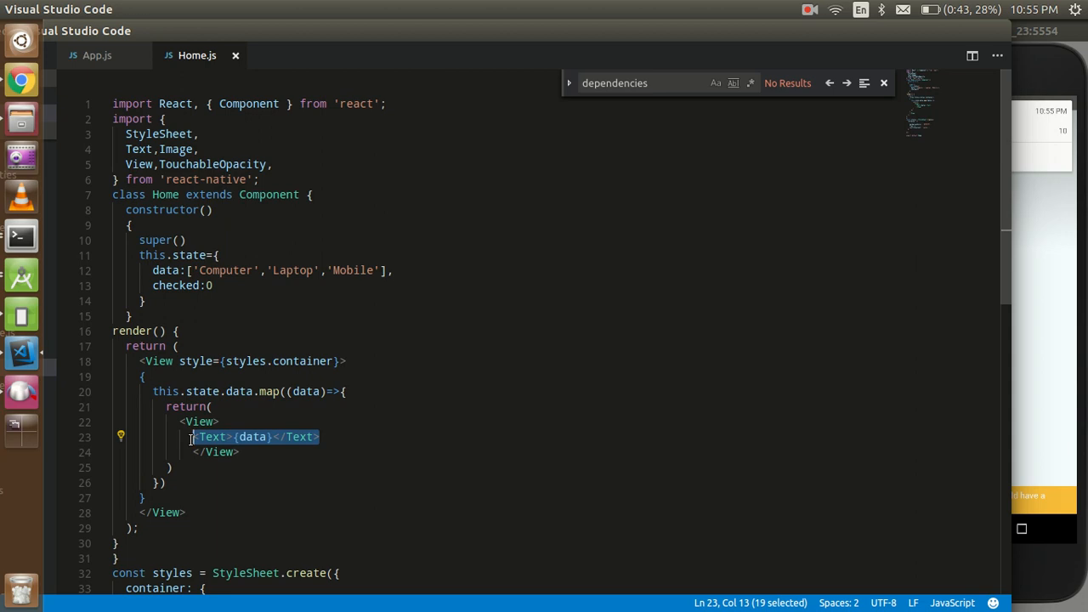
key(Delete)
text({)
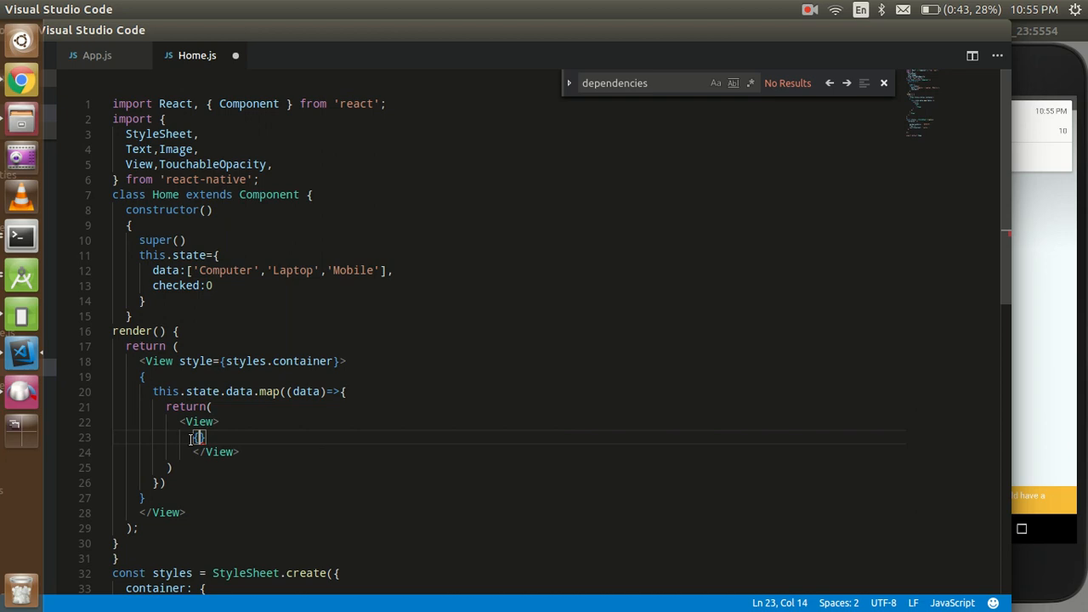
Step: Insert the expression this.state.checked==key and wrap it in braces
text(this.state.c)
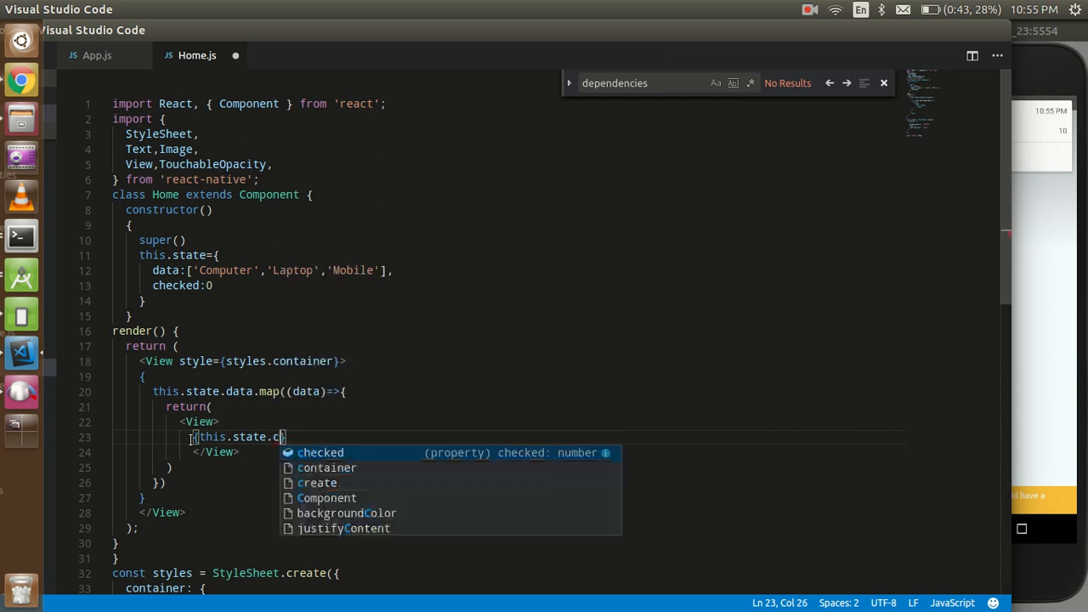
text(hecked==)
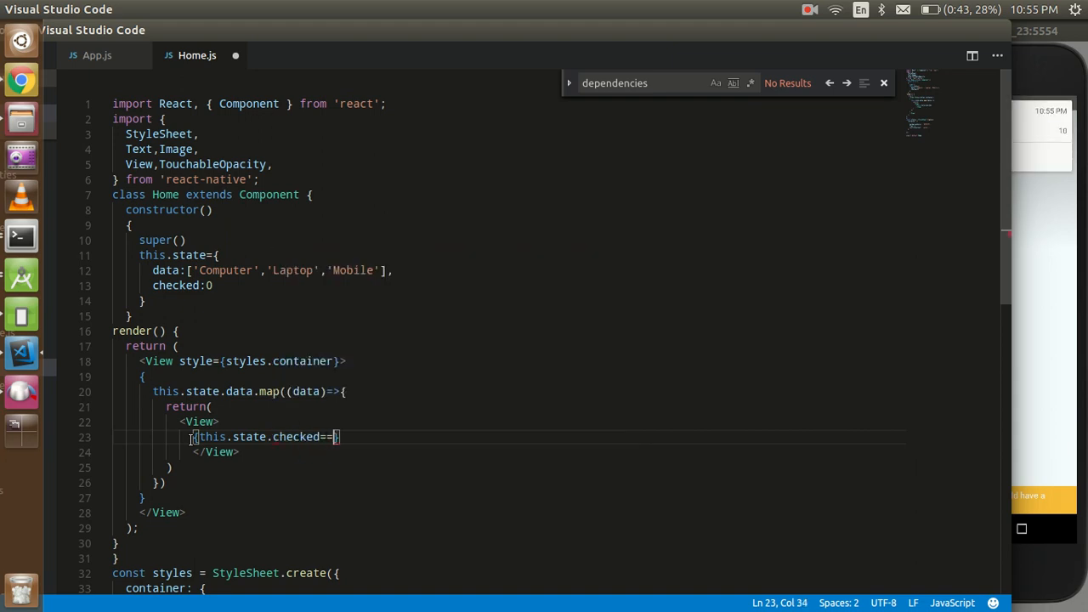
text(key)
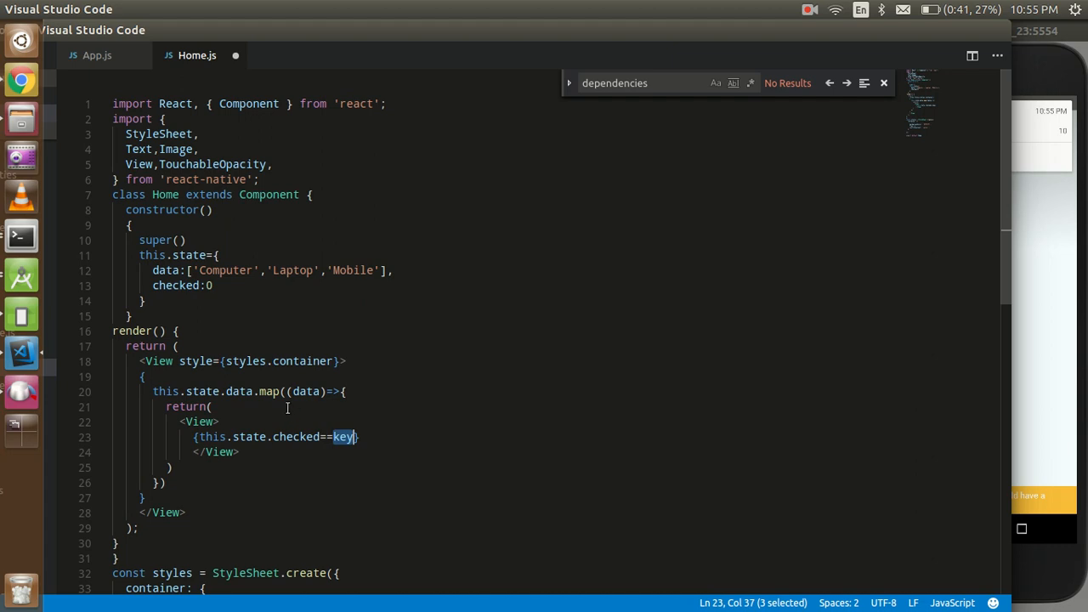
click(357, 437)
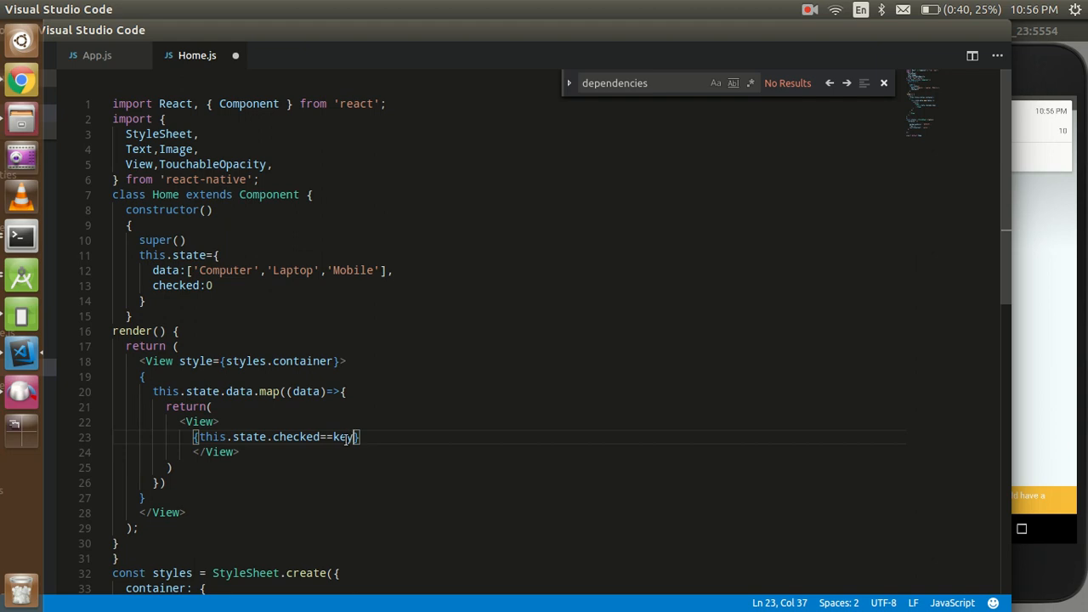
double_click(344, 437)
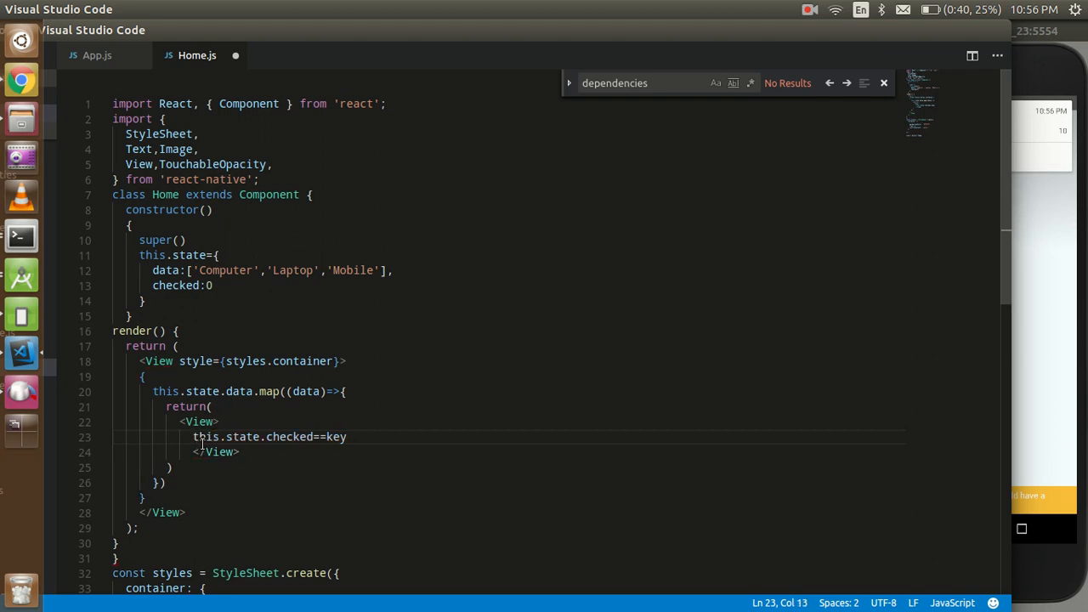
drag(193, 436, 346, 436)
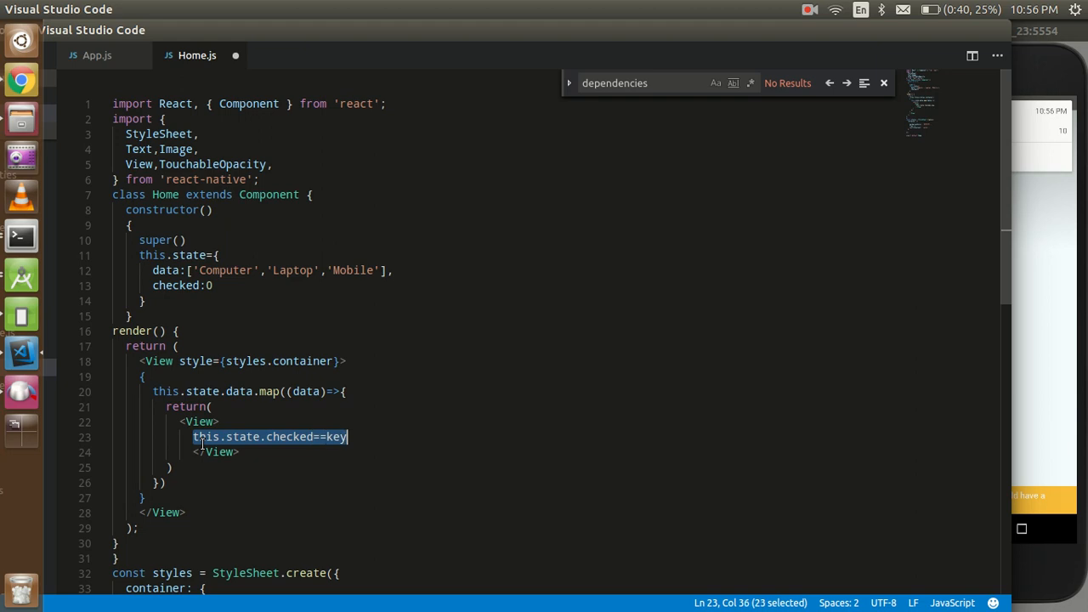
text({)
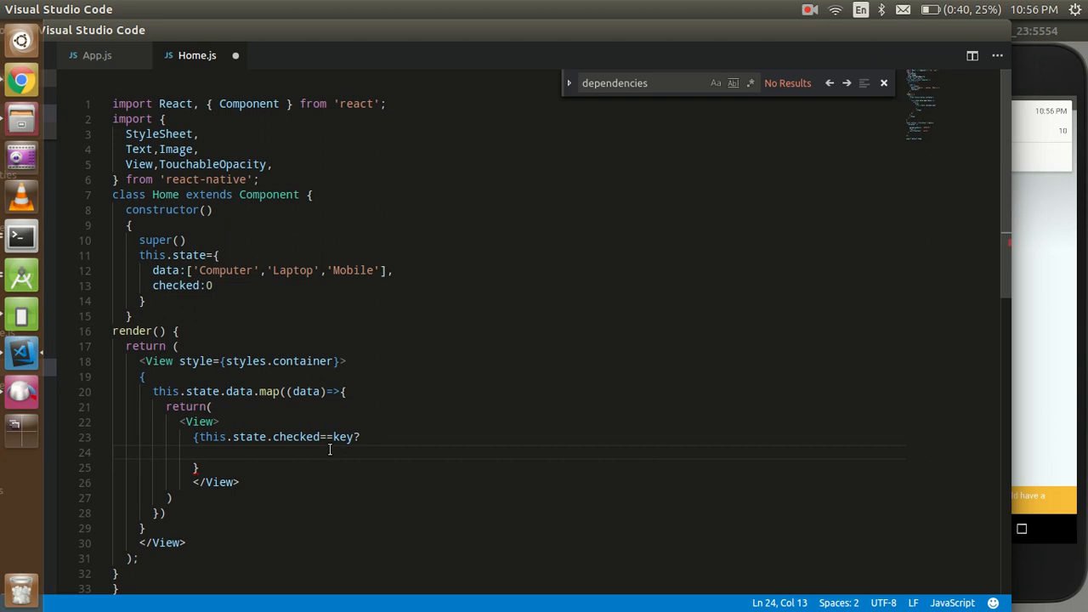
Step: Add an opening and closing TouchableOpacity tag pair split onto separate lines
text(<Ti)
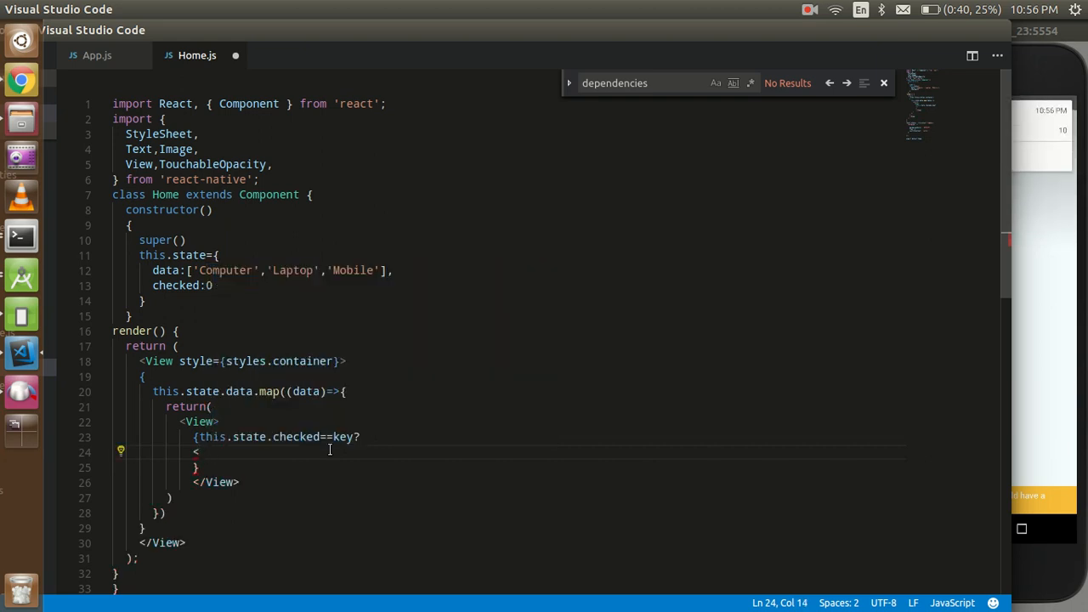
text(Tocu)
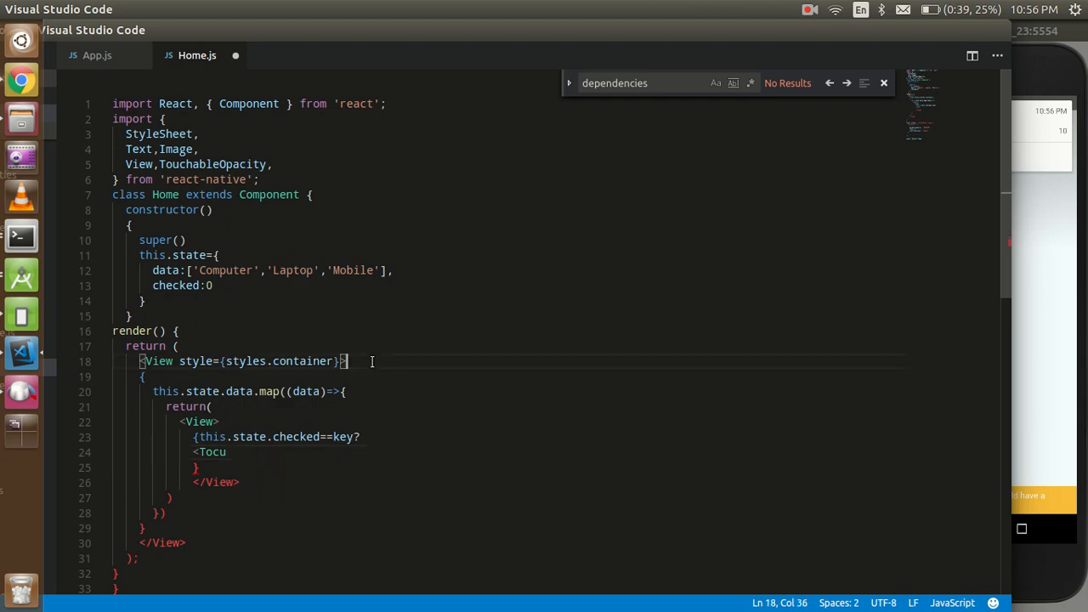
double_click(212, 164)
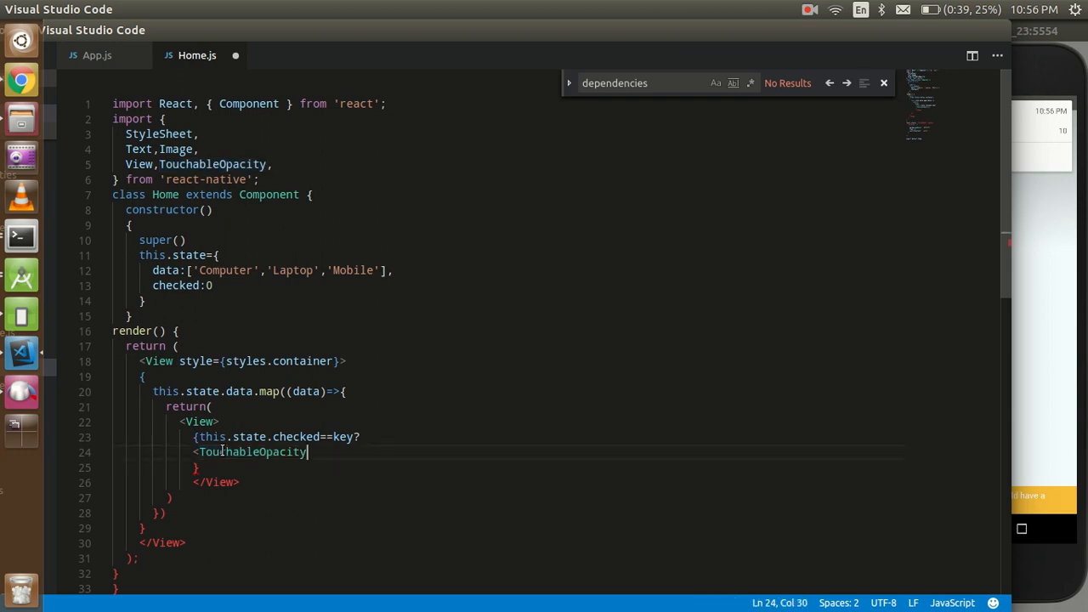
text(>)
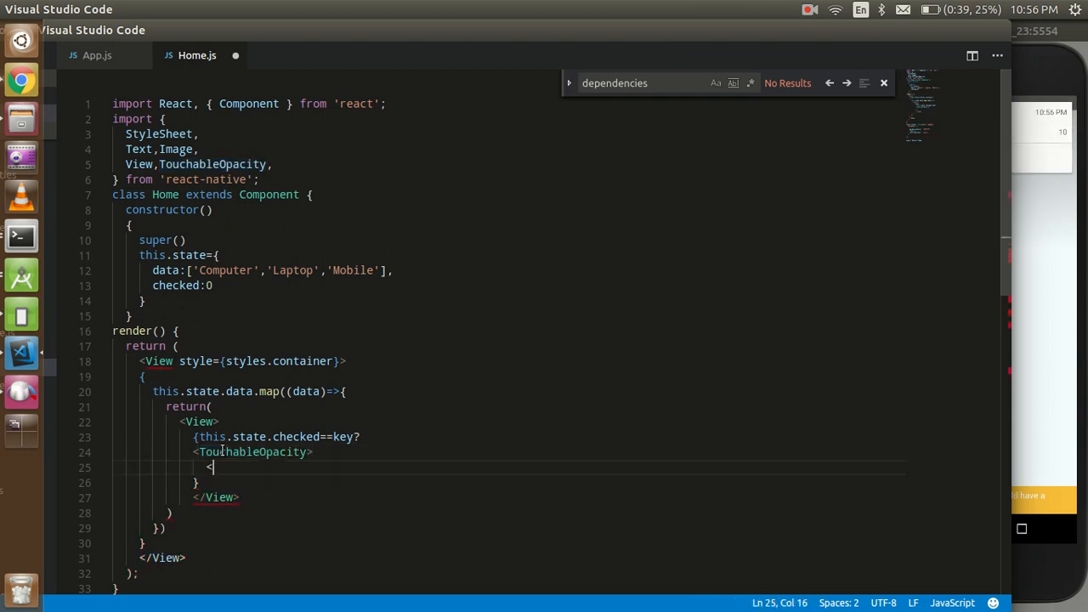
text(/TouchableOpacity>)
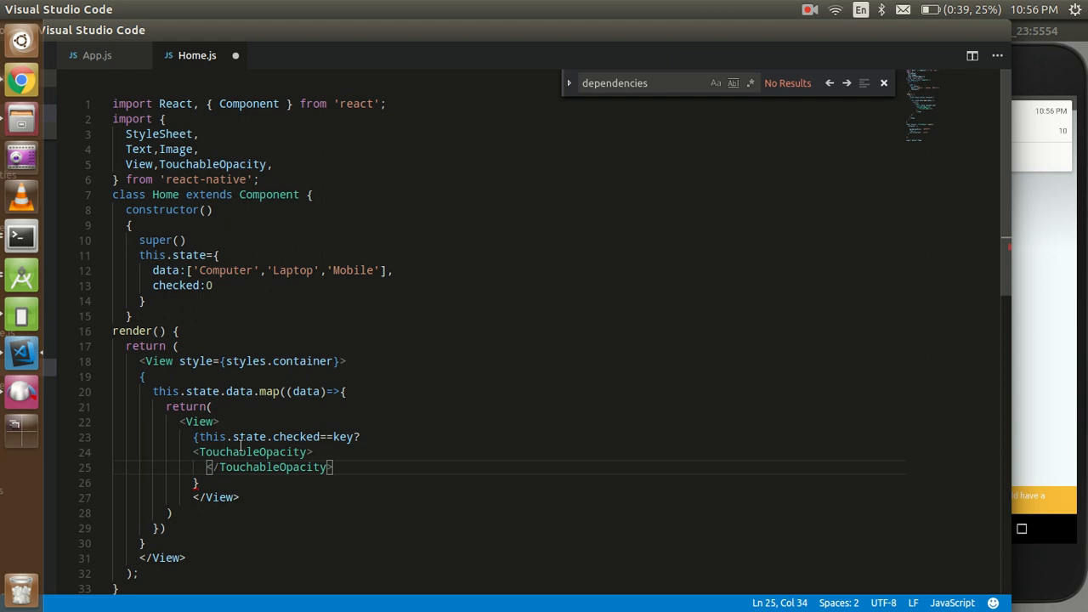
key(Enter)
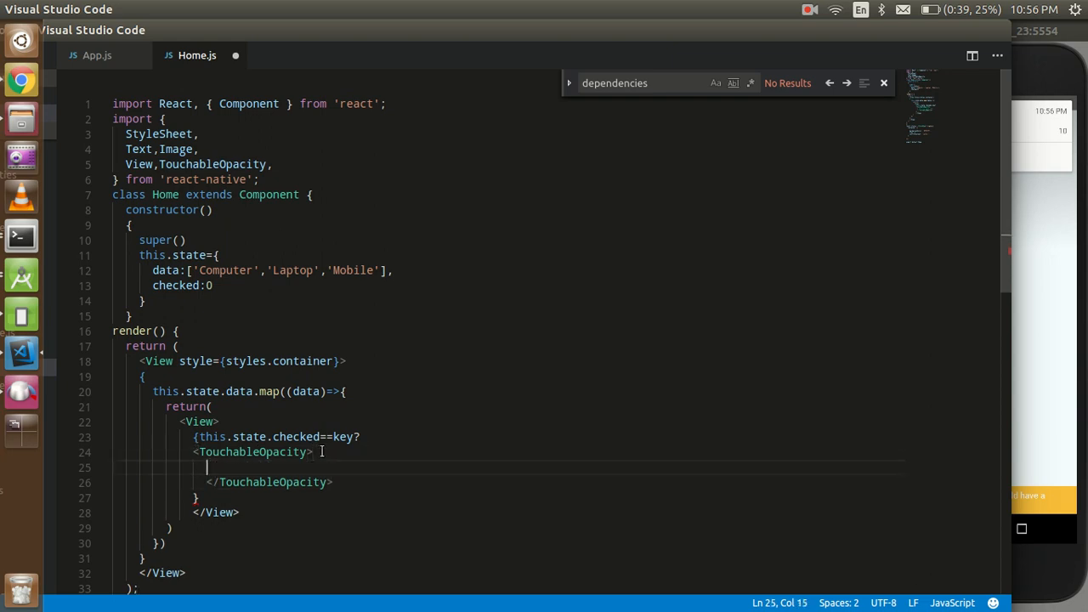
Step: Put an empty <Text></Text> inside it and begin an Image tag
text(T)
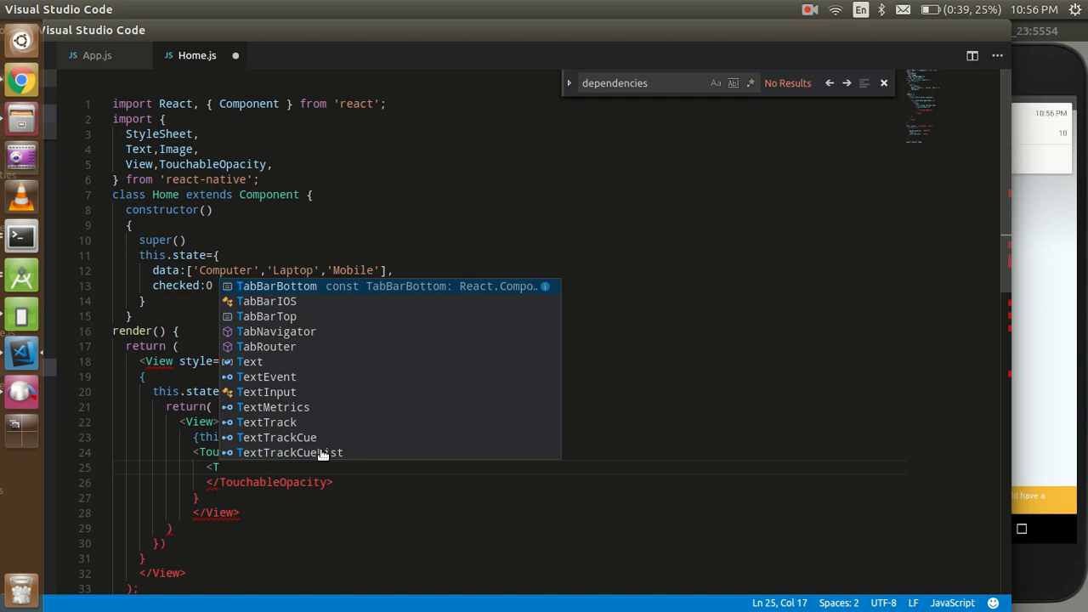
text(ext></)
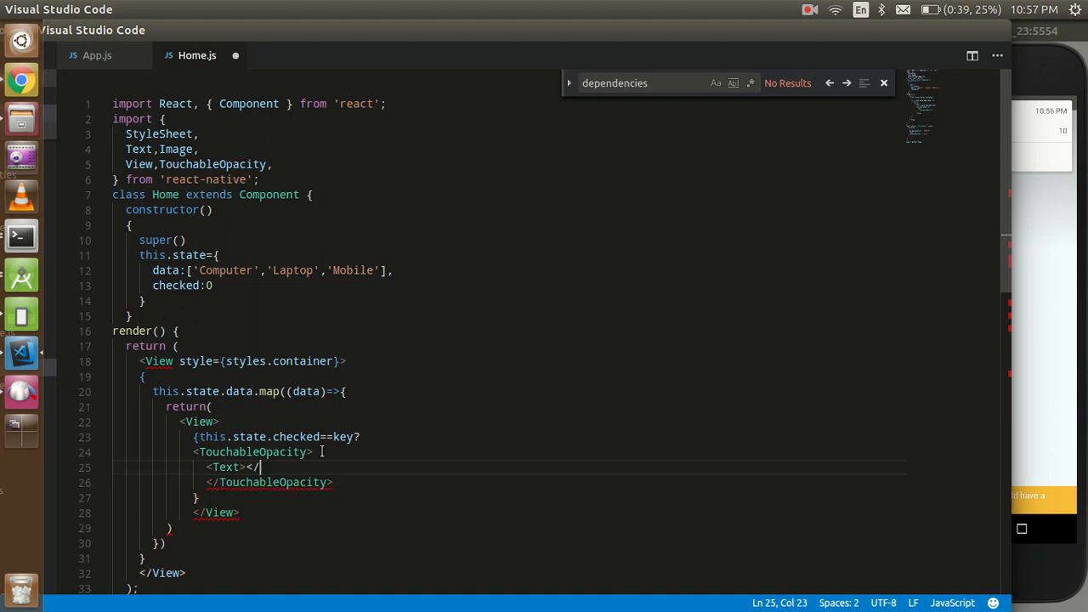
text(Text>)
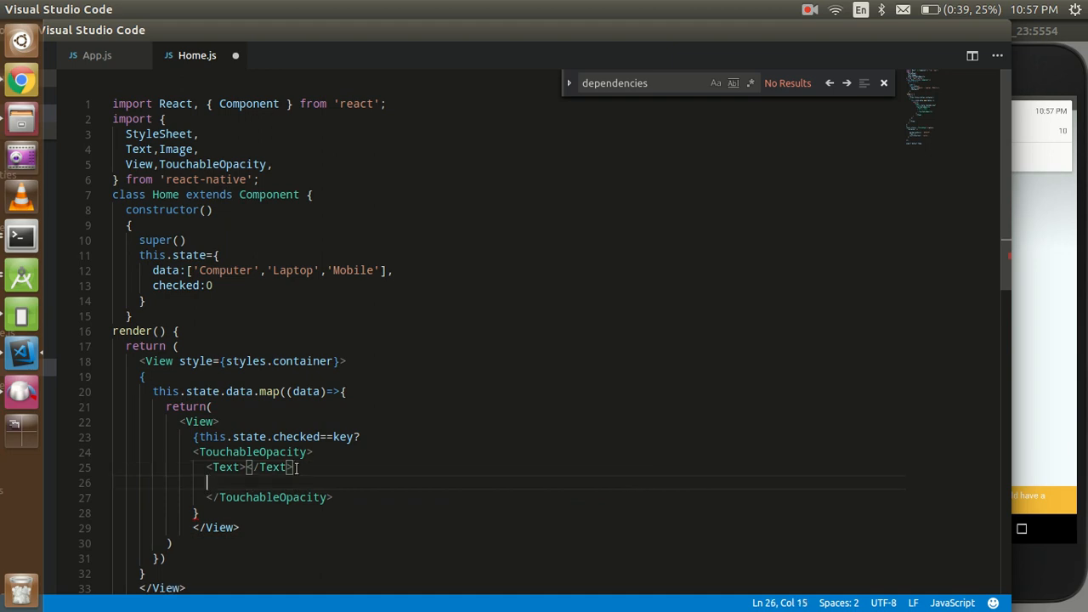
text(IM)
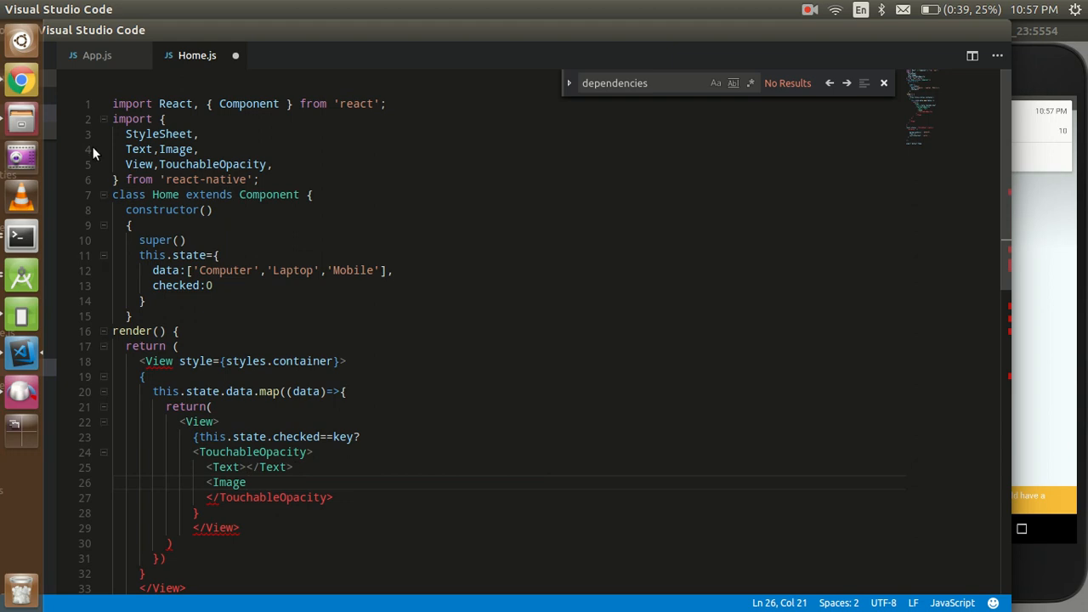
mouse_move(22, 79)
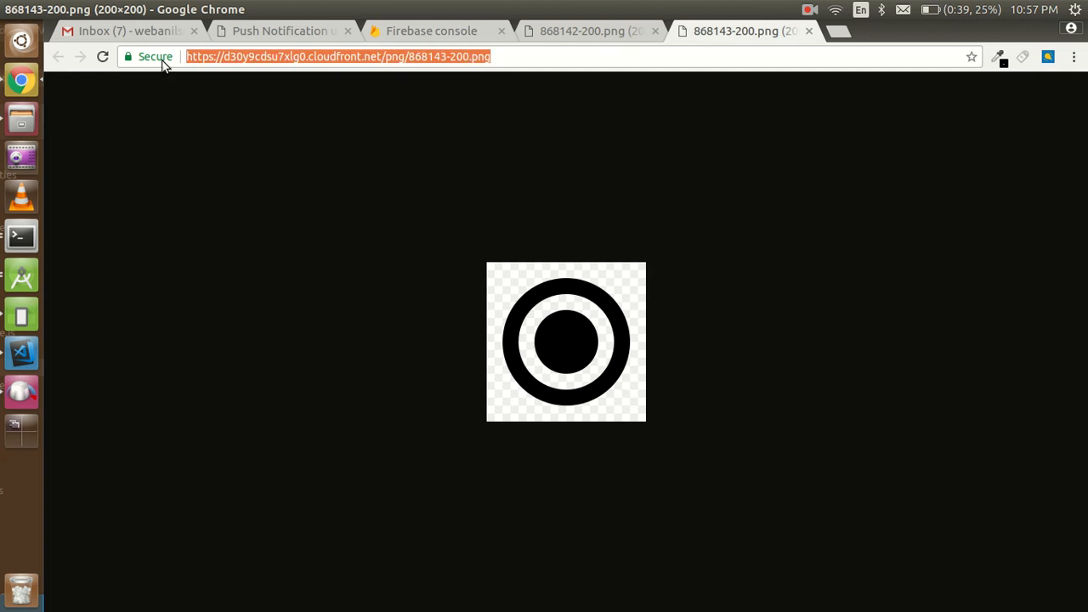
mouse_move(442, 138)
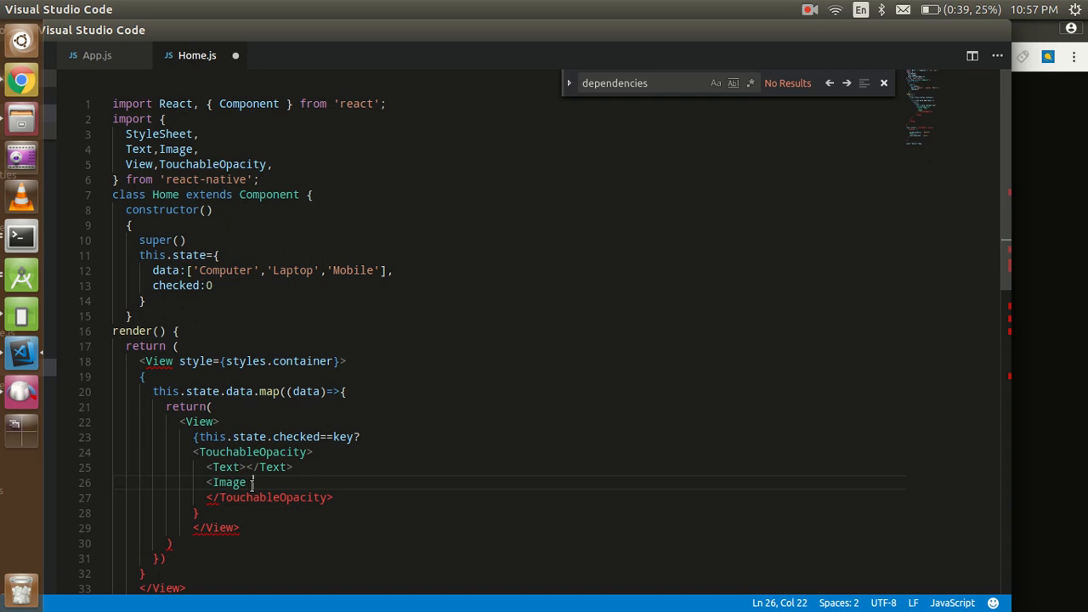
text(soc)
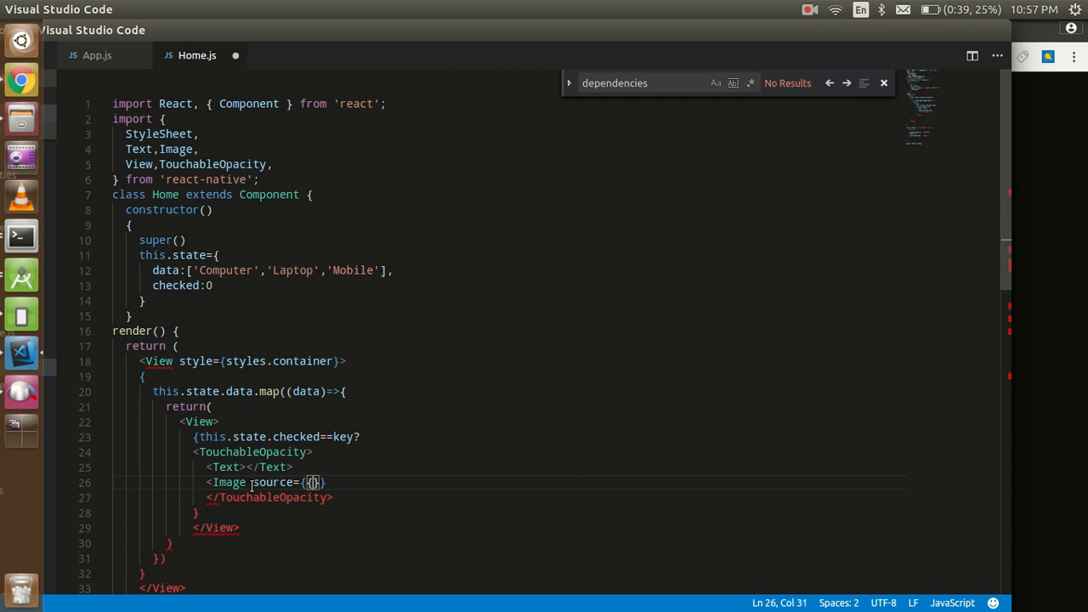
text(uri:)
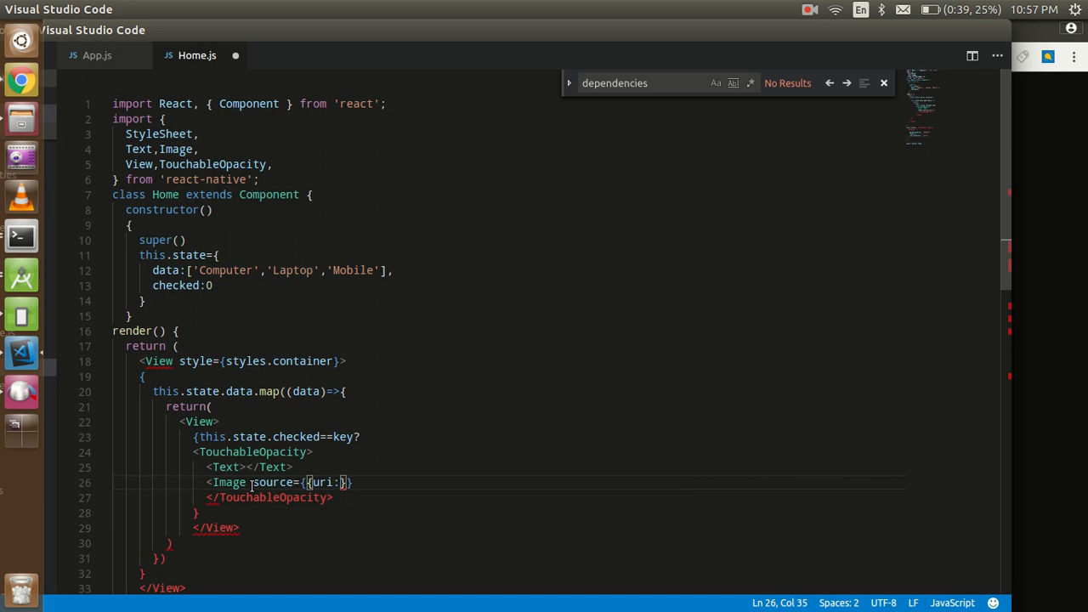
text('https://d30y9cdsu7xlg0.cloudfront.net/png/868143-200.png')
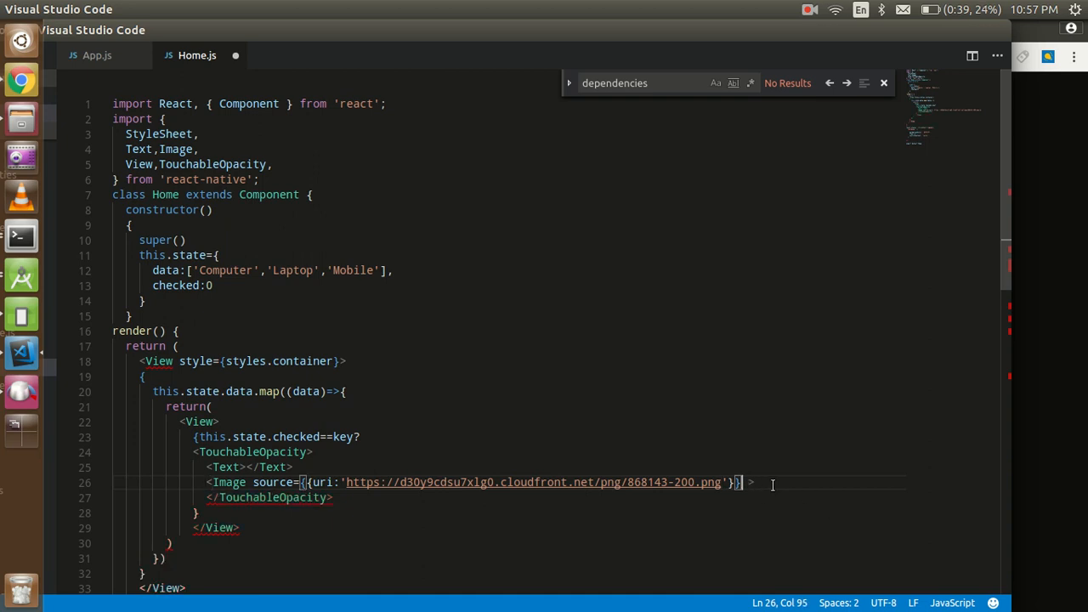
text(/)
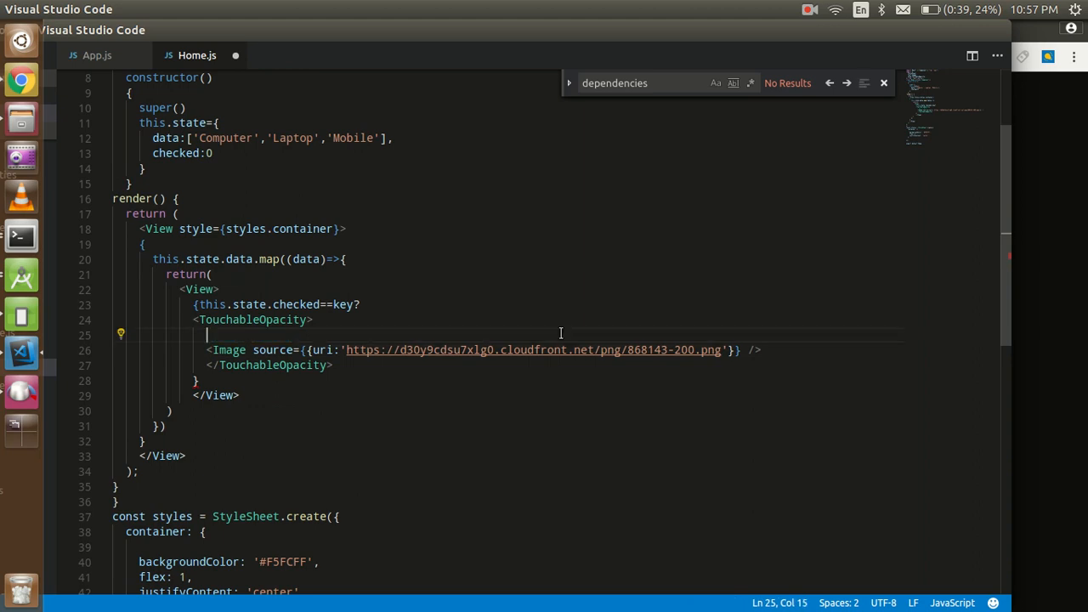
Step: Add a Text element after the Image showing {data}
text(<Text></Text>)
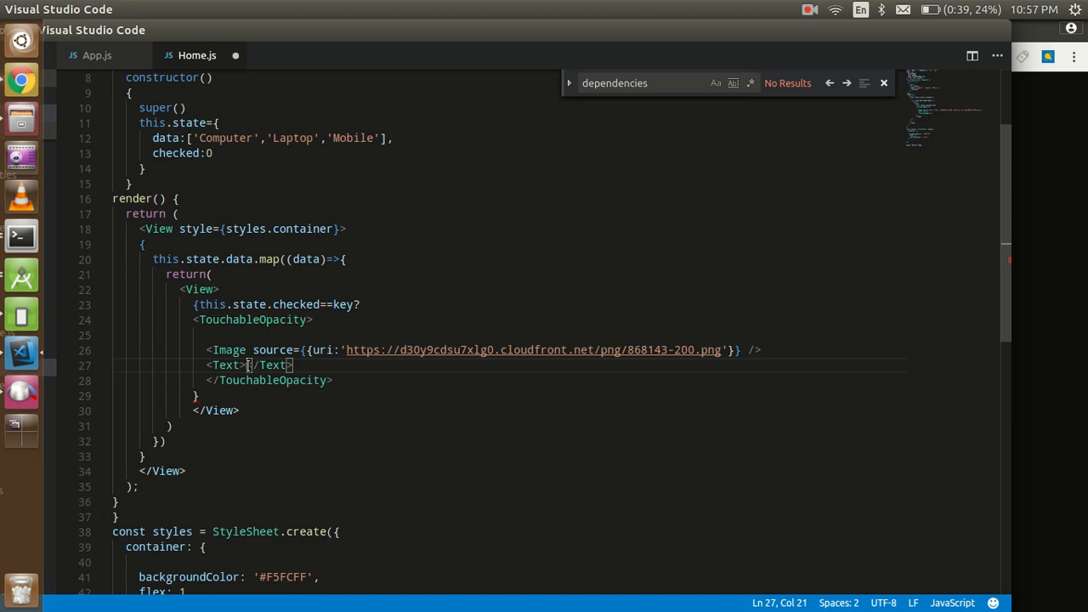
click(252, 364)
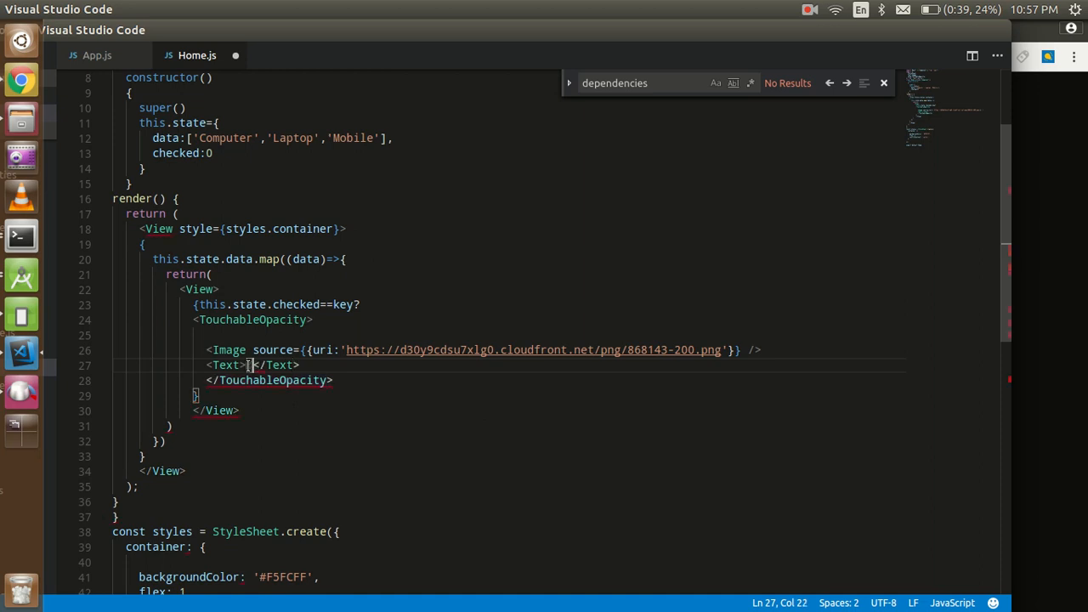
text(daat)
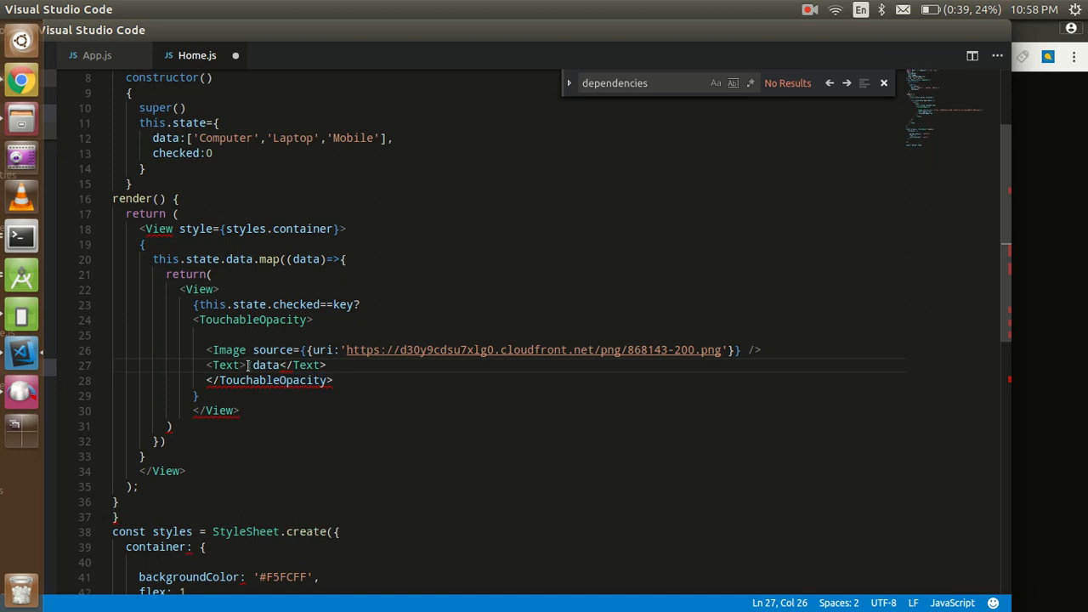
text({data})
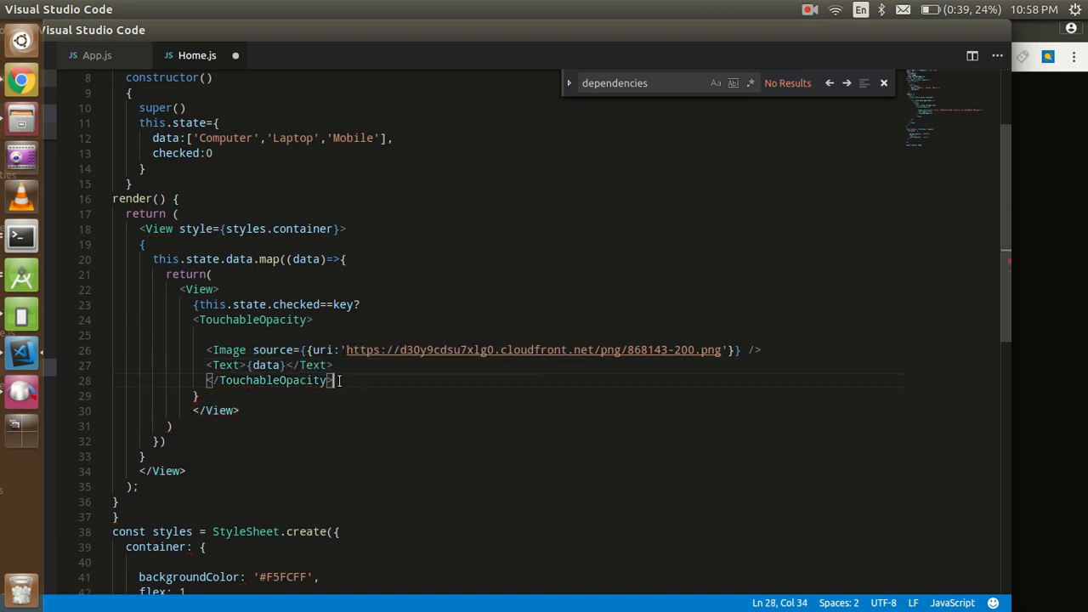
Step: Select the checked-option TouchableOpacity block and switch to the browser for the 868142-200.png image
drag(330, 380, 187, 320)
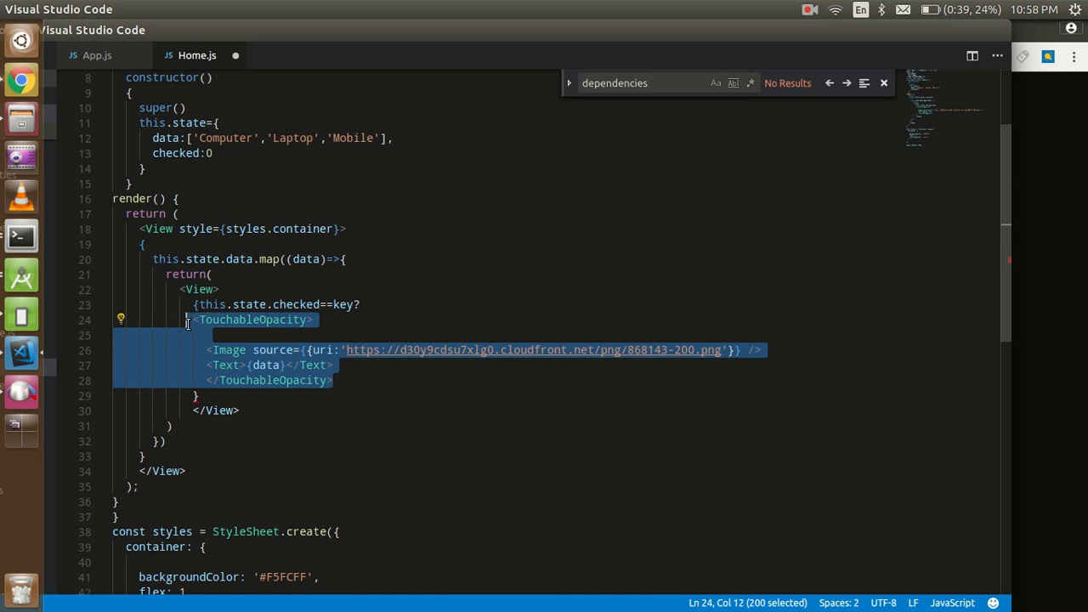
click(334, 381)
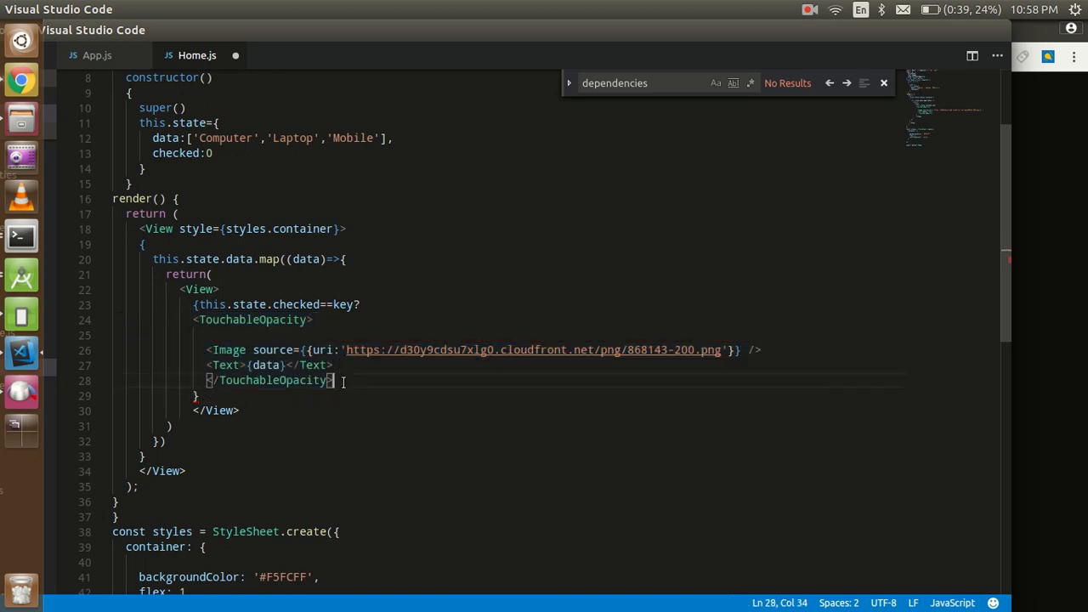
key(enter)
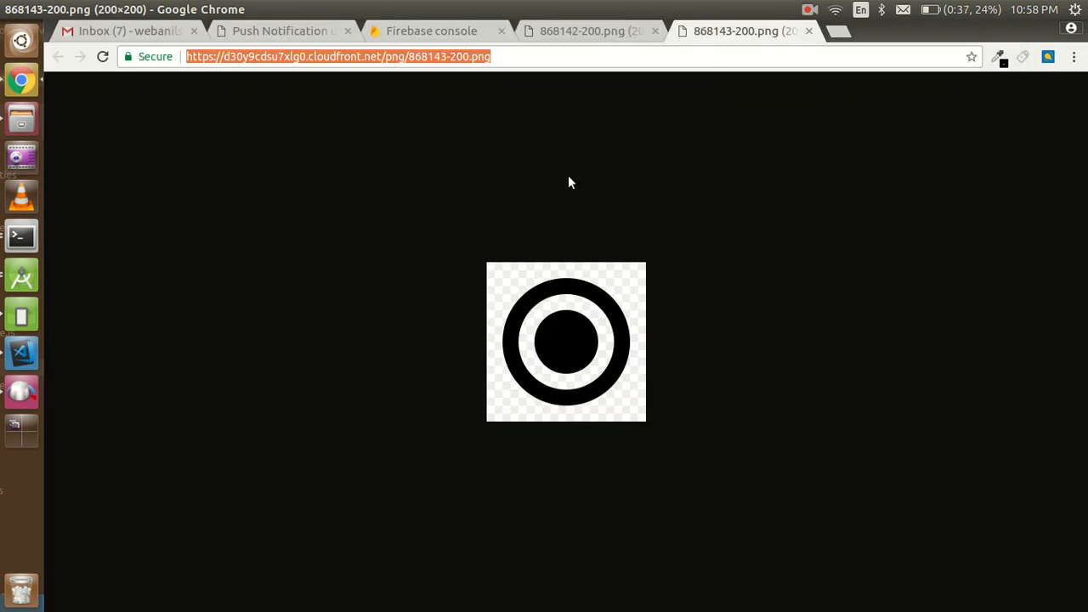
click(587, 30)
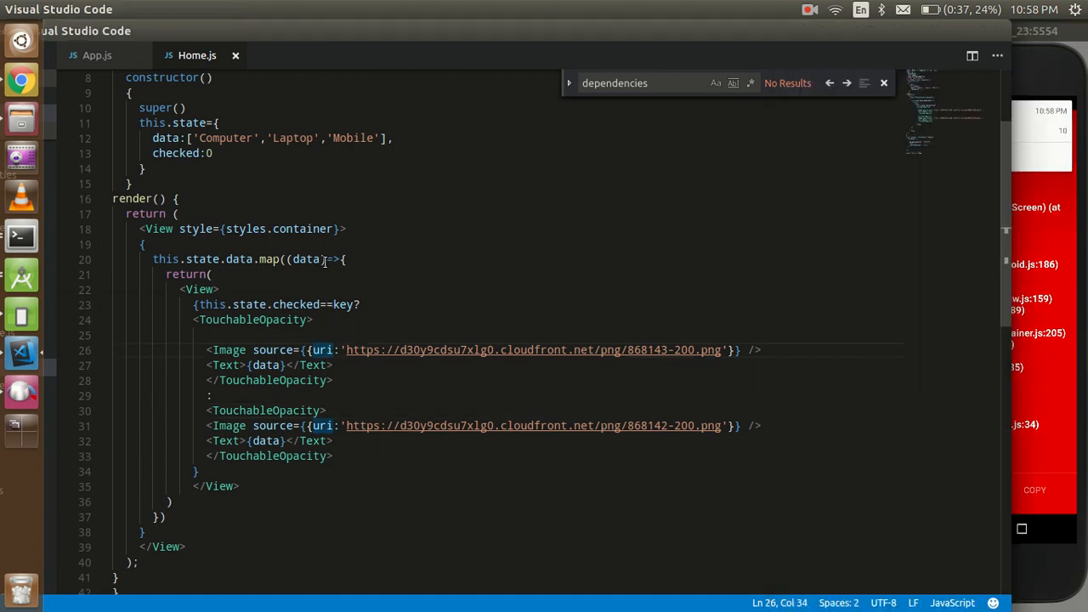
Step: Change the map callback to map((data,key)=> and reload the app in the emulator
text(,key)
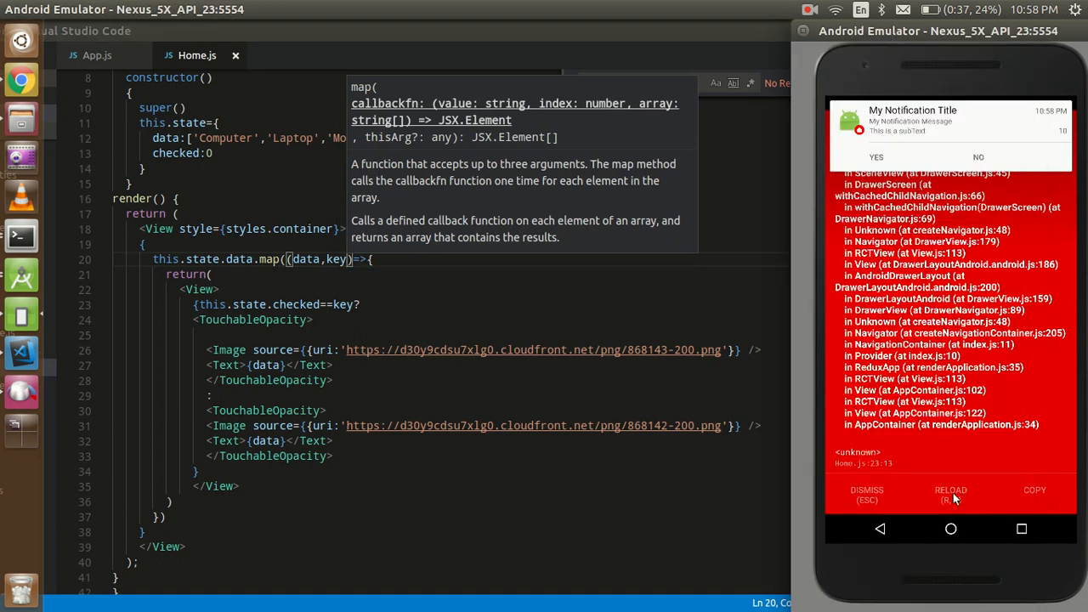
click(950, 490)
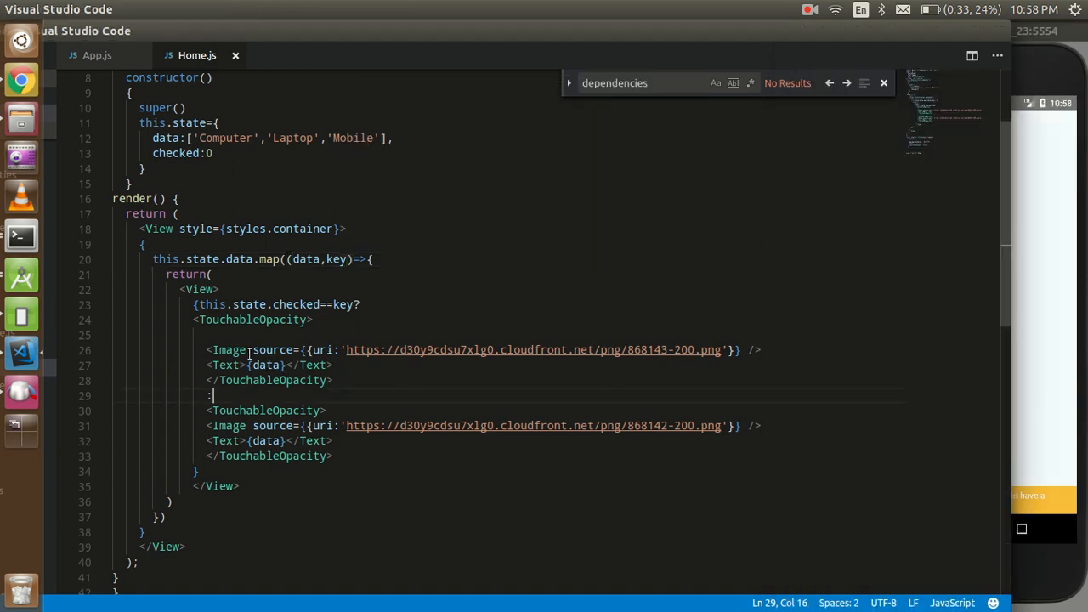
Step: Add style={styles.img} to both Image tags and scroll down to StyleSheet.create
text(style={)
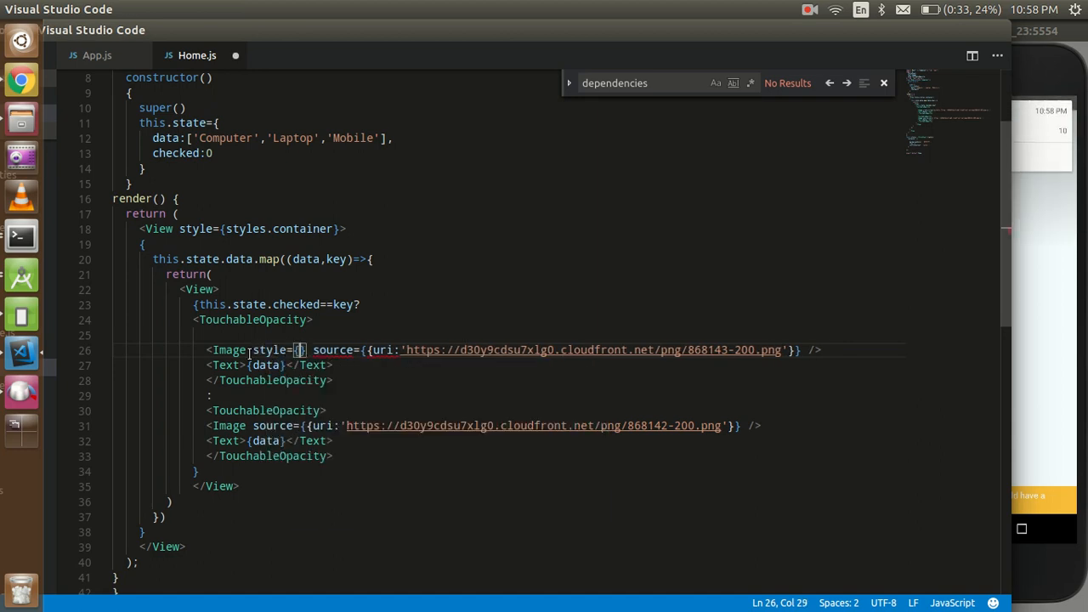
text(stey\\)
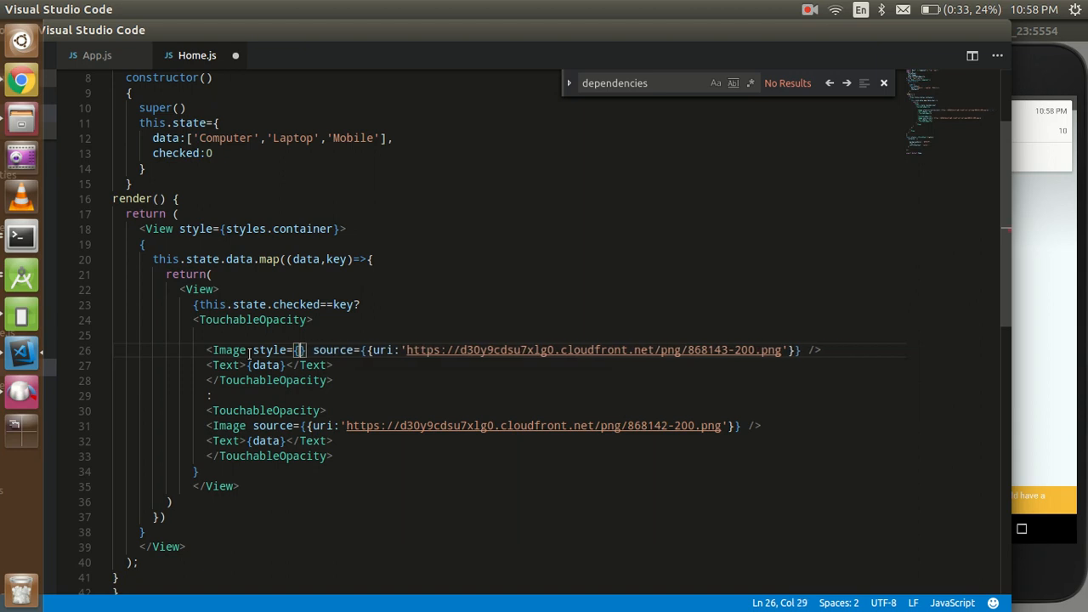
text(styles)
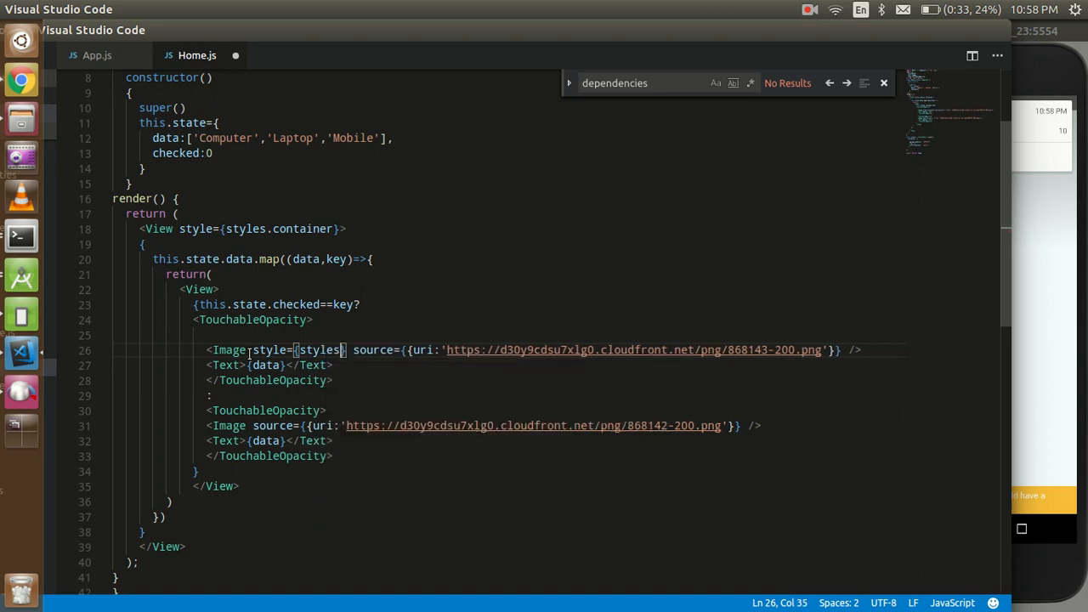
text(.img)
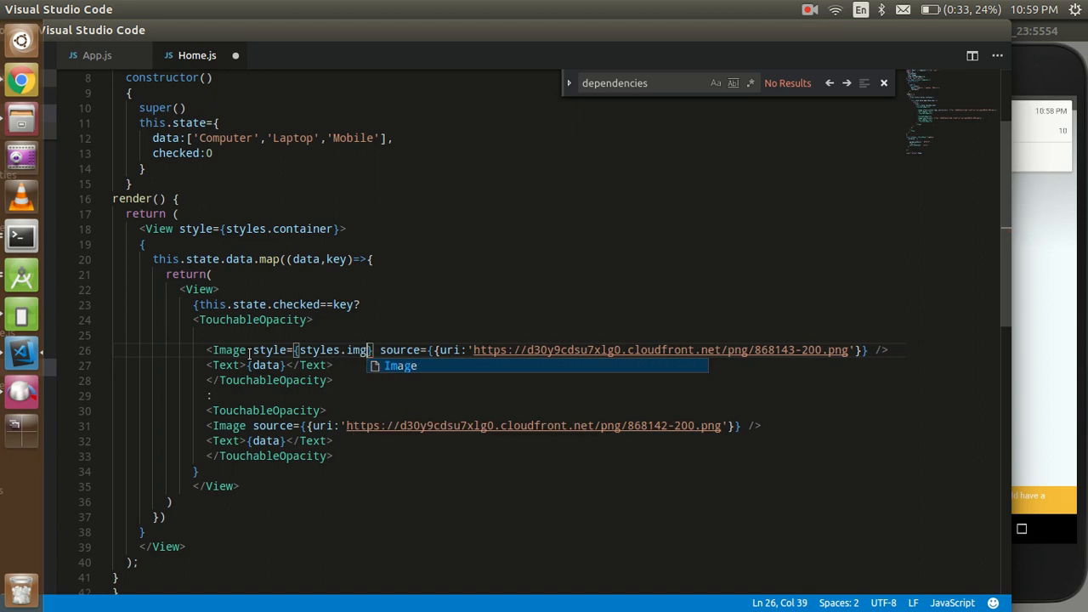
double_click(357, 350)
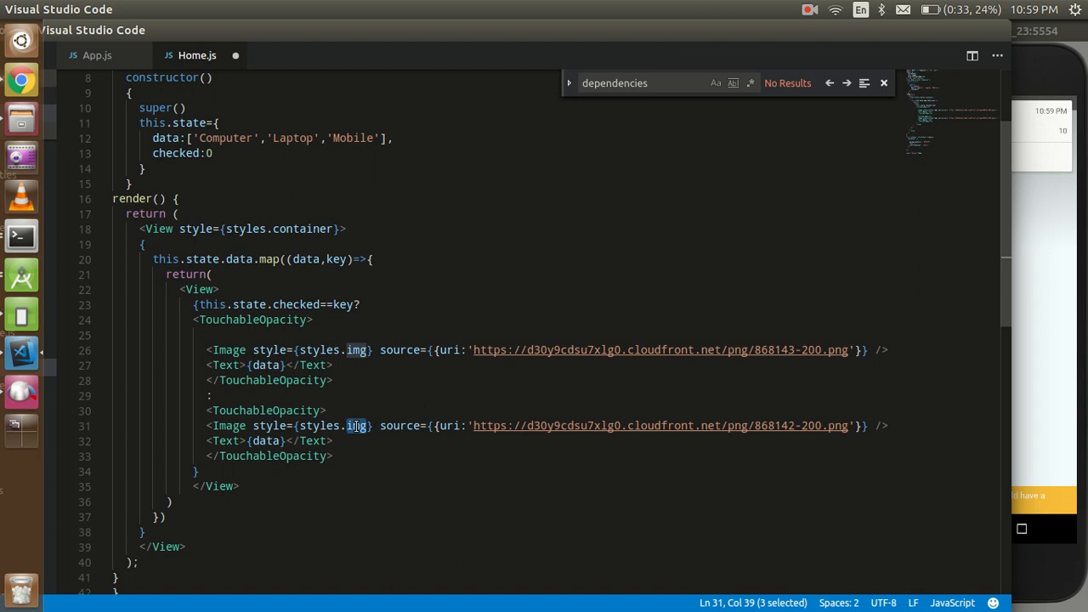
scroll(down, 3)
text(img)
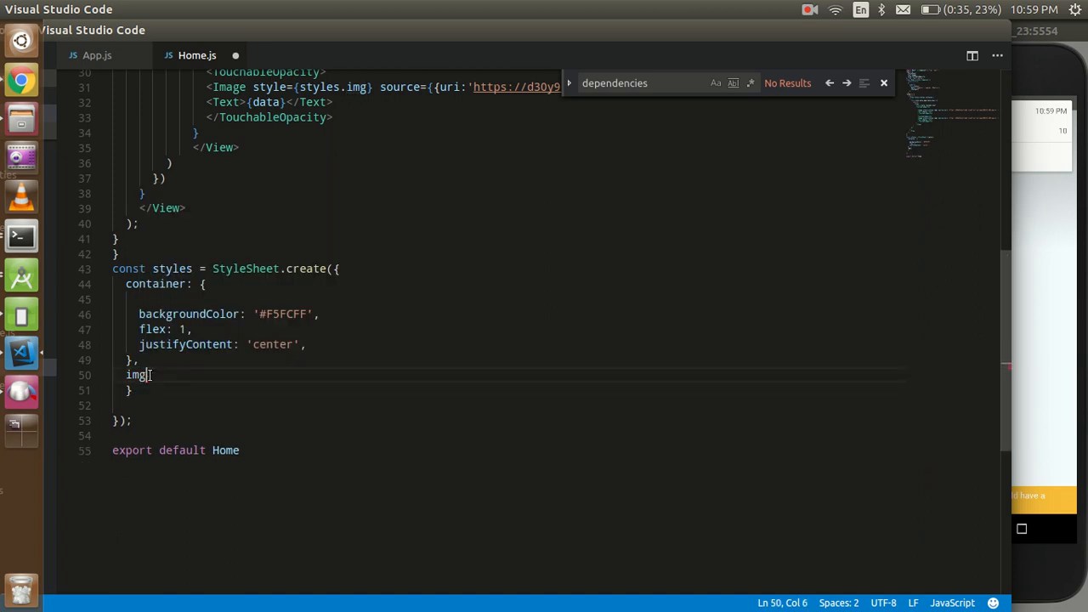
Step: Define the img style with height 20 and width 20, then run Format Document
text({)
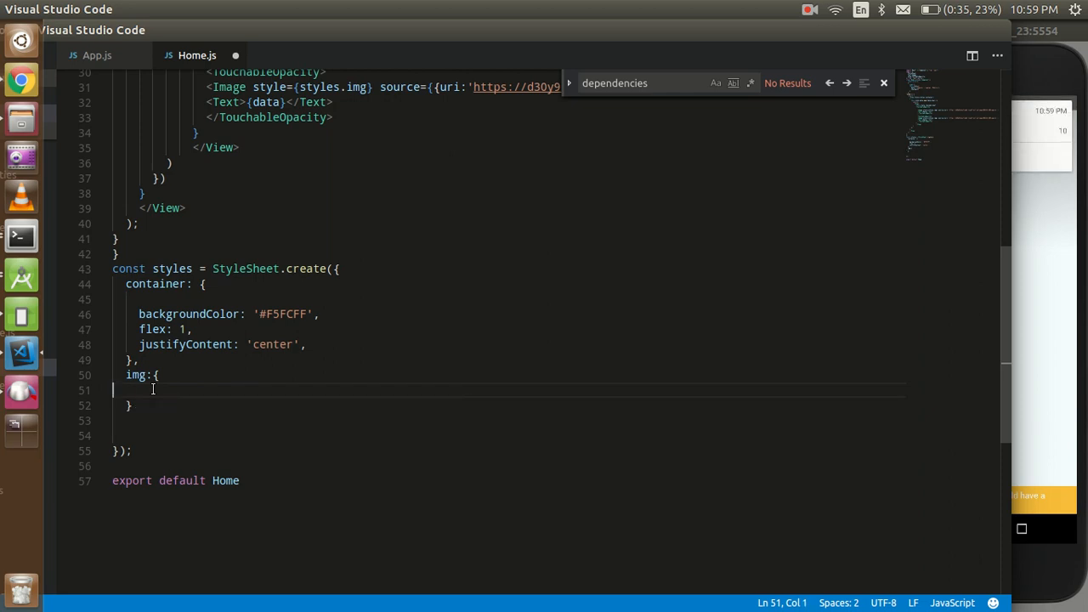
text(h)
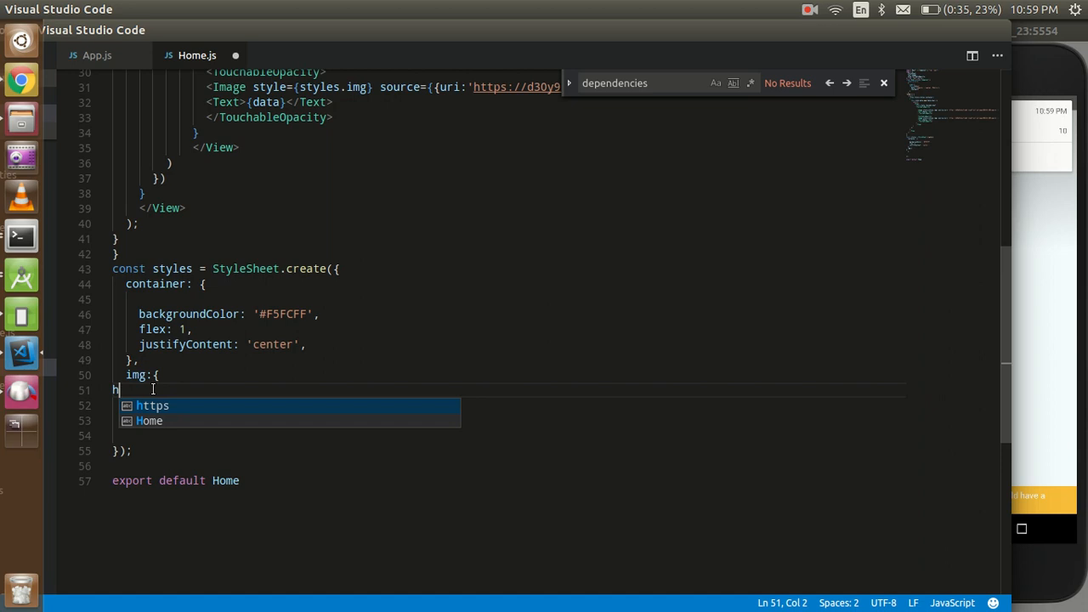
text(eight:)
text(width)
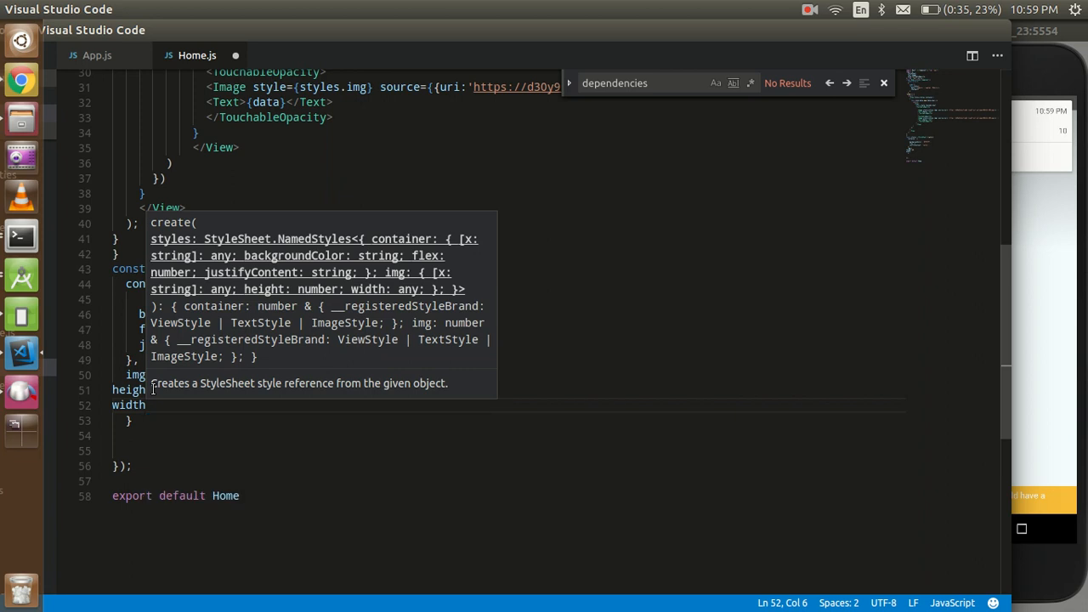
text(:20)
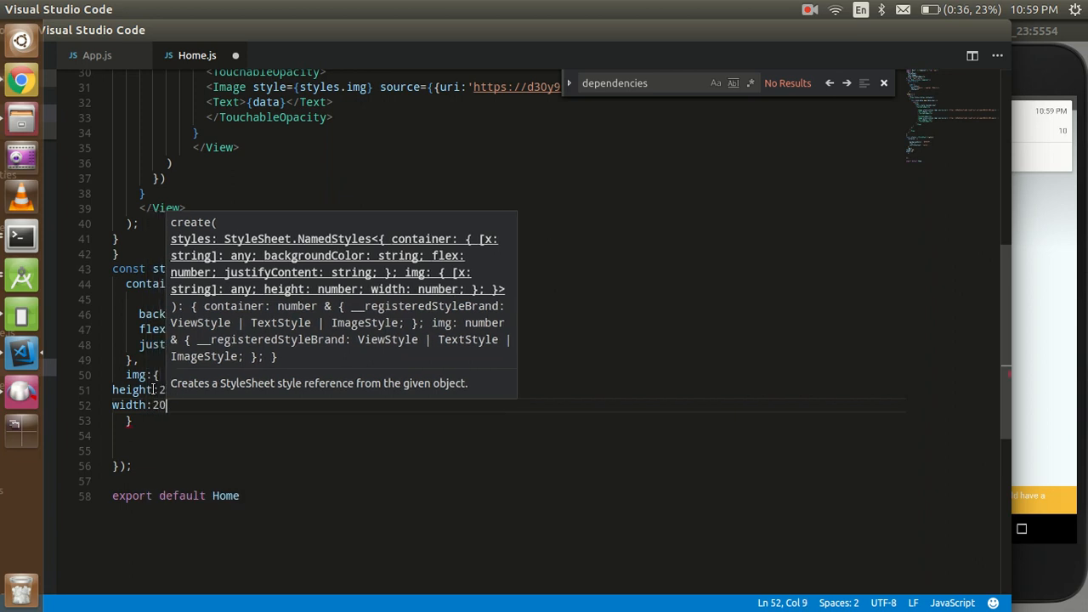
text(,)
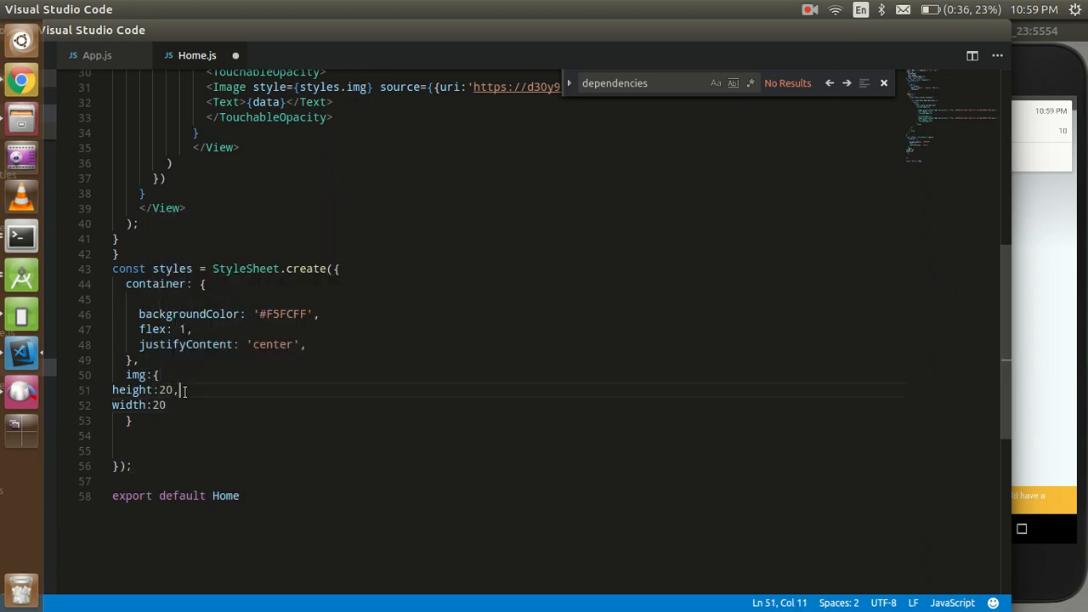
right_click(153, 405)
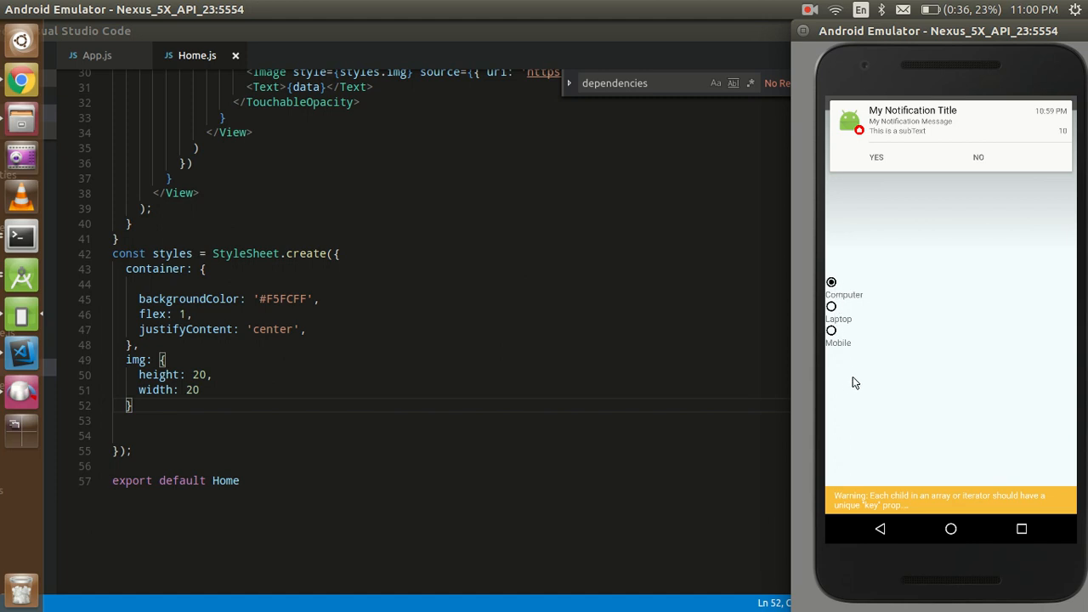
mouse_move(888, 261)
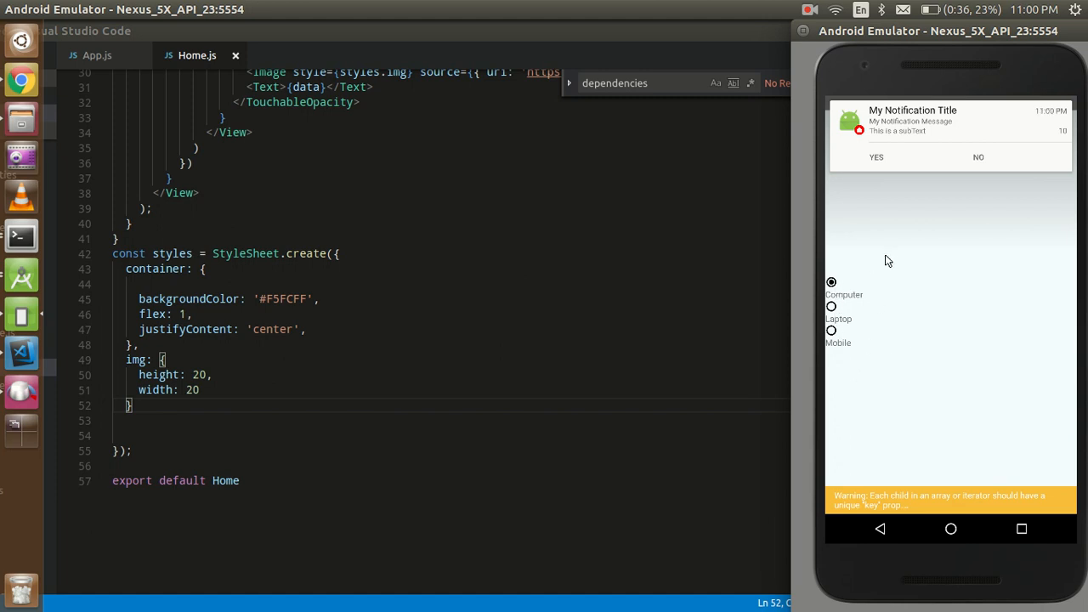
Step: Check the app showing radio icons above the Computer, Laptop and Mobile labels
click(151, 405)
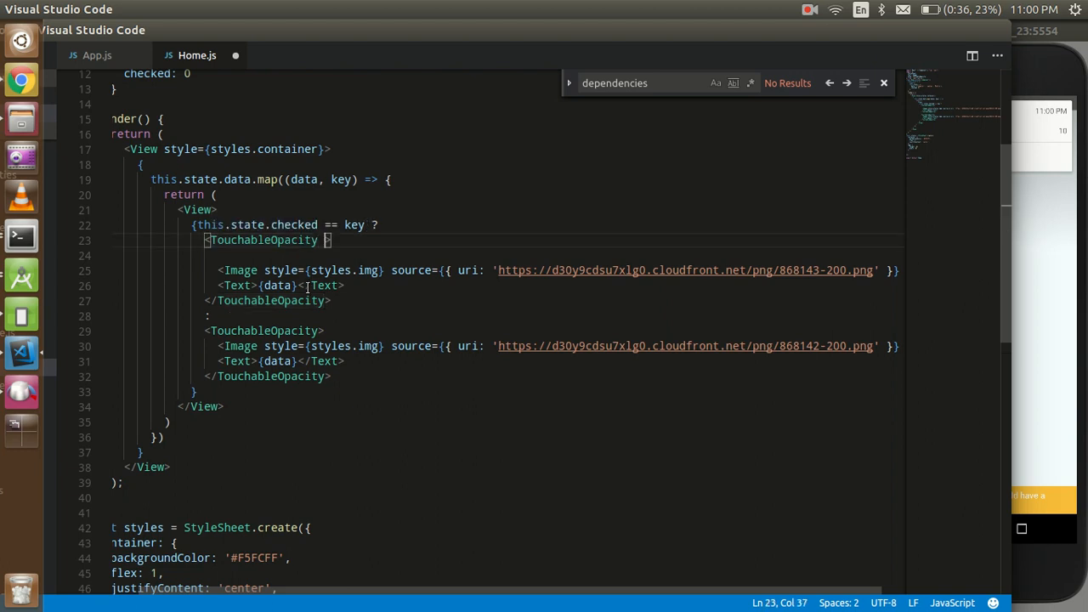
Step: Add style={styles.btn} to the checked option's TouchableOpacity and scroll to the StyleSheet
text(s)
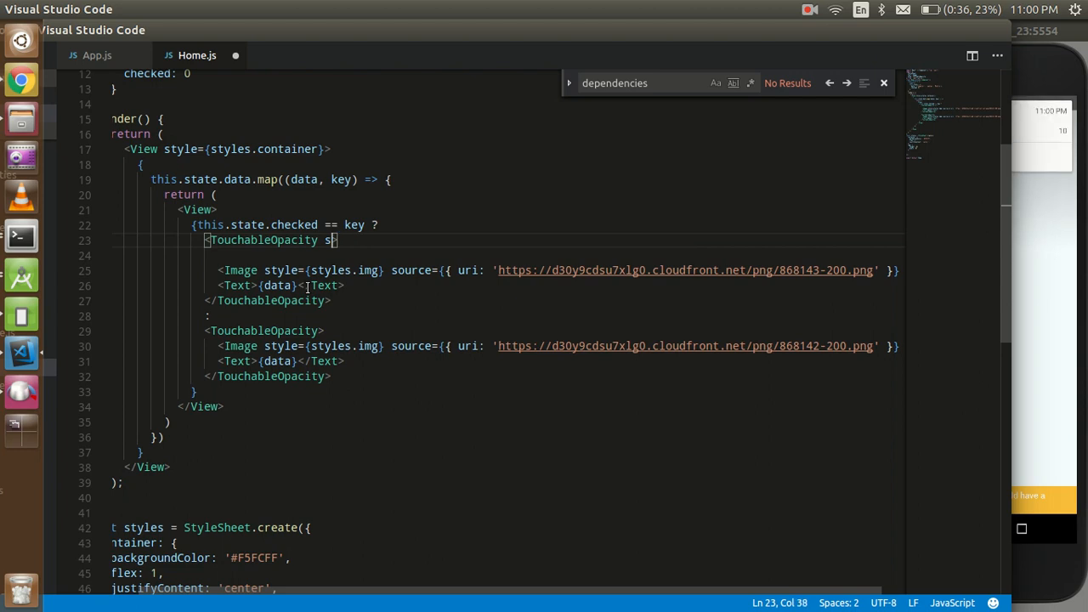
text(tyle=)
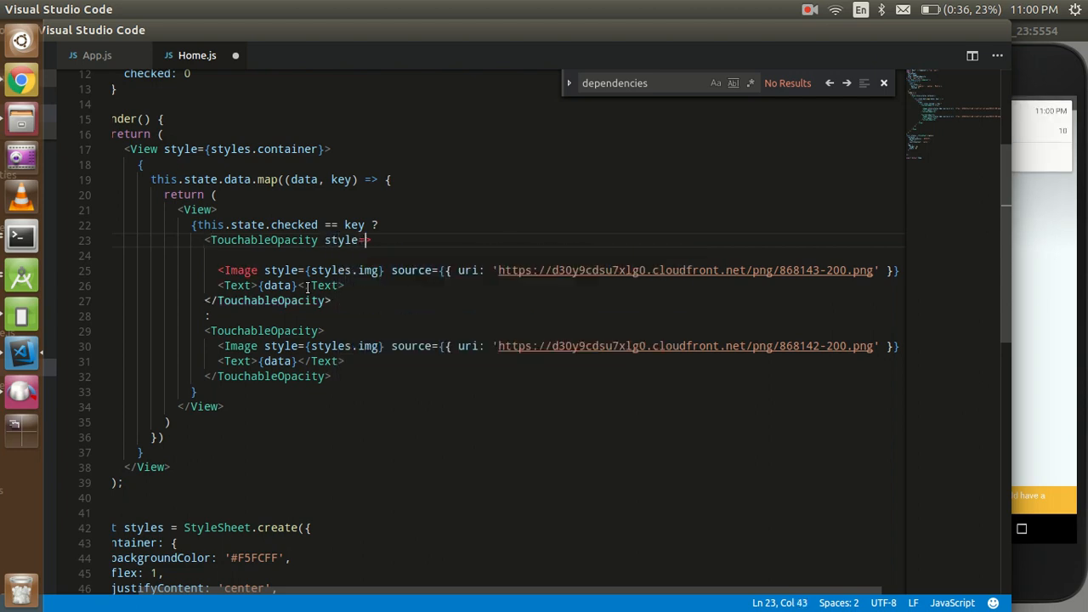
text({}>)
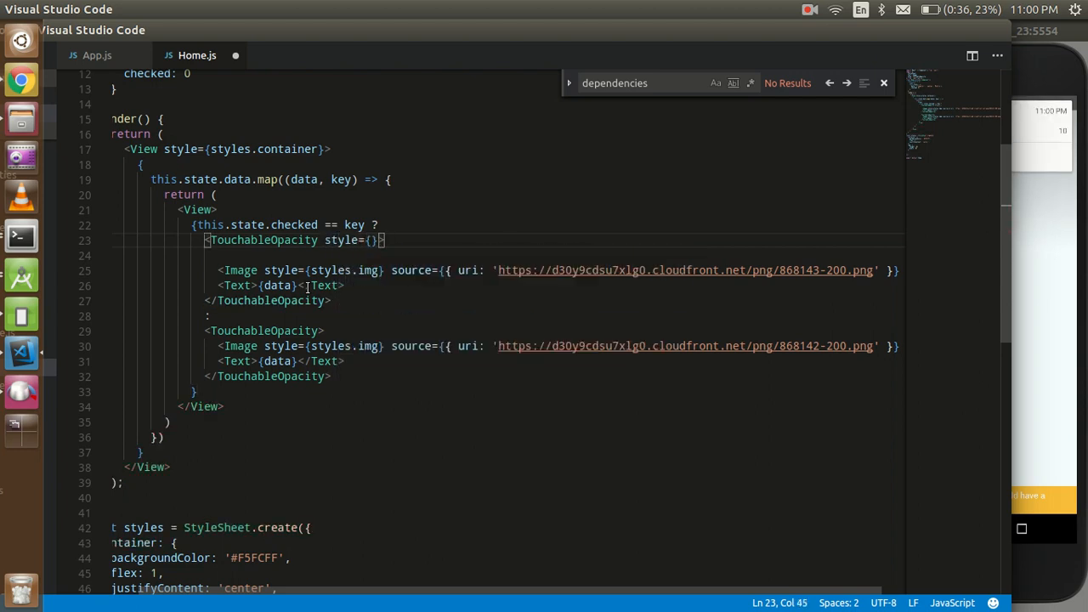
text(styles.)
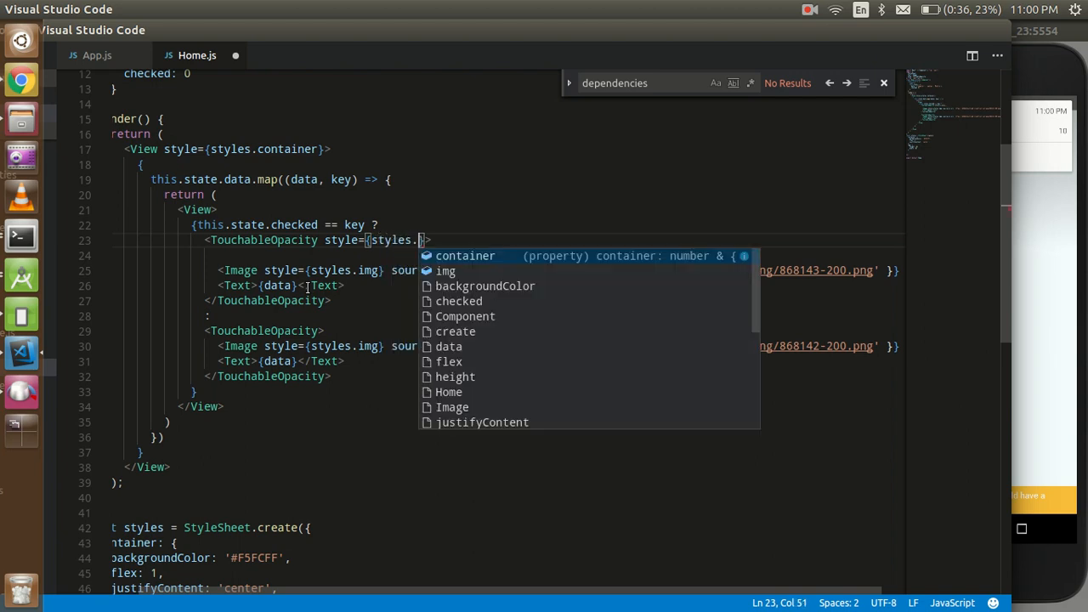
text(btn)
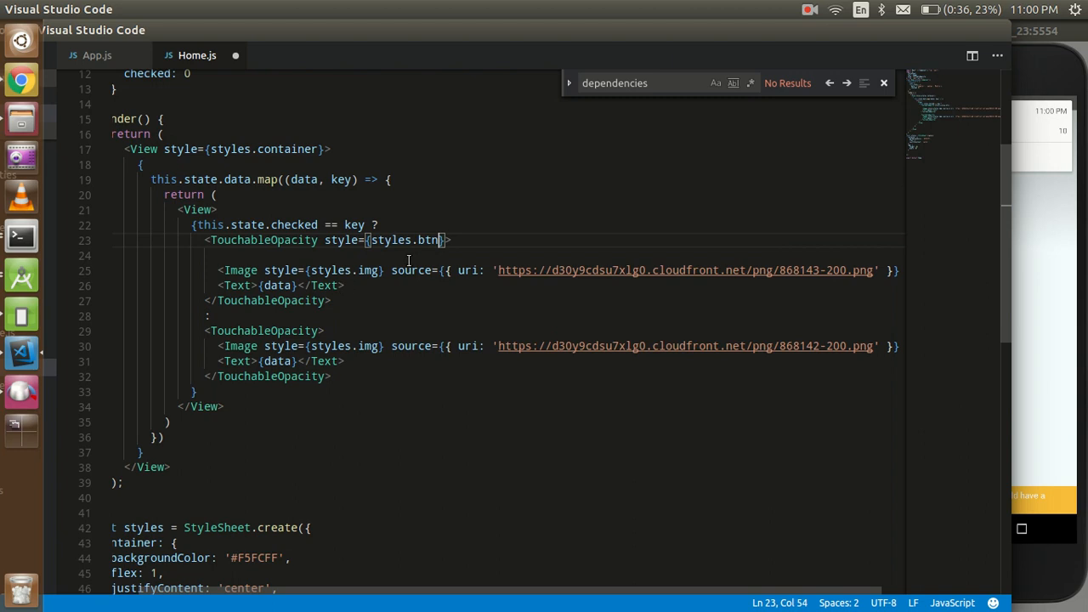
scroll(down, 3)
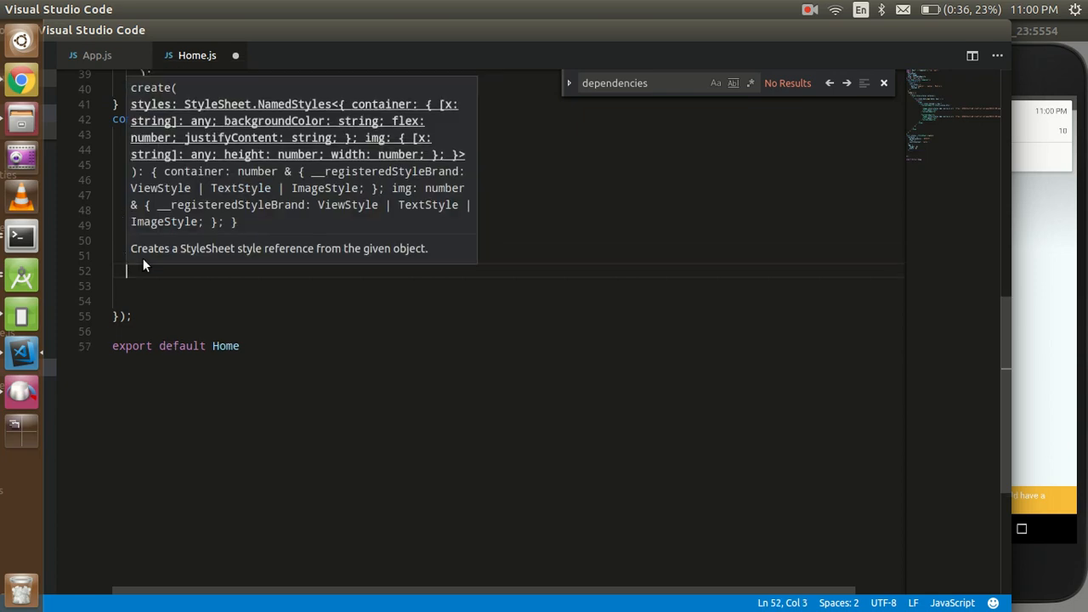
Step: Start the btn style in StyleSheet.create with flexDirection: 'row'
text(btn)
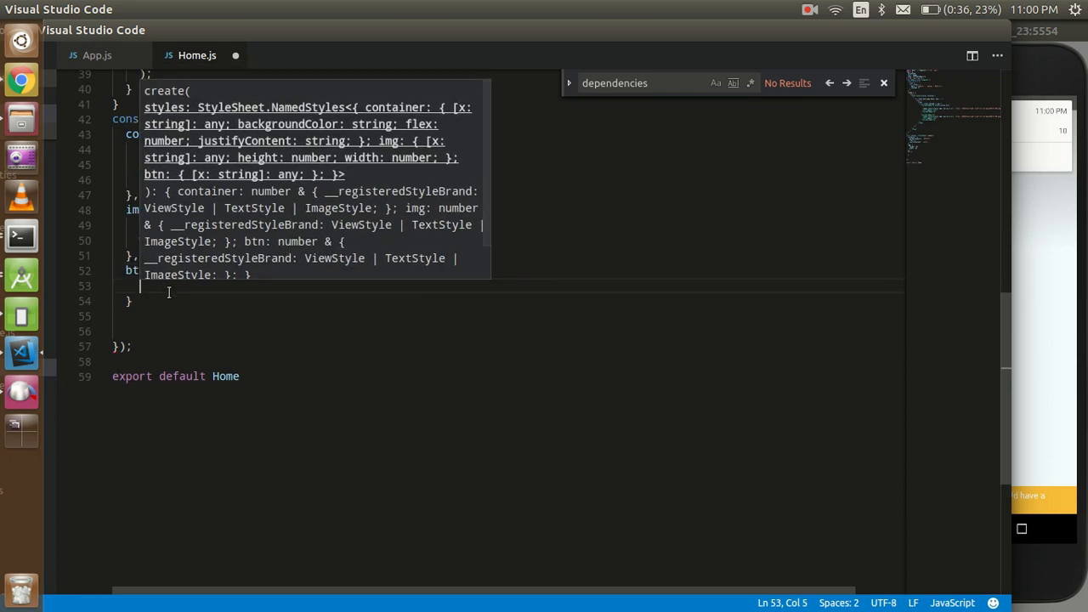
text(flex)
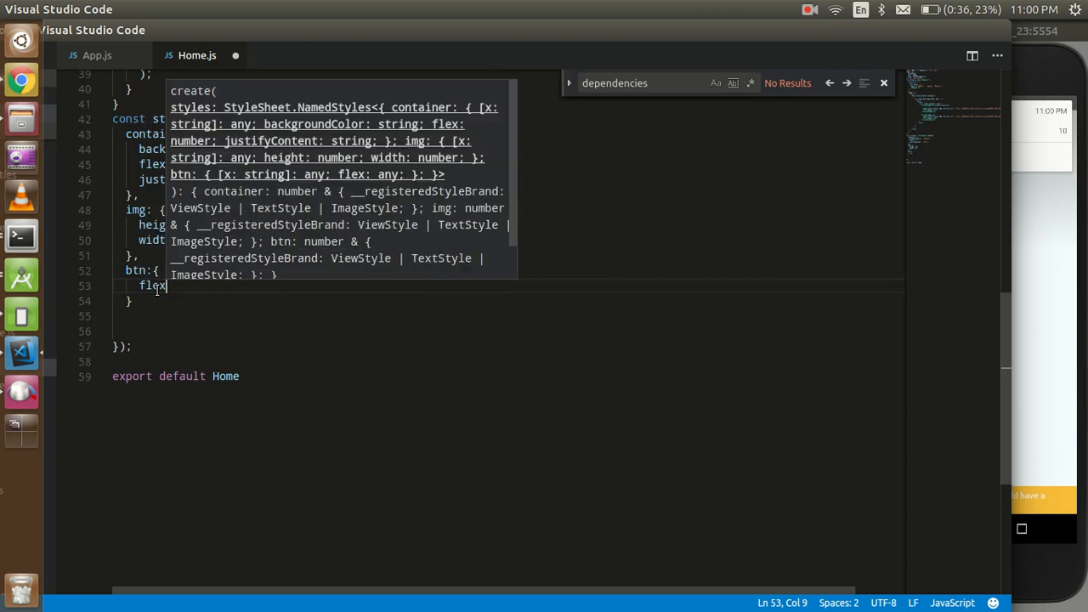
key(Backspace)
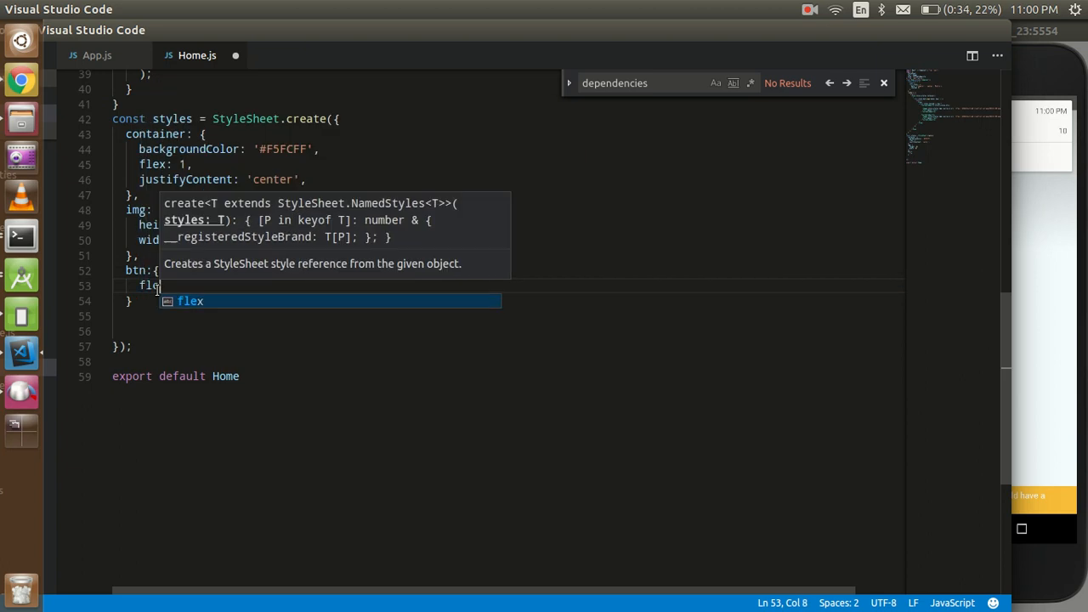
text(xD)
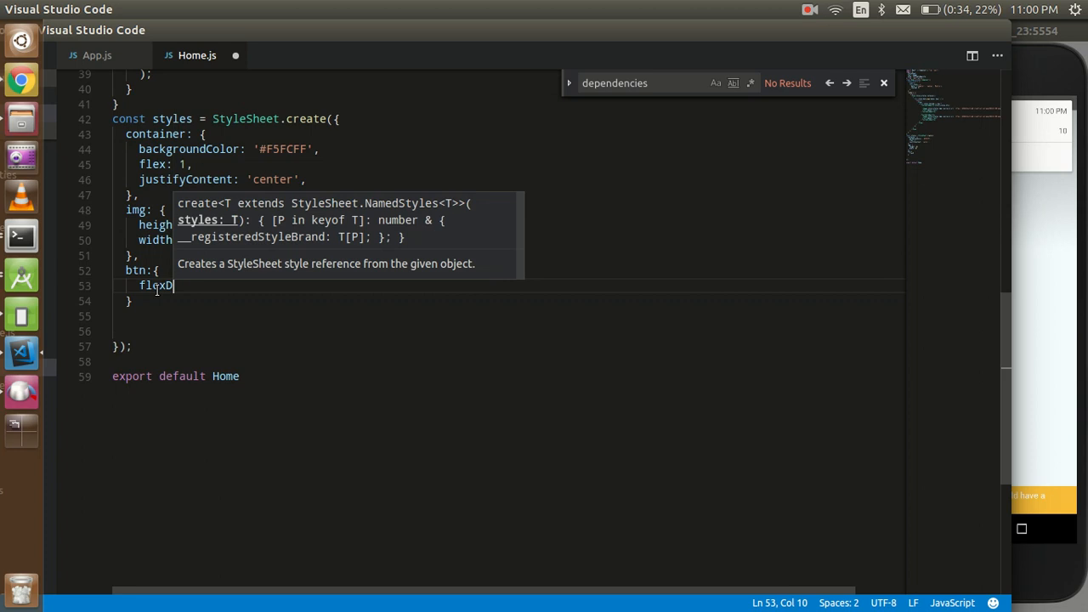
text(irection)
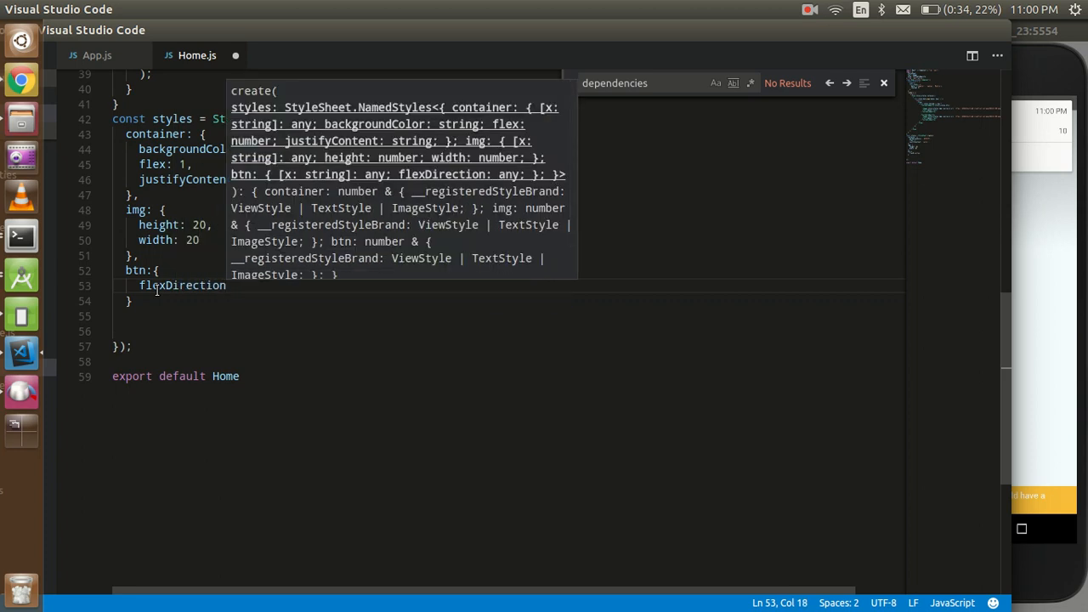
text(:'row')
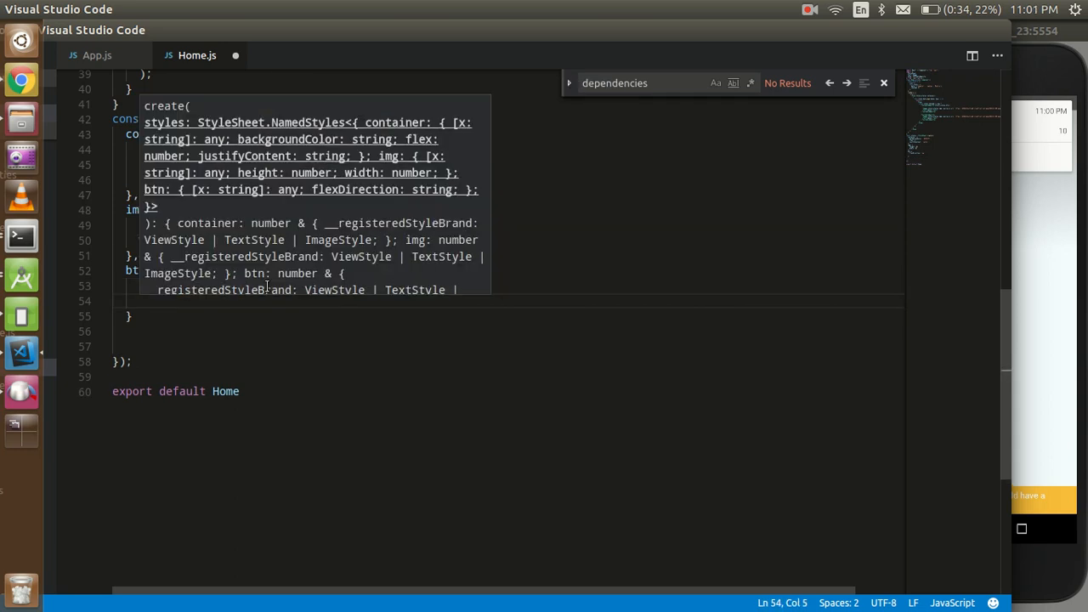
text(itm)
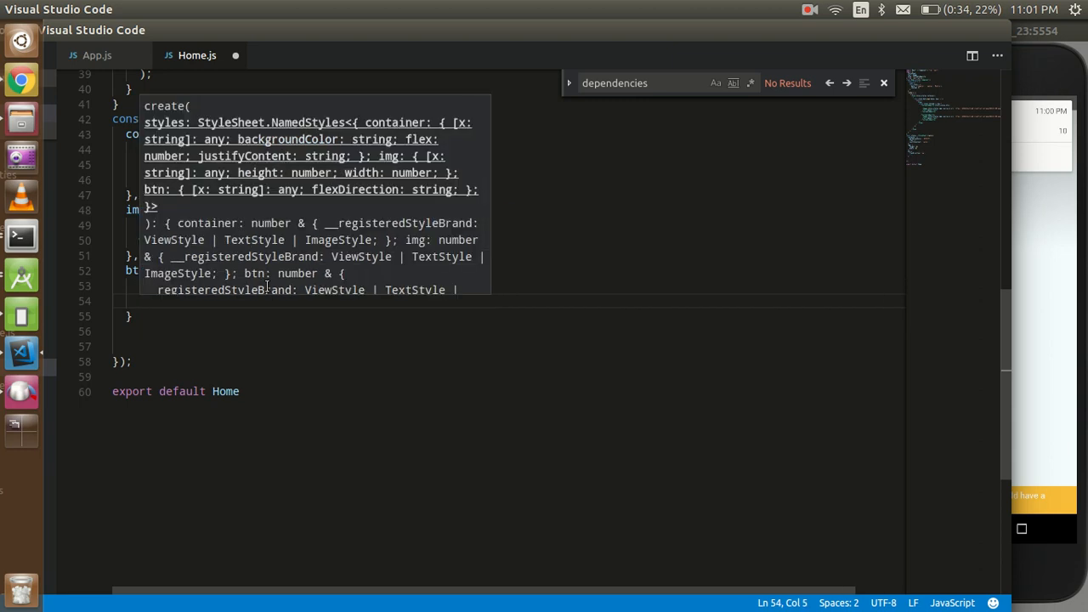
text(itemAlig)
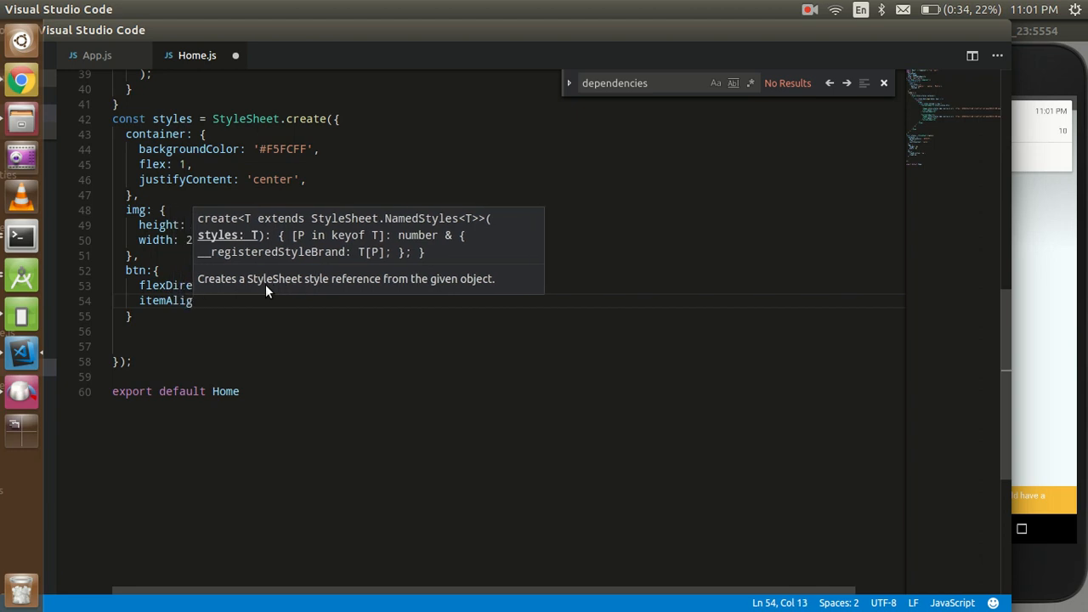
text(s)
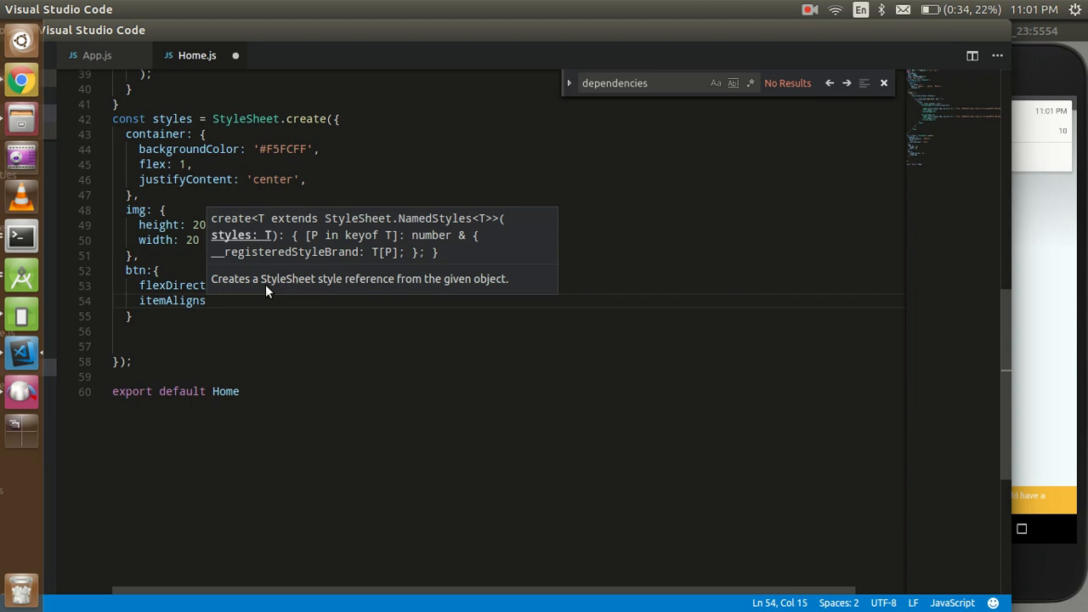
text(]]])
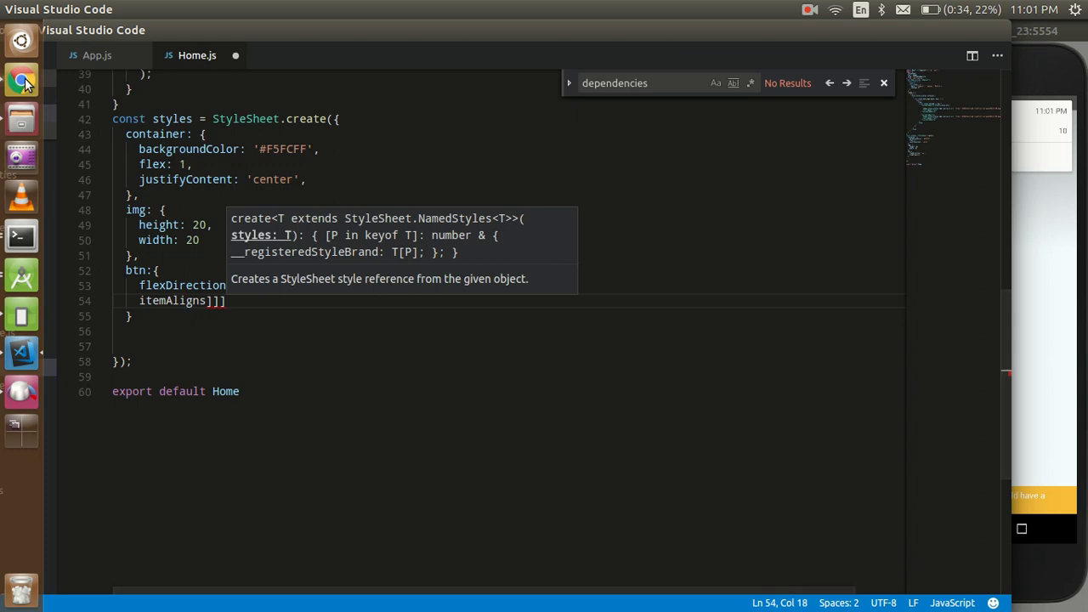
Step: Look up alignItems, add alignItems: 'center' to btn, and save
click(22, 80)
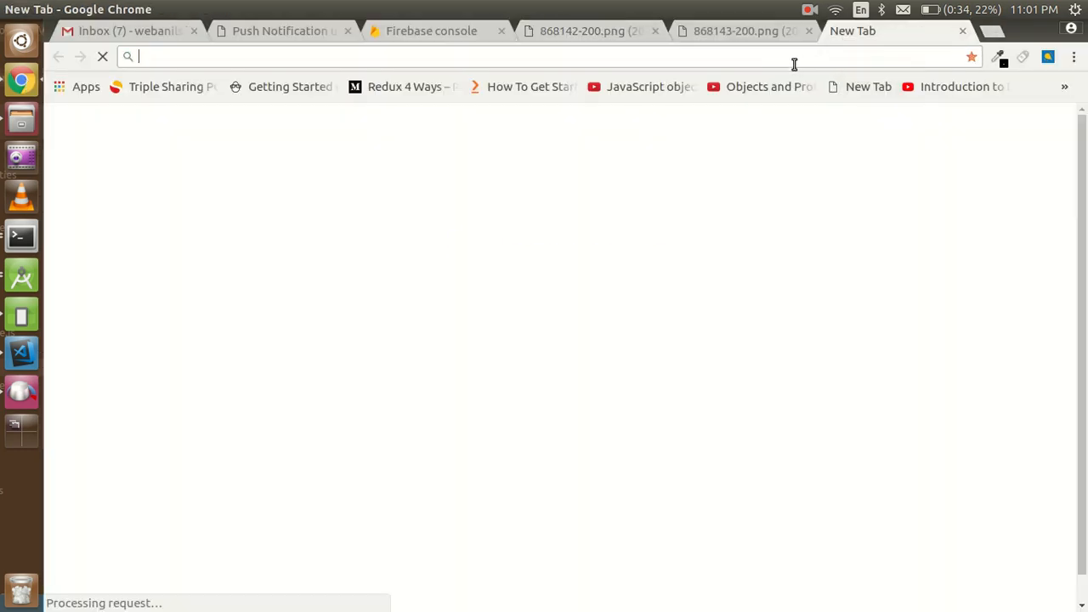
text(alogi)
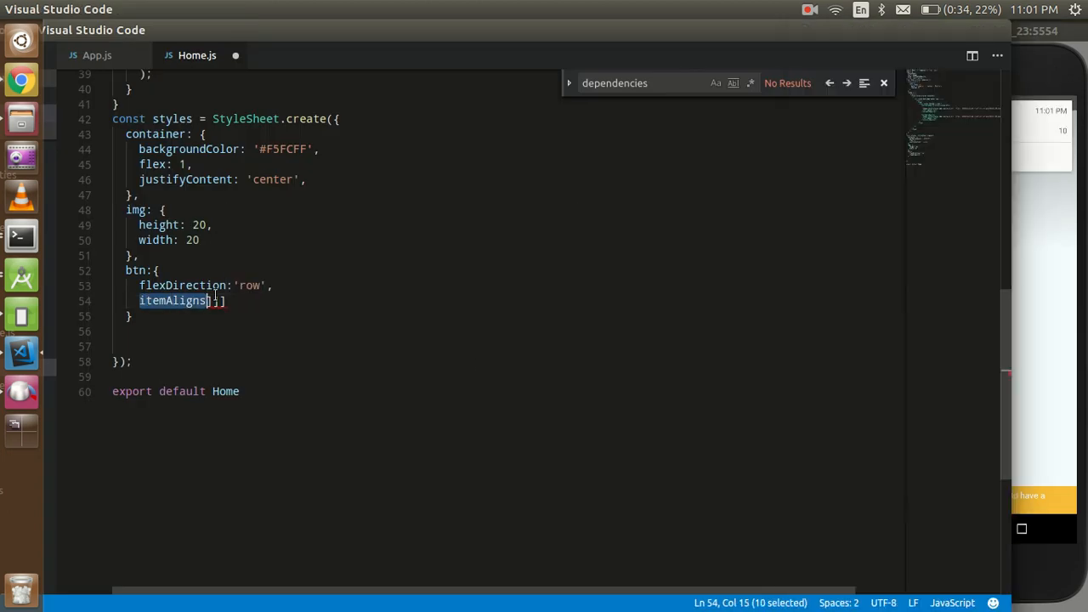
text(align items)
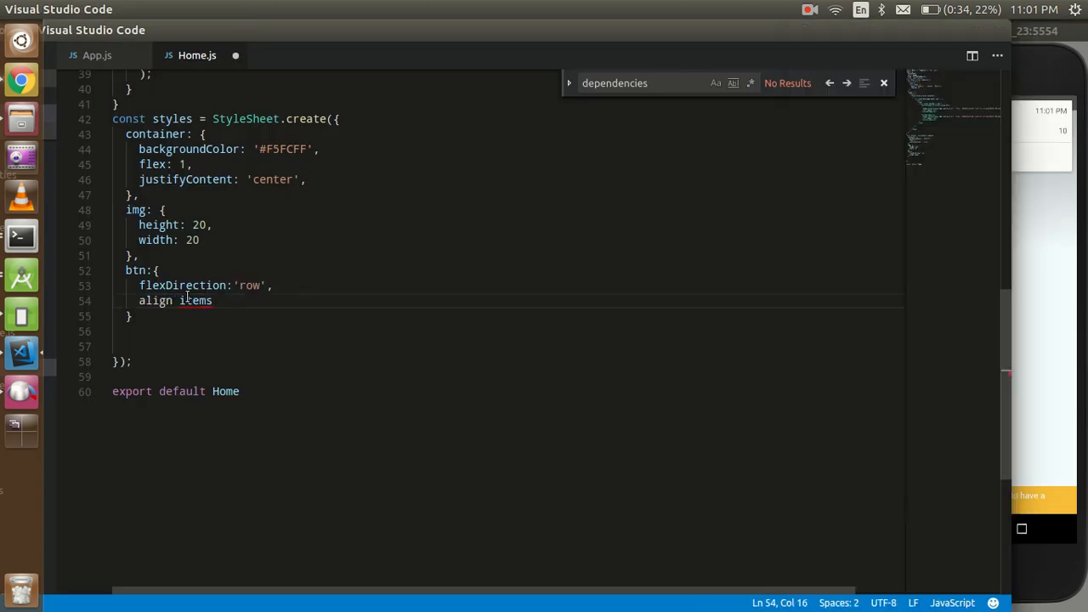
key(BackSpace)
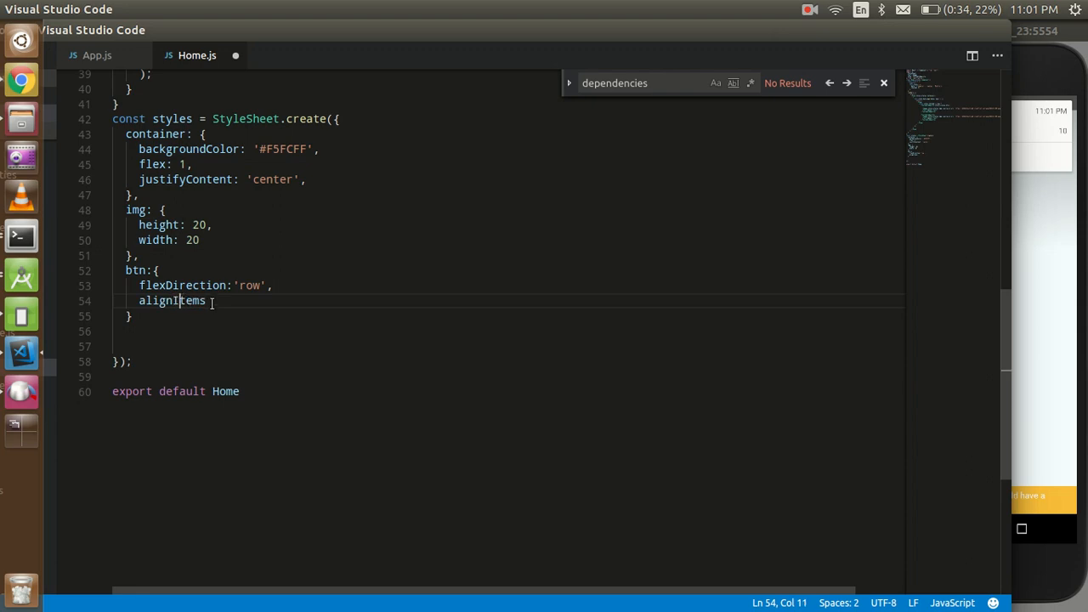
text(:'')
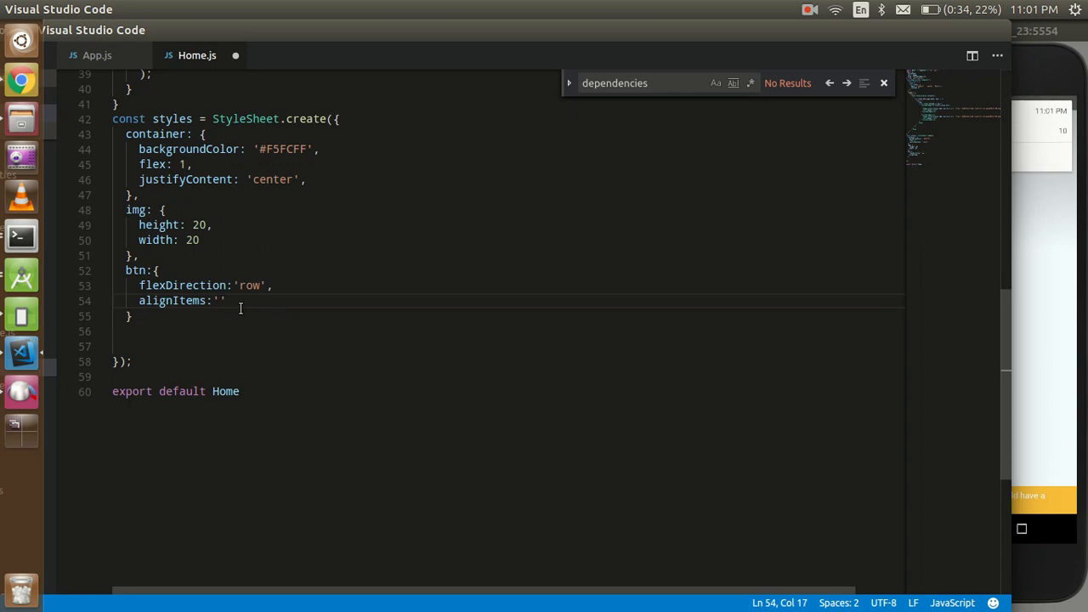
text(CENTER)
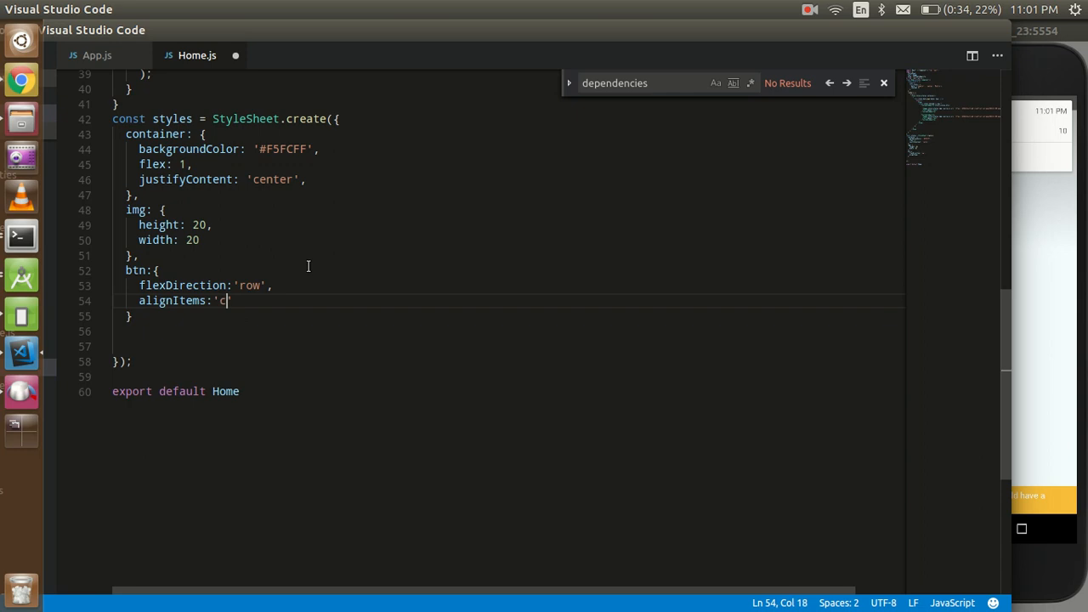
text(enter')
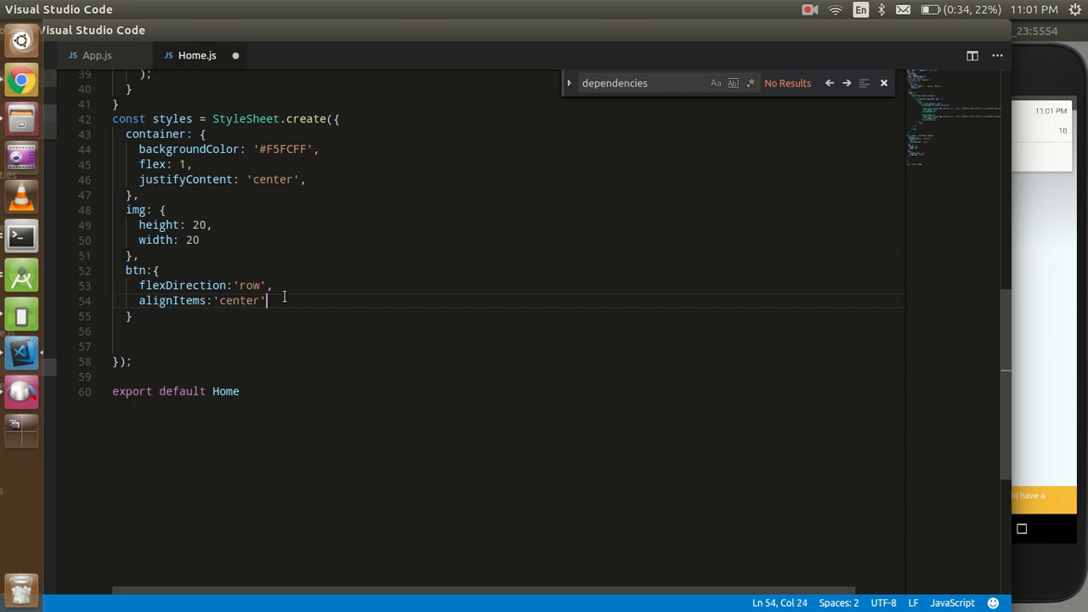
click(935, 30)
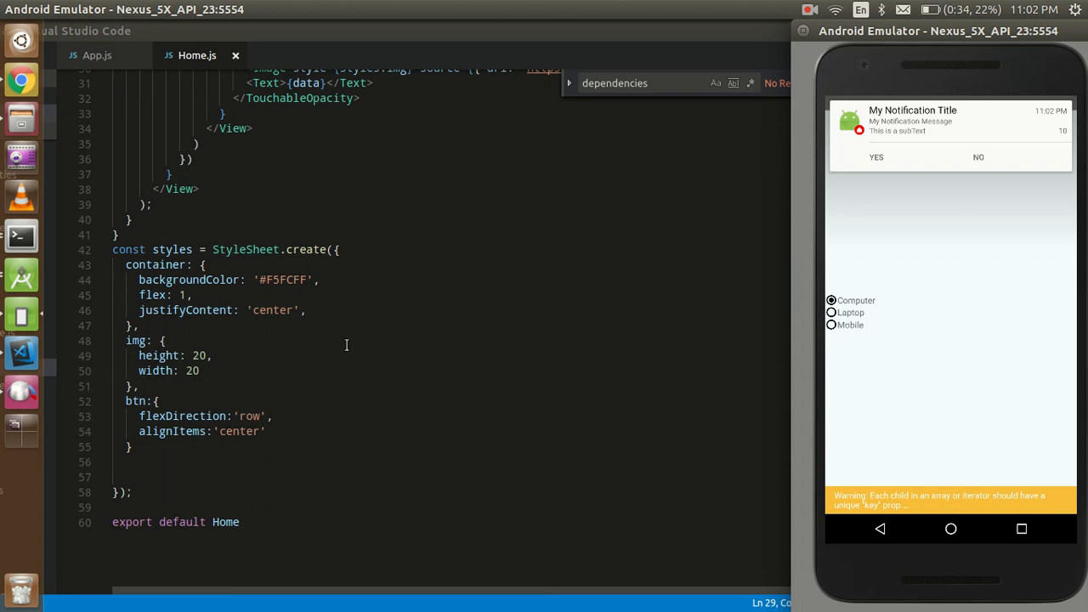
Step: Add marginLeft: 50 to the btn style
text(pading)
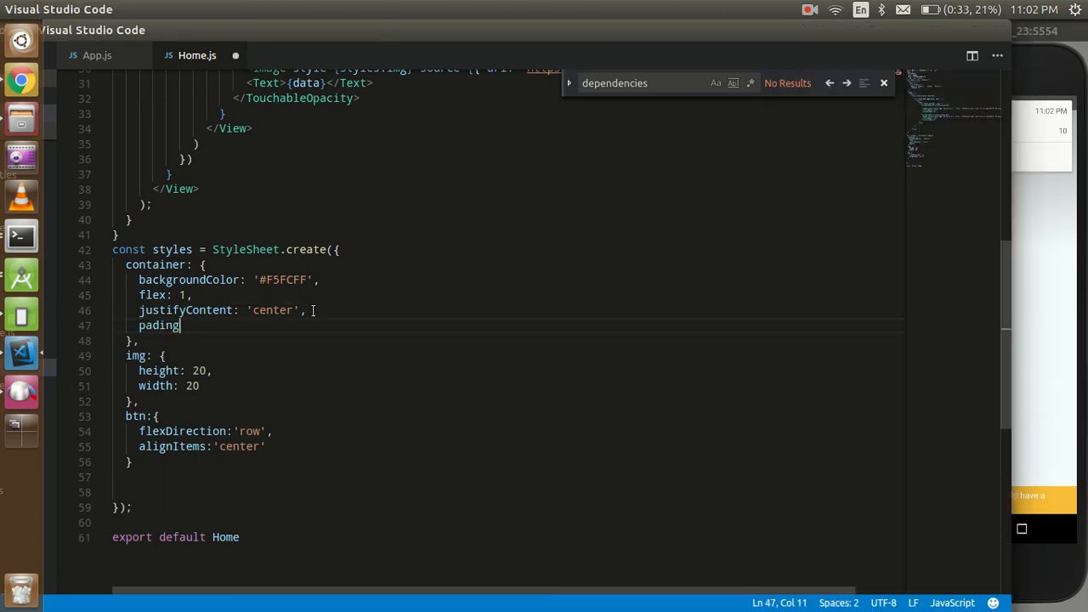
text(d)
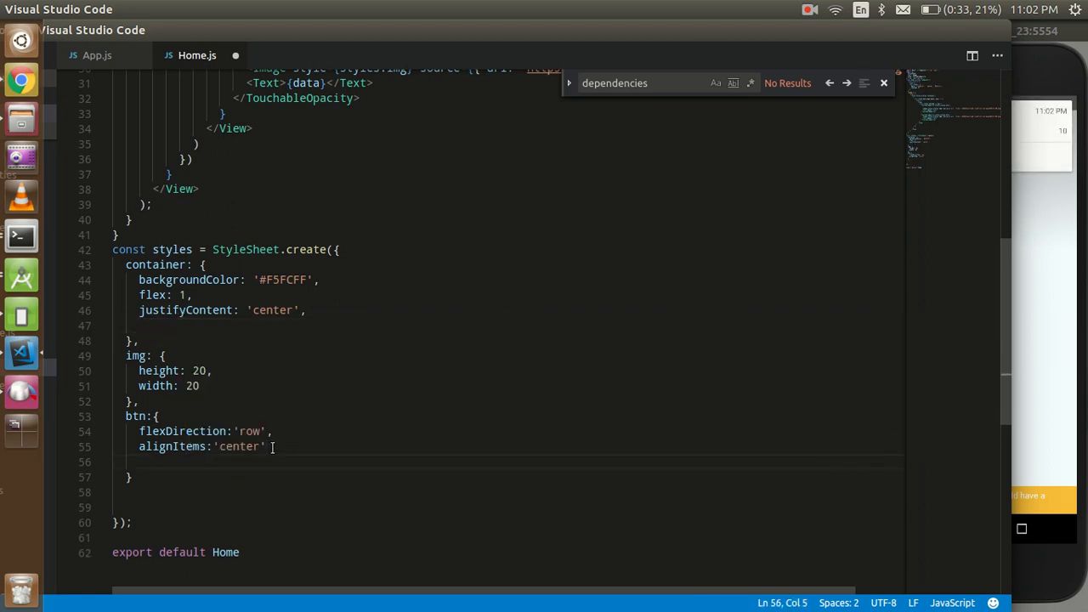
text(marginLef)
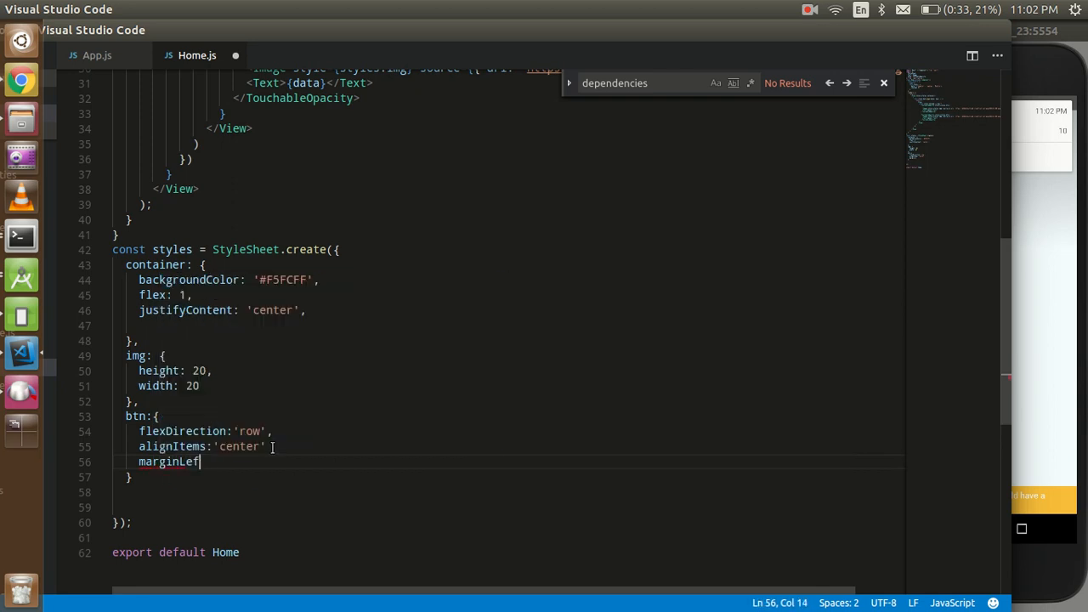
text(t:'')
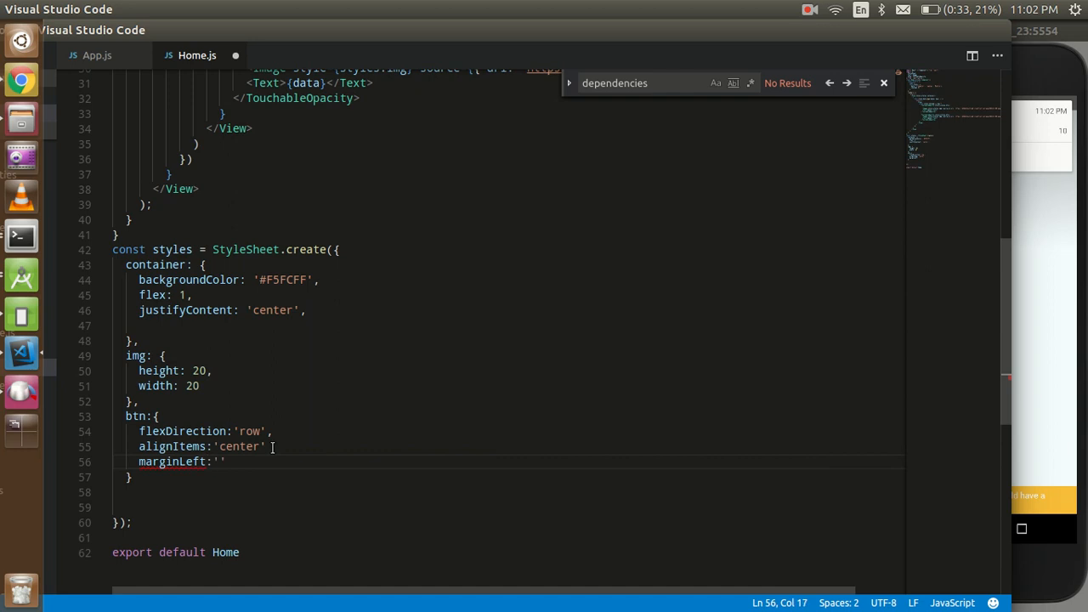
text(5)
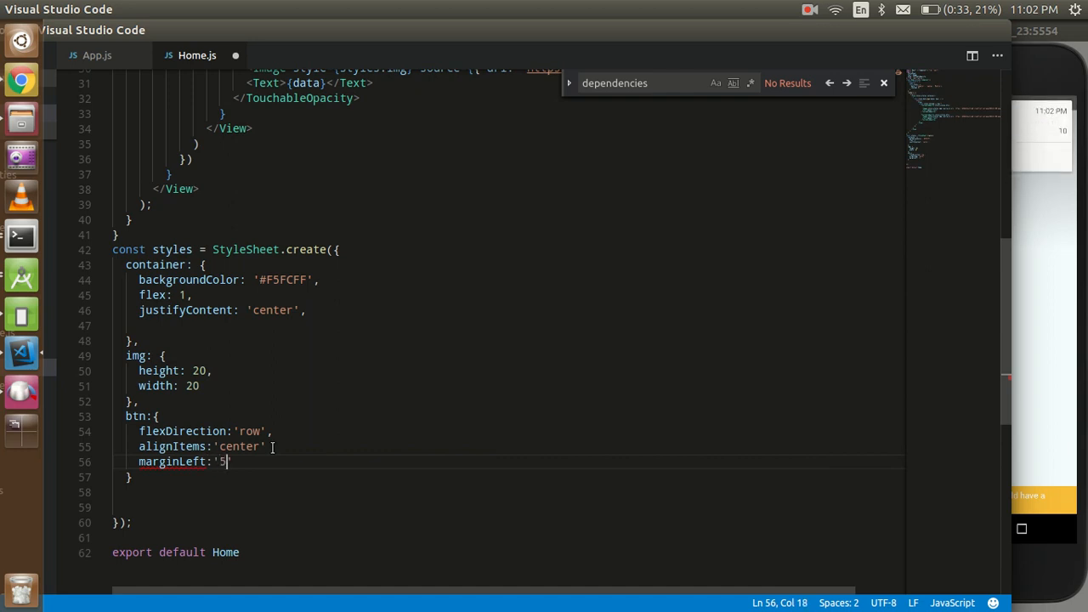
text(0)
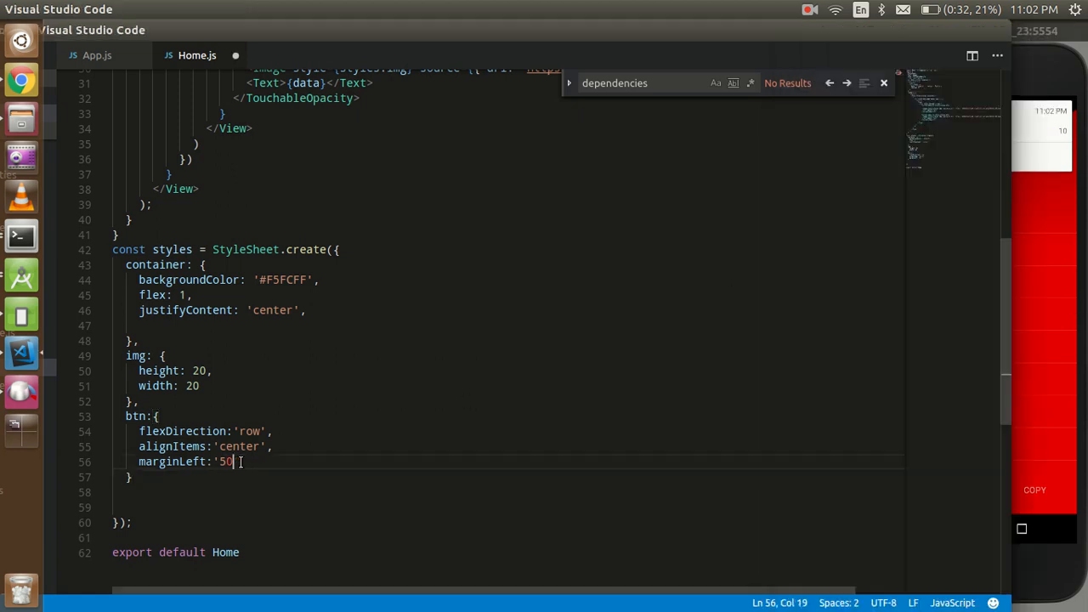
Step: Add marginRight: 5 to the img style
key(BackSpace)
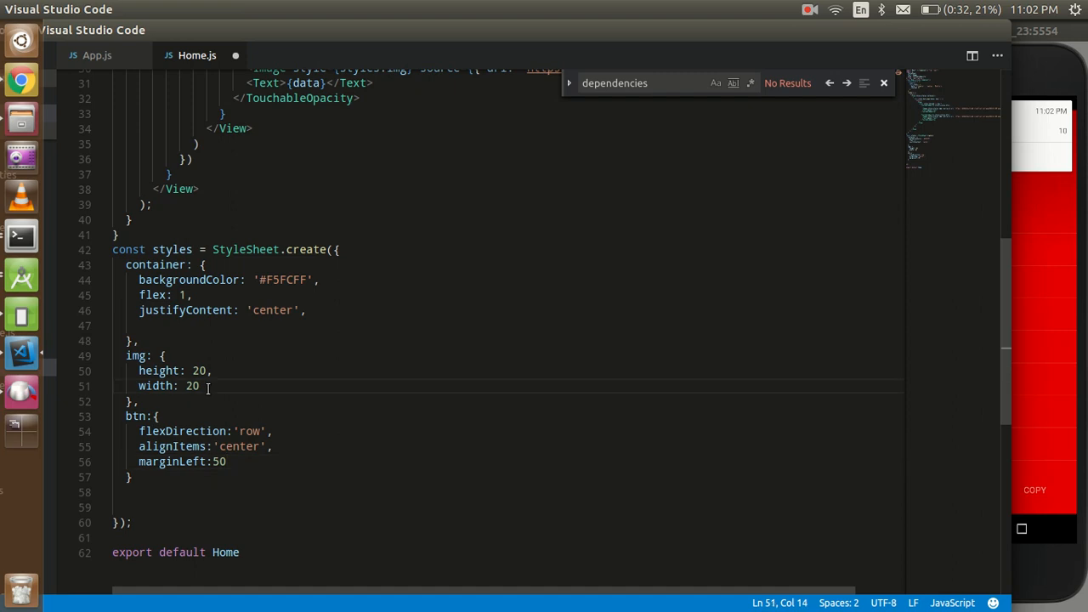
text(marginRight:)
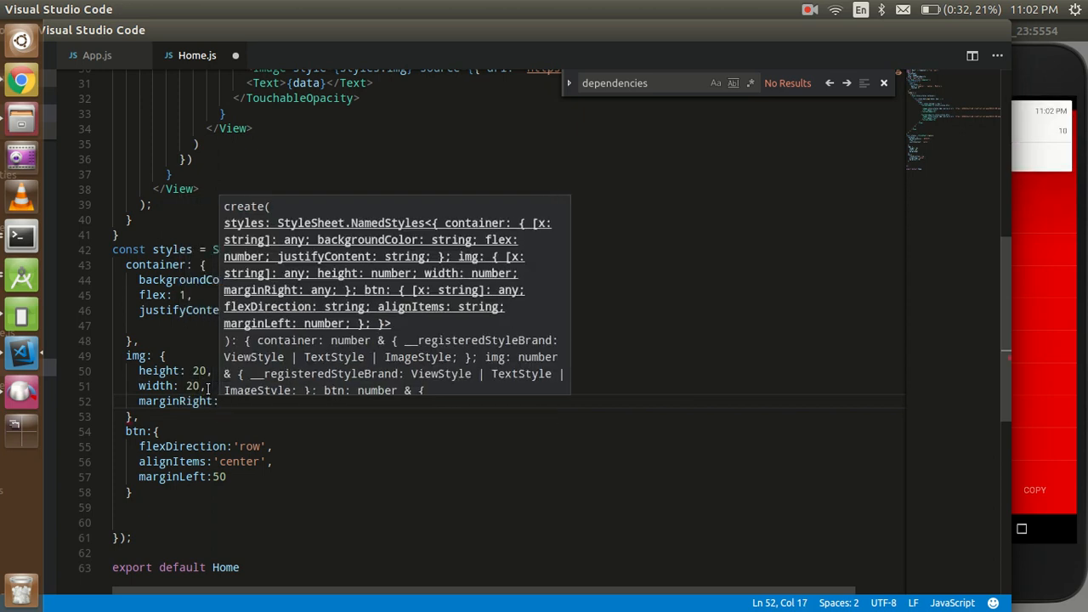
text(5,)
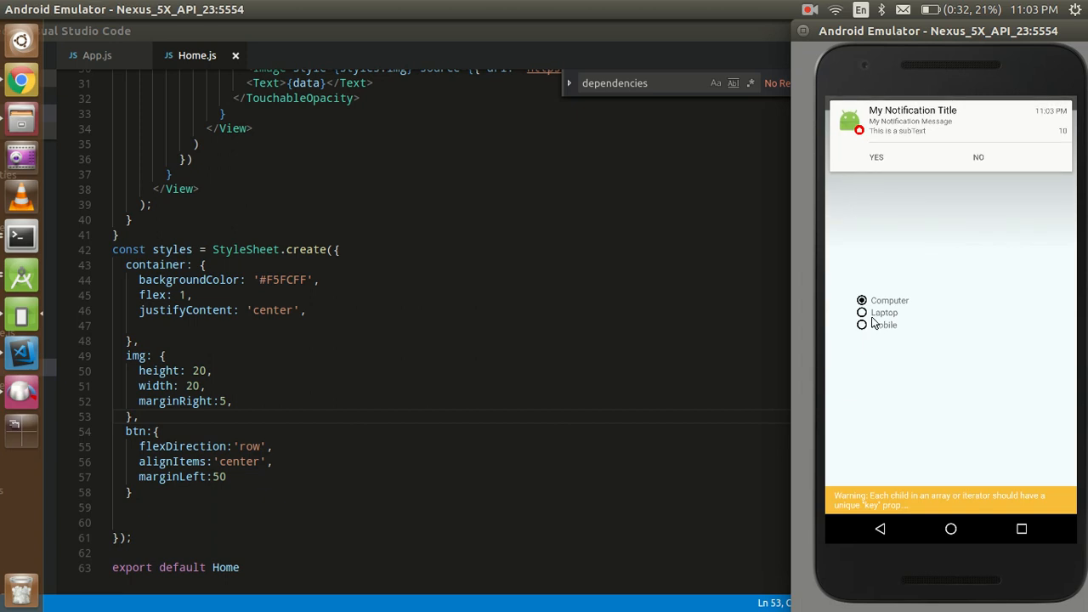
mouse_move(881, 377)
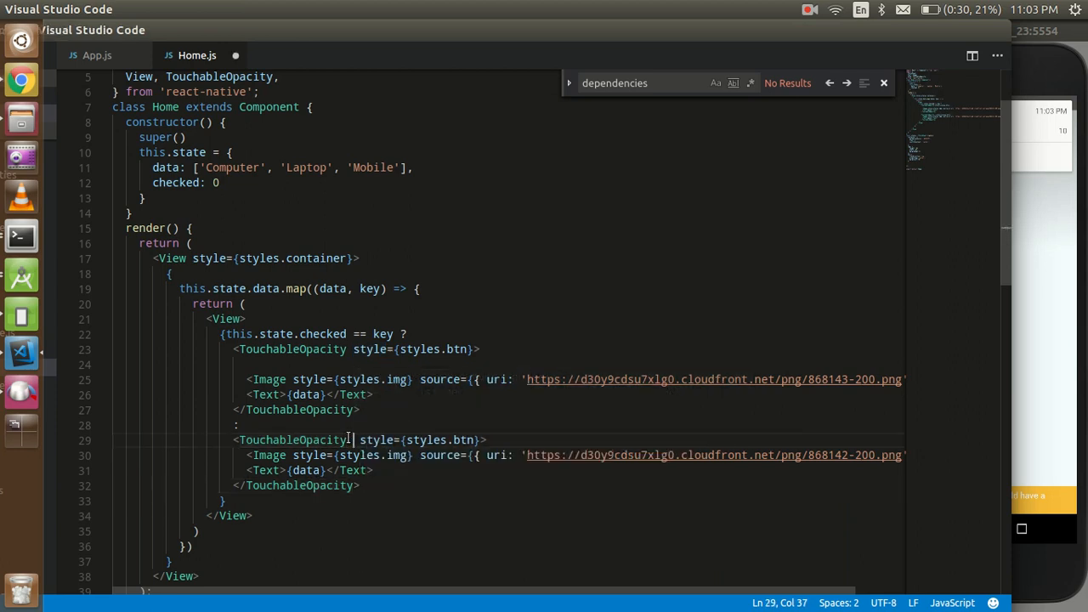
Step: Add onPress={()=>{this.setState({checked:key})}} to the unchecked option's TouchableOpacity
text(onPress=)
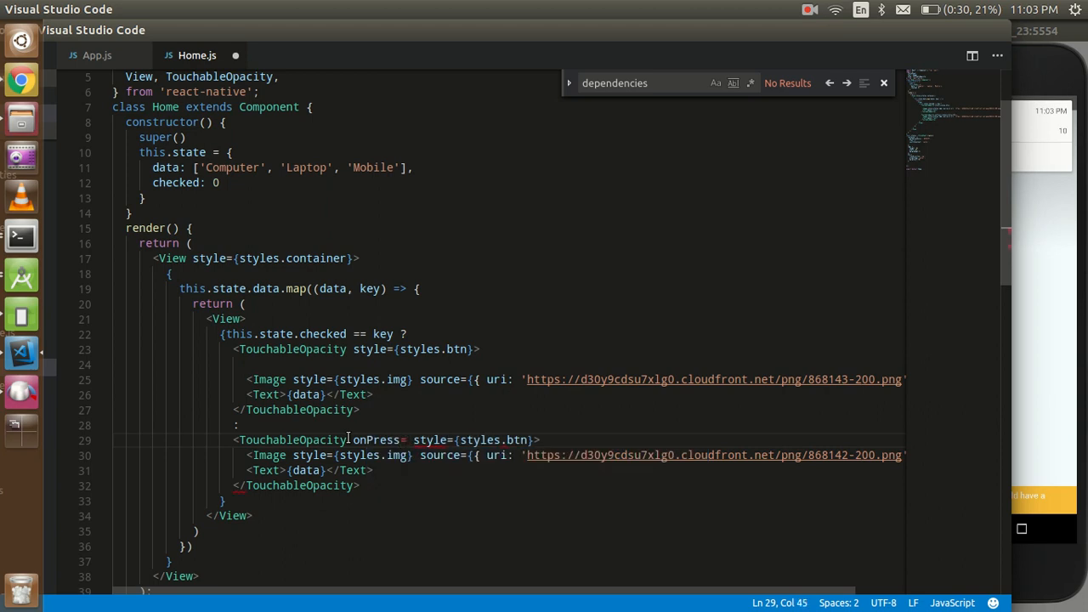
text(()})
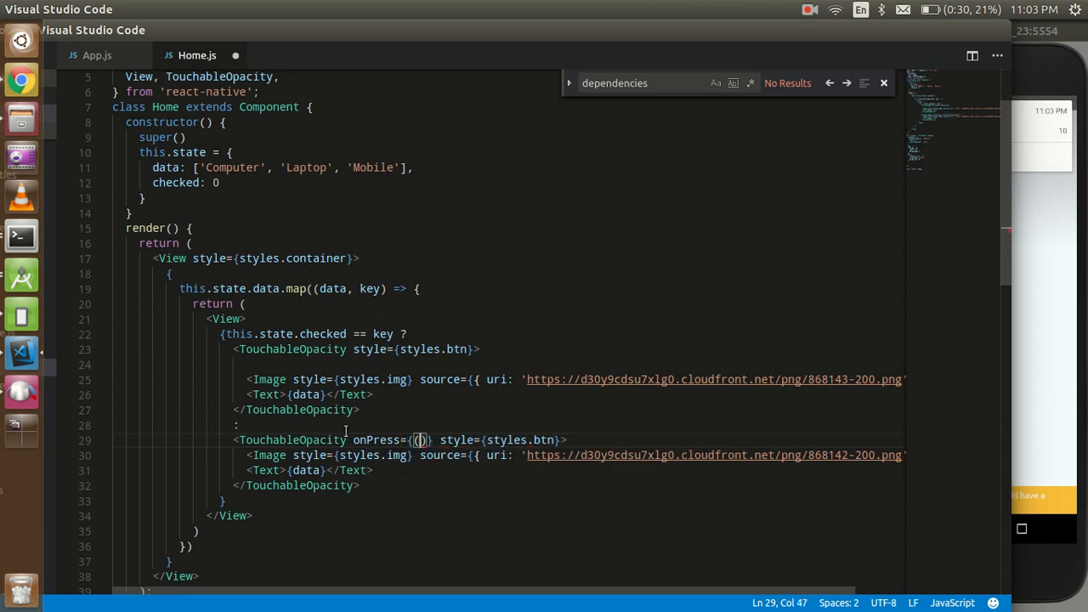
text(=>{)
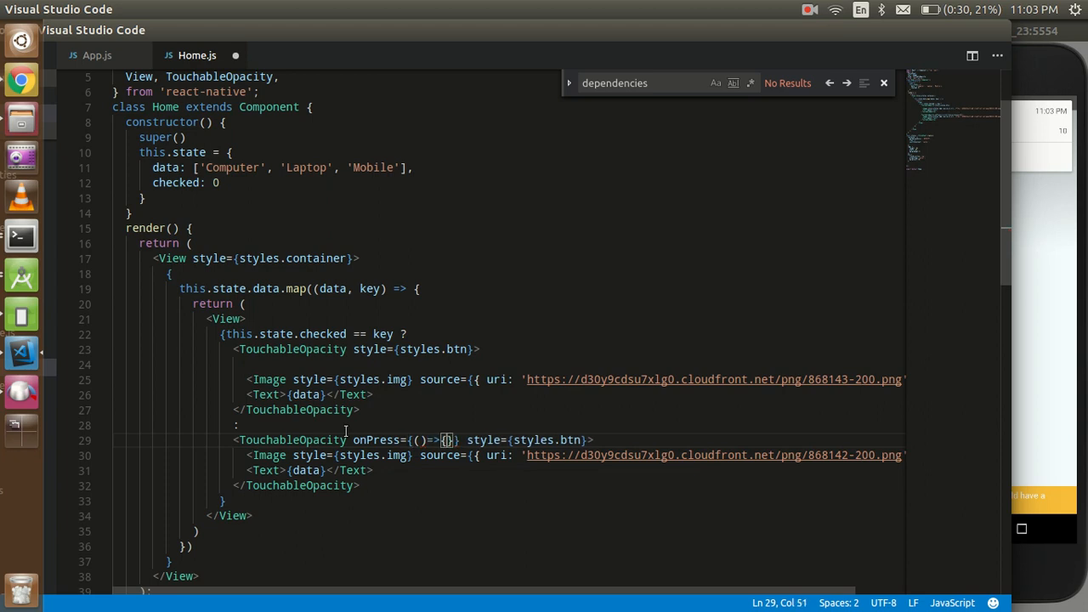
text(this)
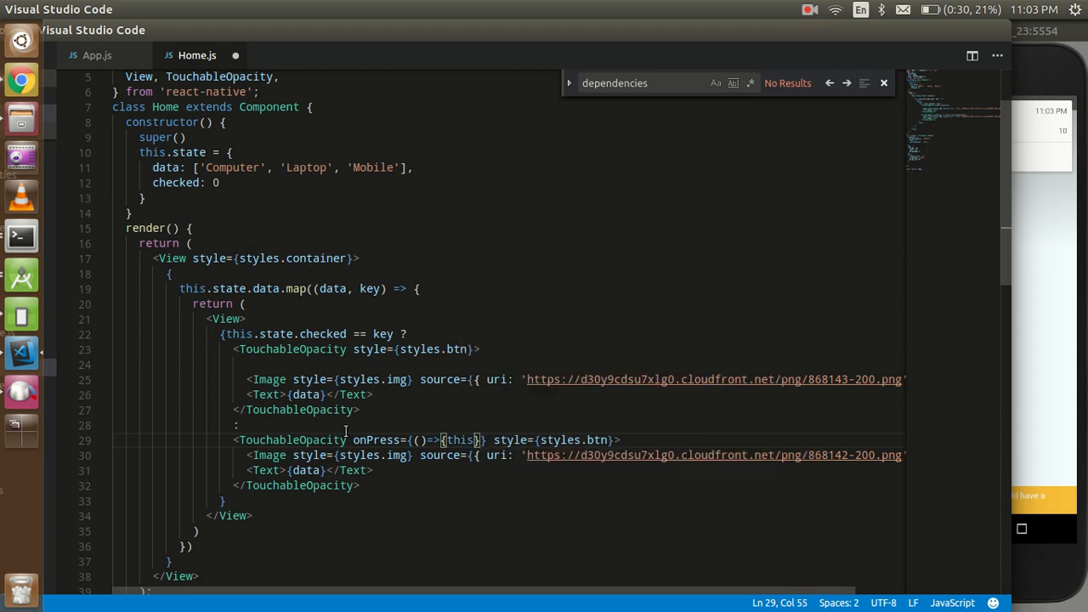
text(,setStat)
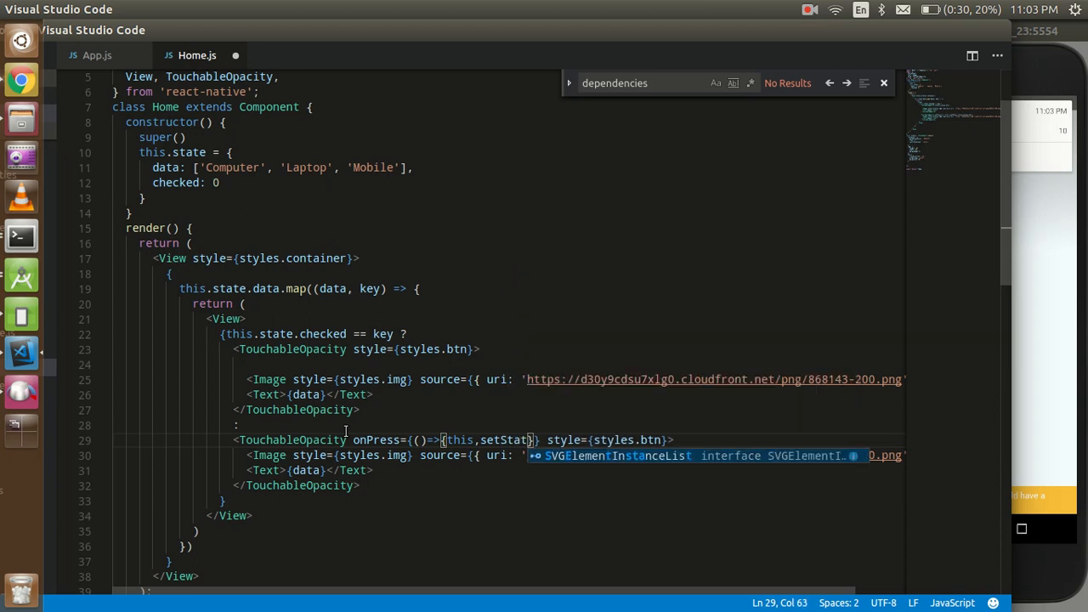
text(())
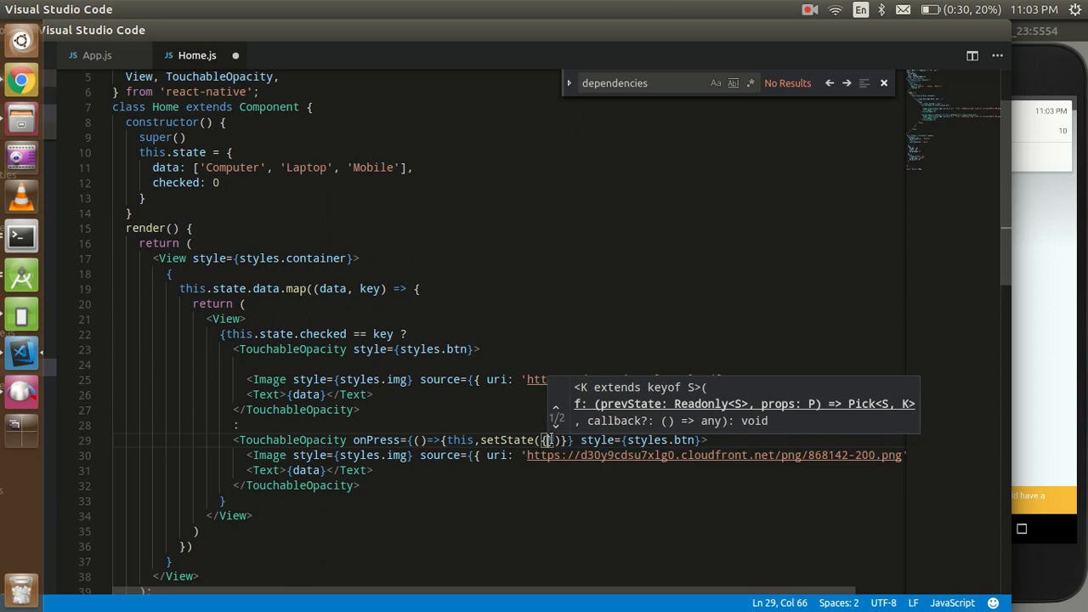
text(checked:')
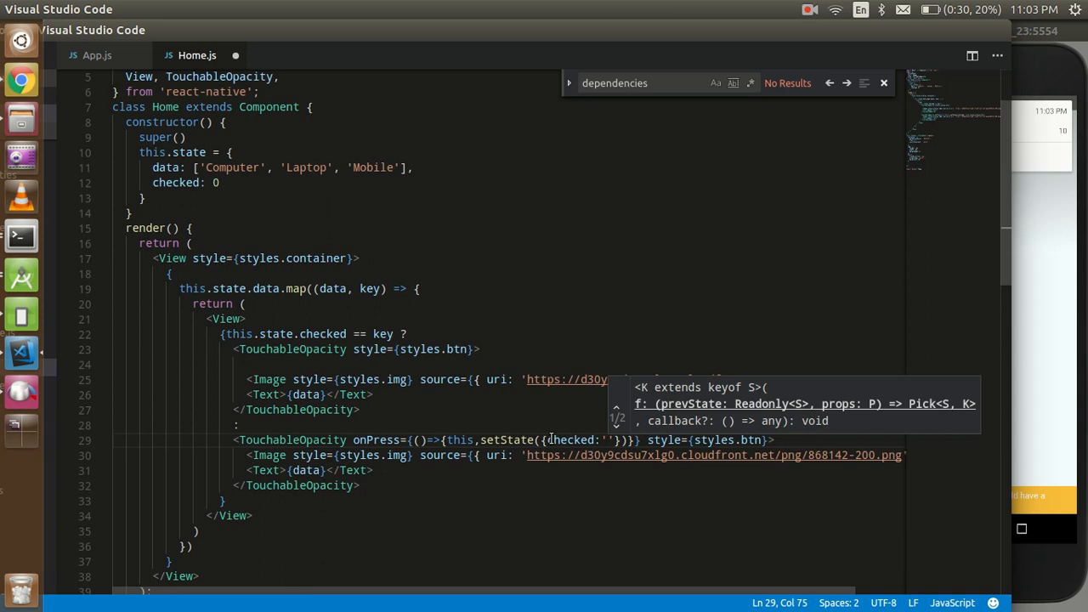
text(key)
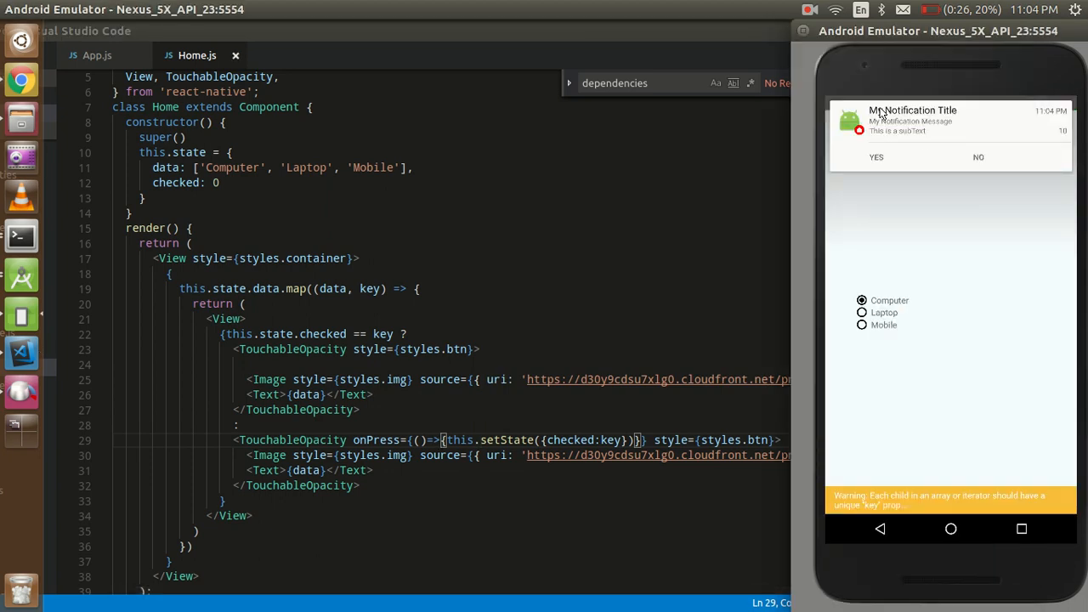
Step: Tap the Laptop option in the emulator to confirm it becomes selected
click(861, 312)
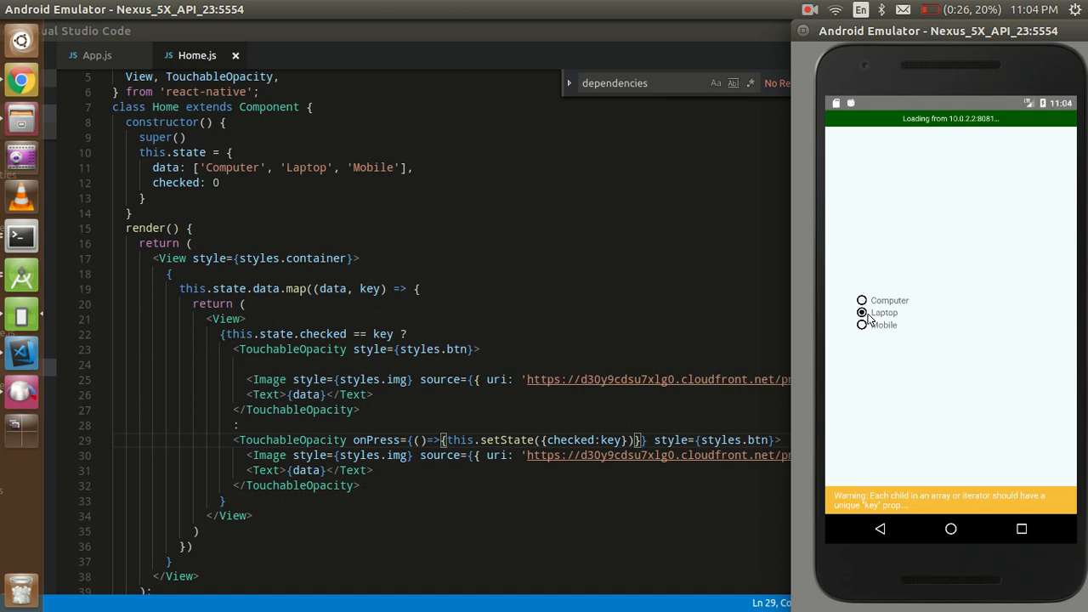
click(862, 325)
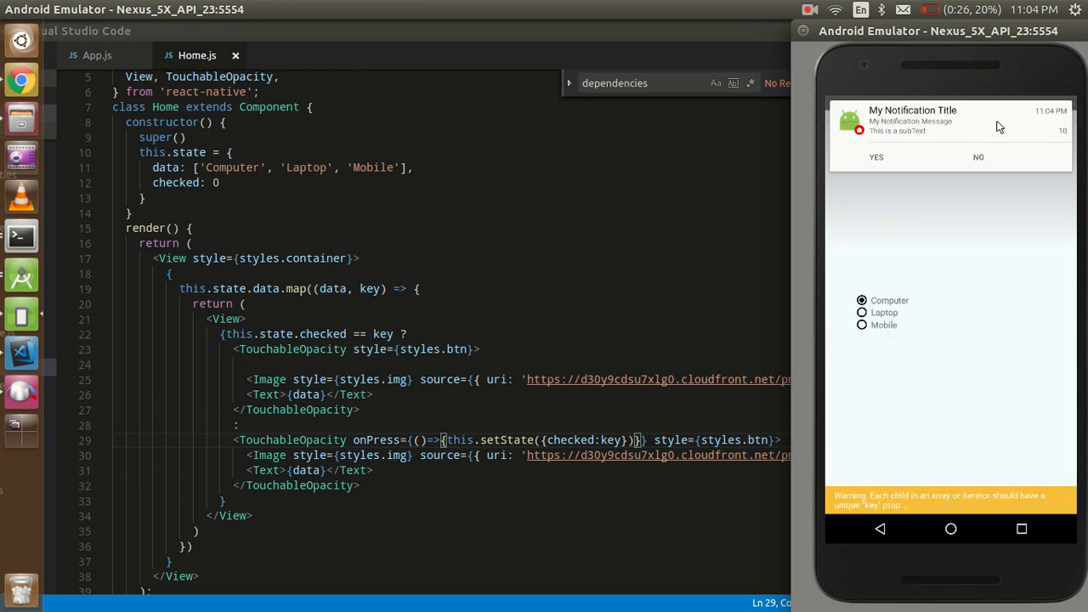
click(862, 312)
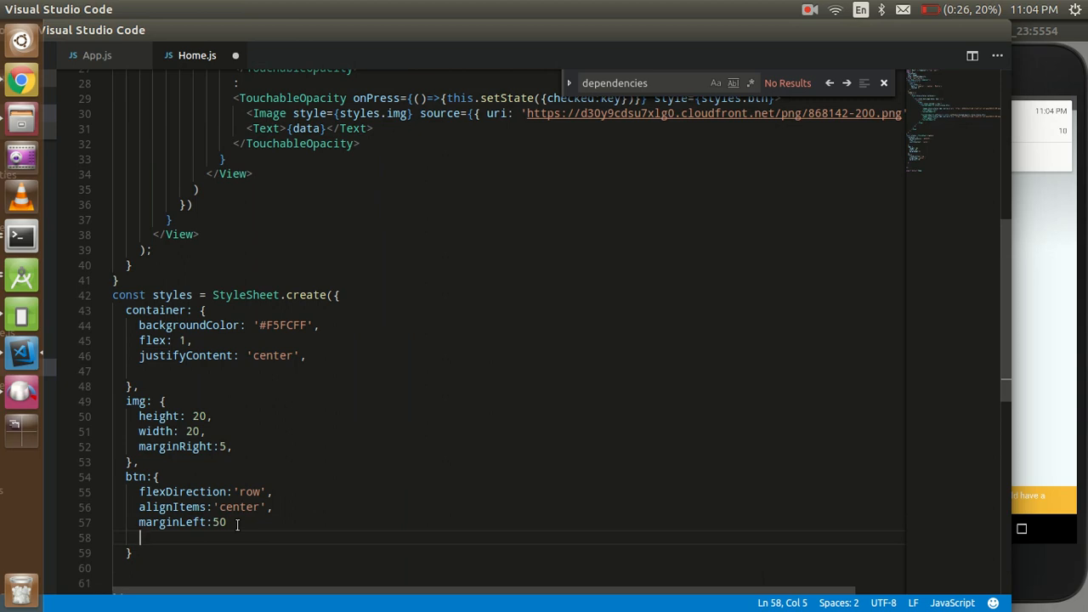
Step: Add marginBottom: 10 after marginLeft: 50 in the btn style
text(margin)
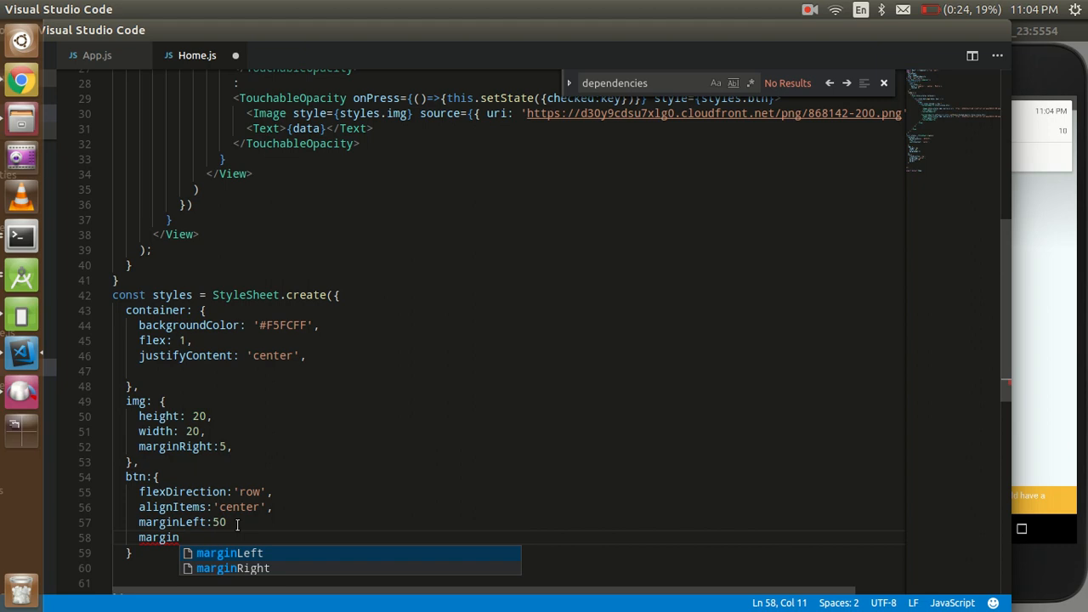
text(Bottom)
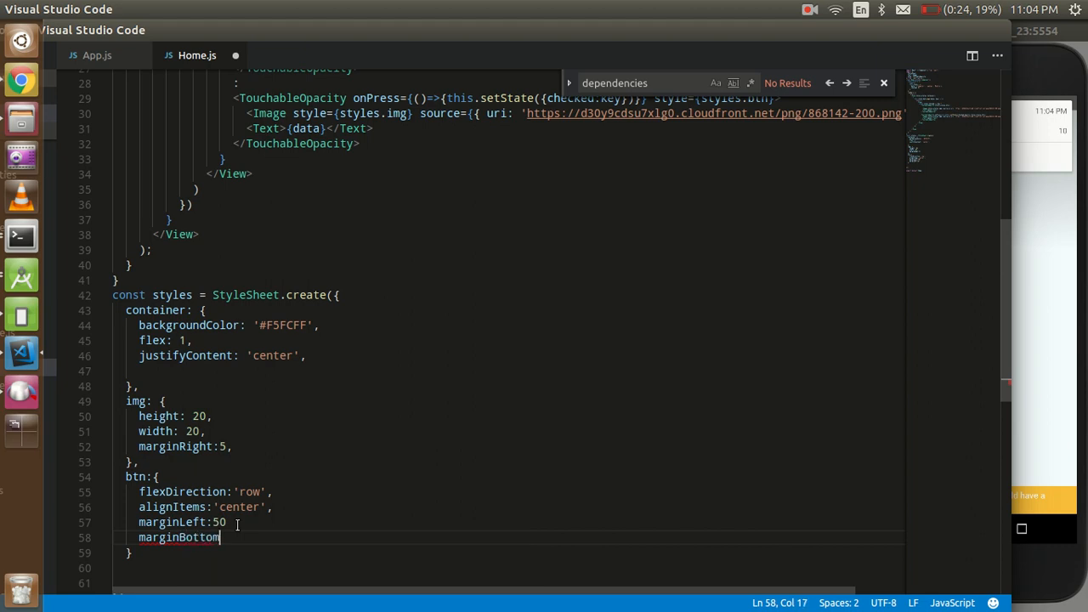
text(:)
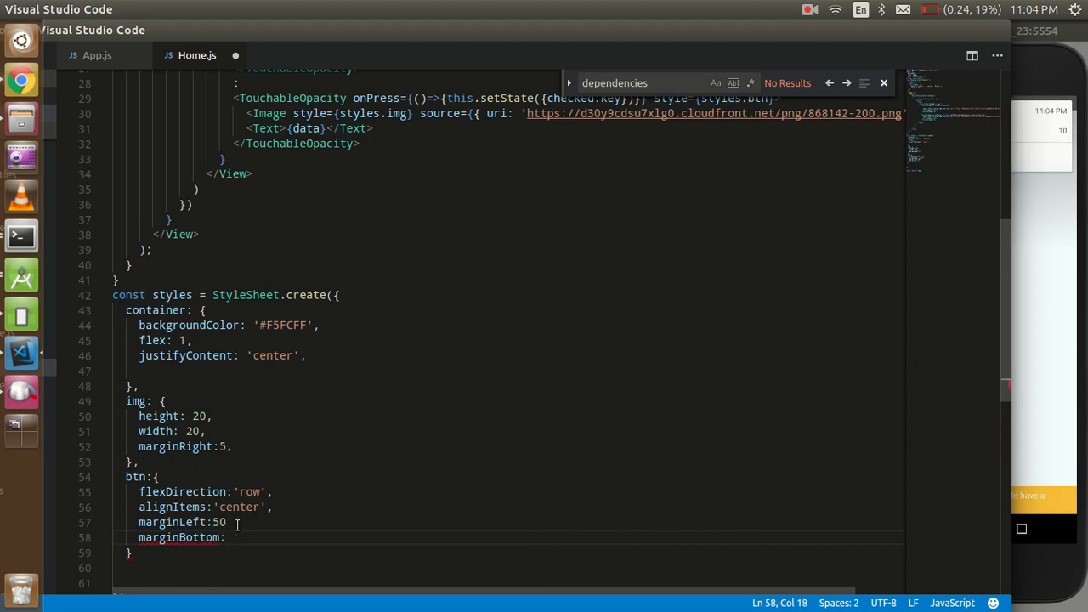
text(10)
click(192, 522)
text(,)
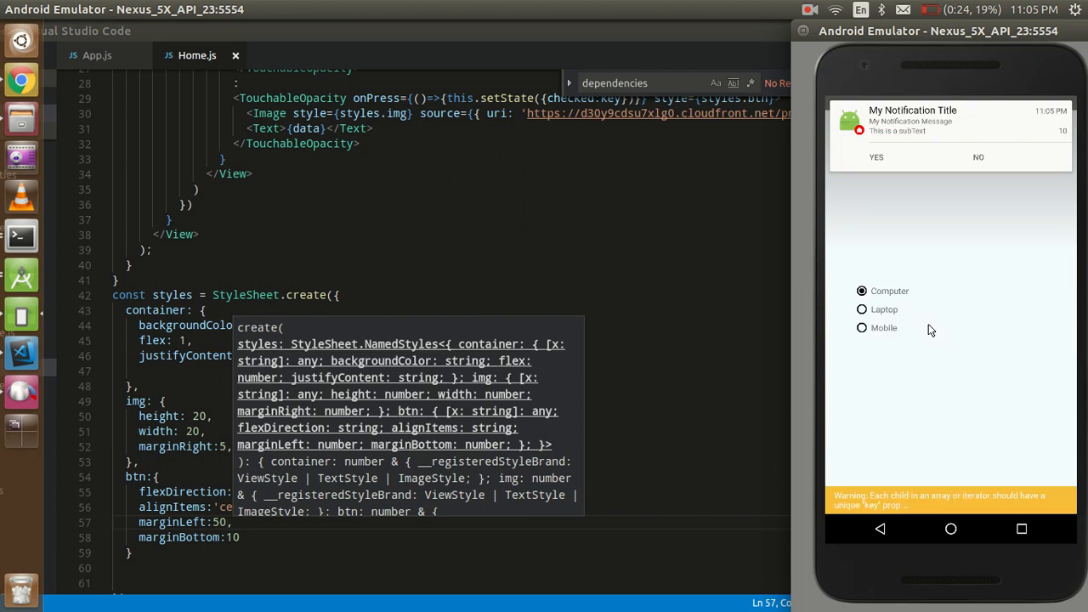
Step: Tap Laptop, Mobile, then Computer in the emulator, finishing with Laptop selected
click(862, 309)
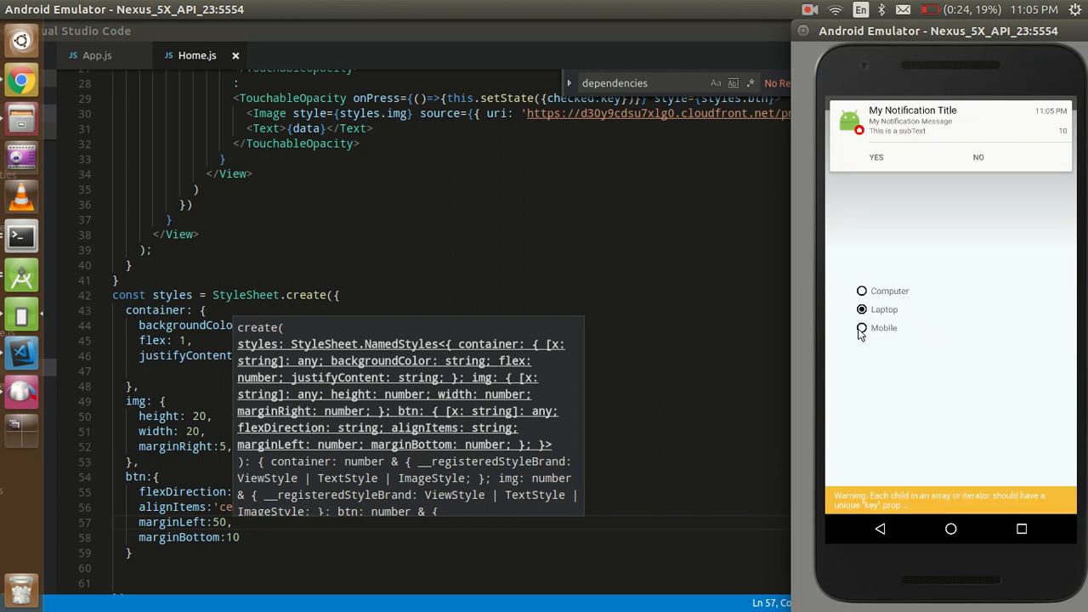
click(862, 329)
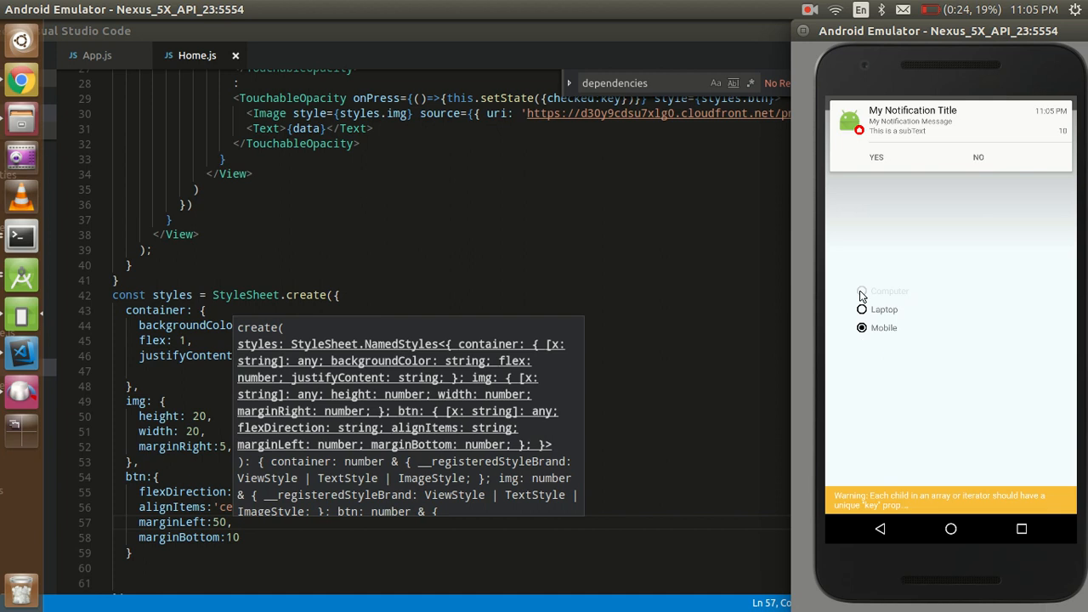
click(861, 290)
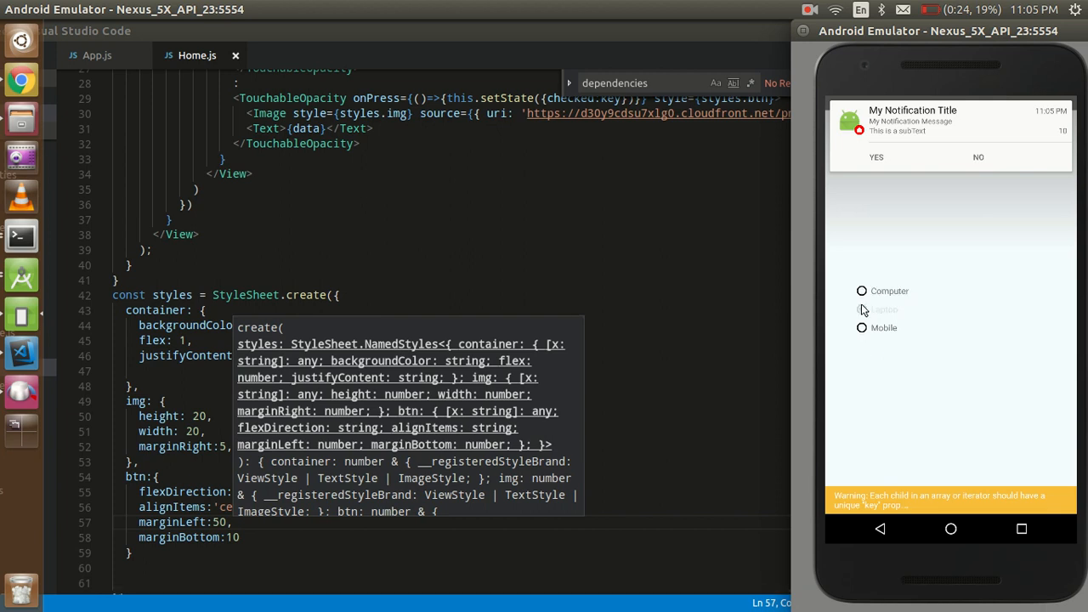
click(862, 291)
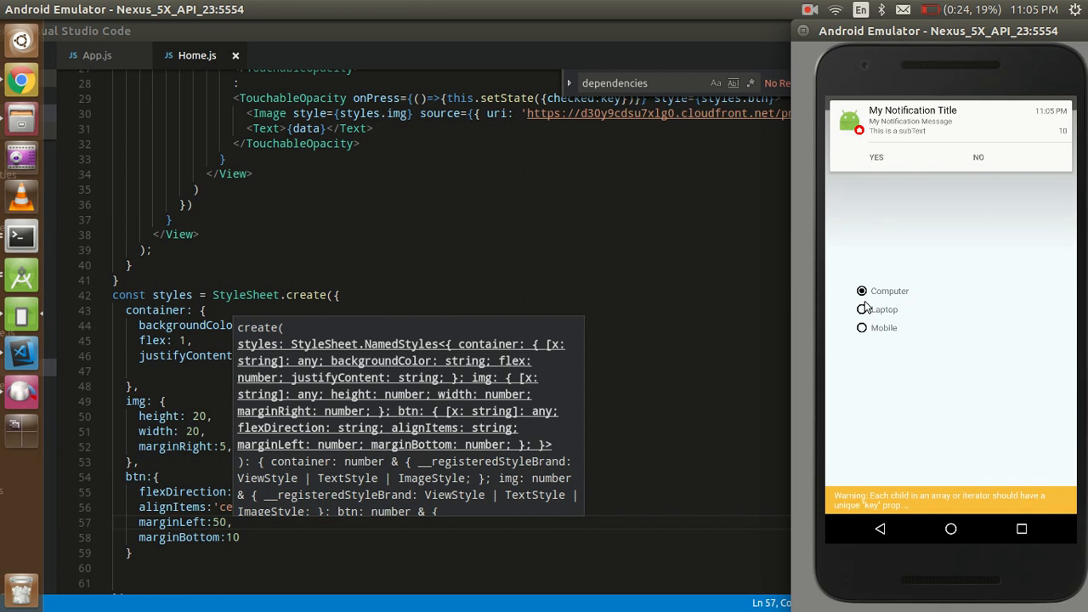
click(862, 309)
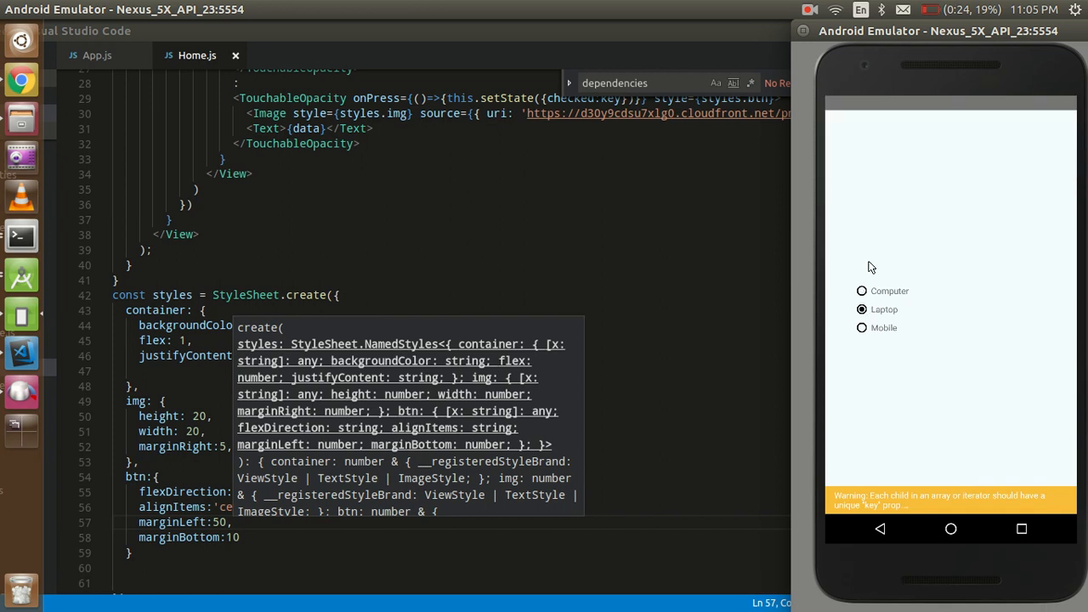